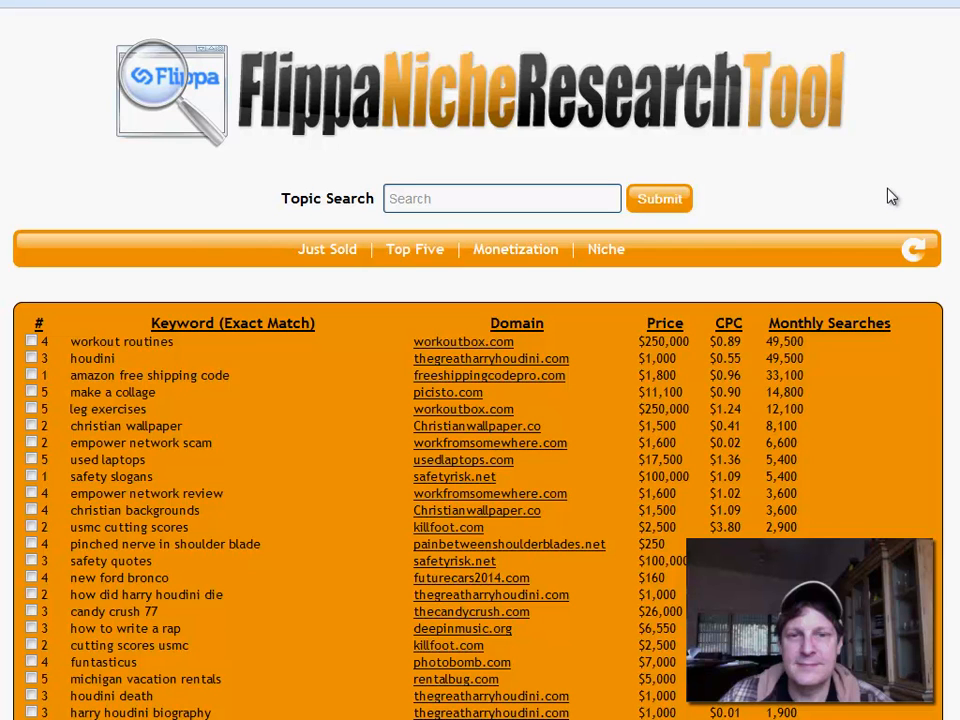
mouse_move(888, 221)
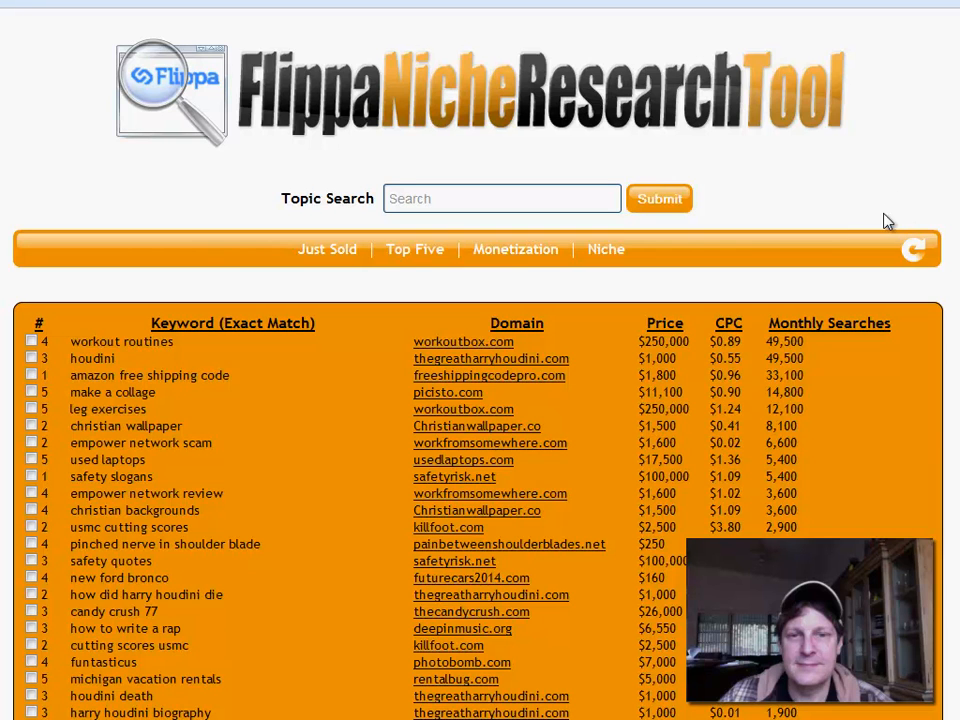
mouse_move(186, 310)
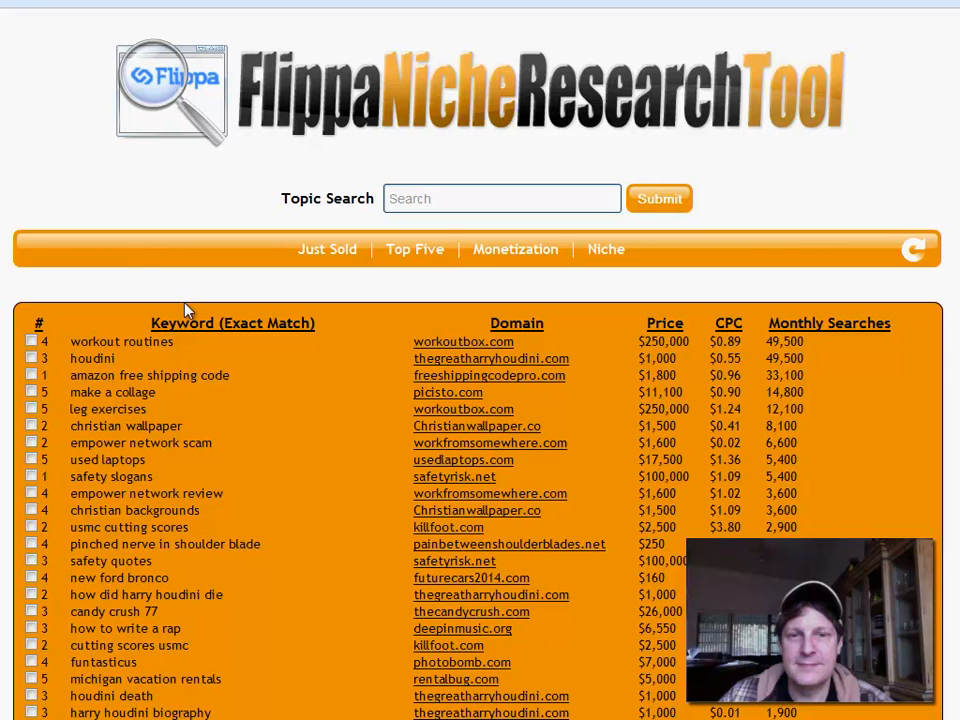
mouse_move(189, 290)
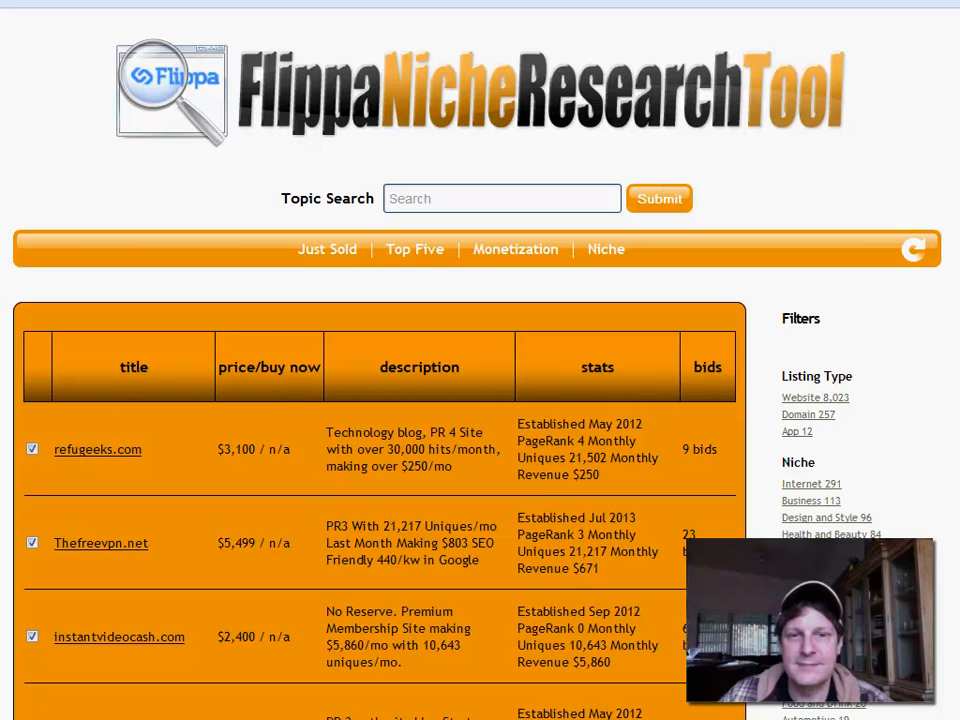
mouse_move(138, 298)
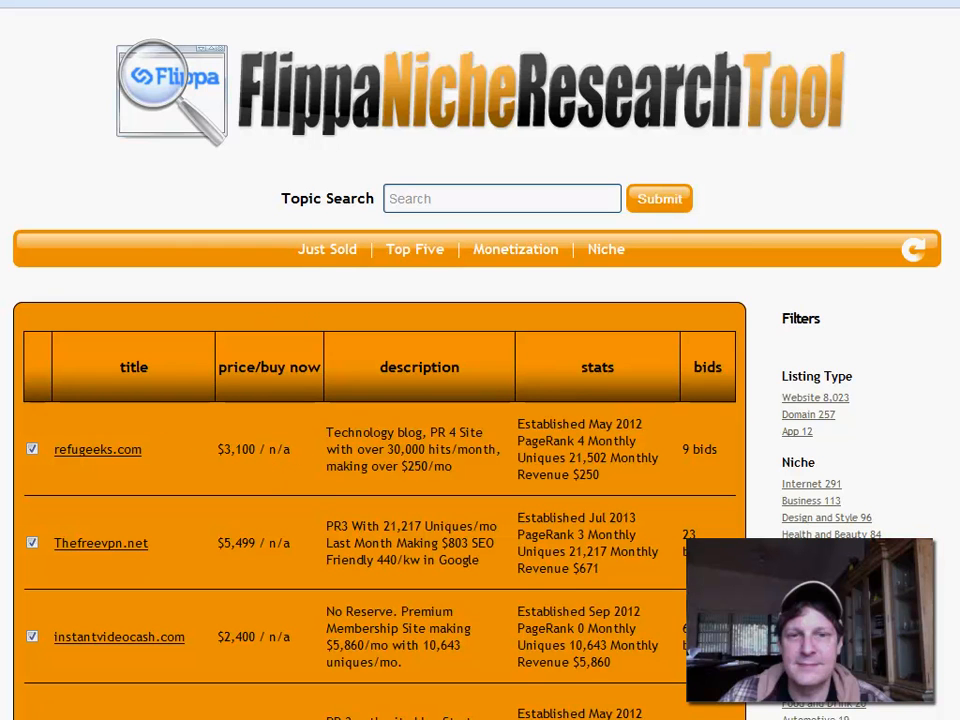
Scroll down through the website listings table to review the candidate sites.
scroll("down", 3)
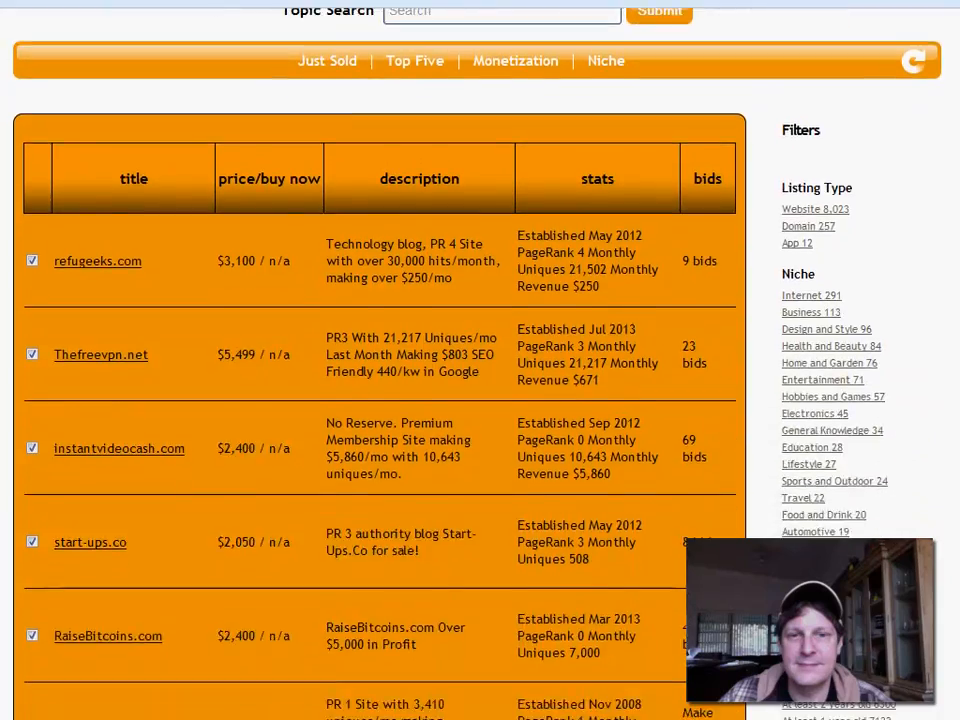
scroll("down", 3)
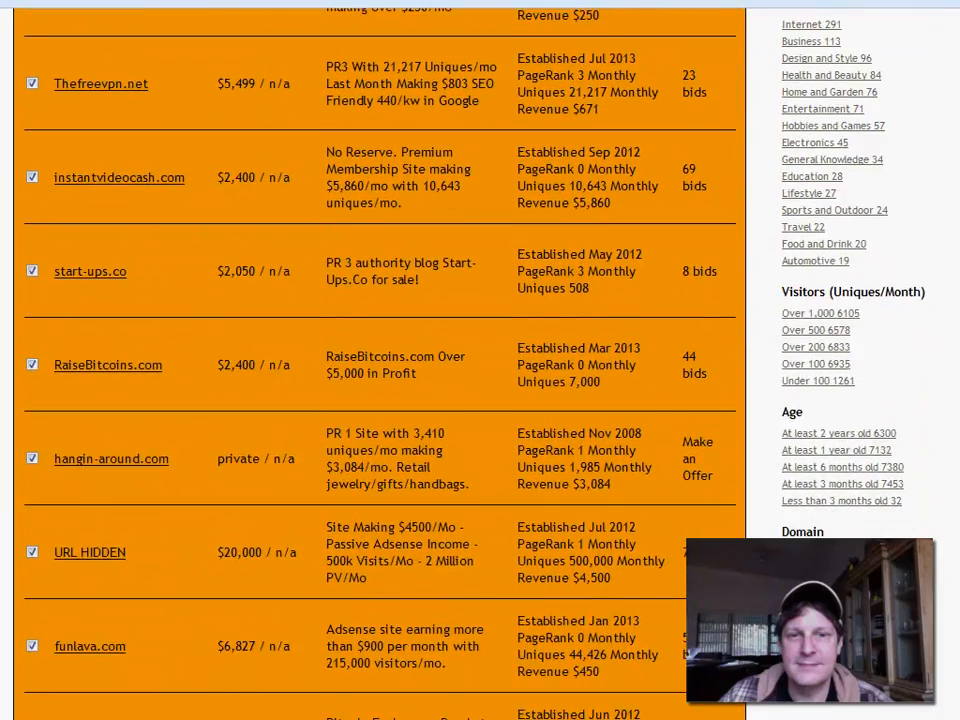
scroll("down", 3)
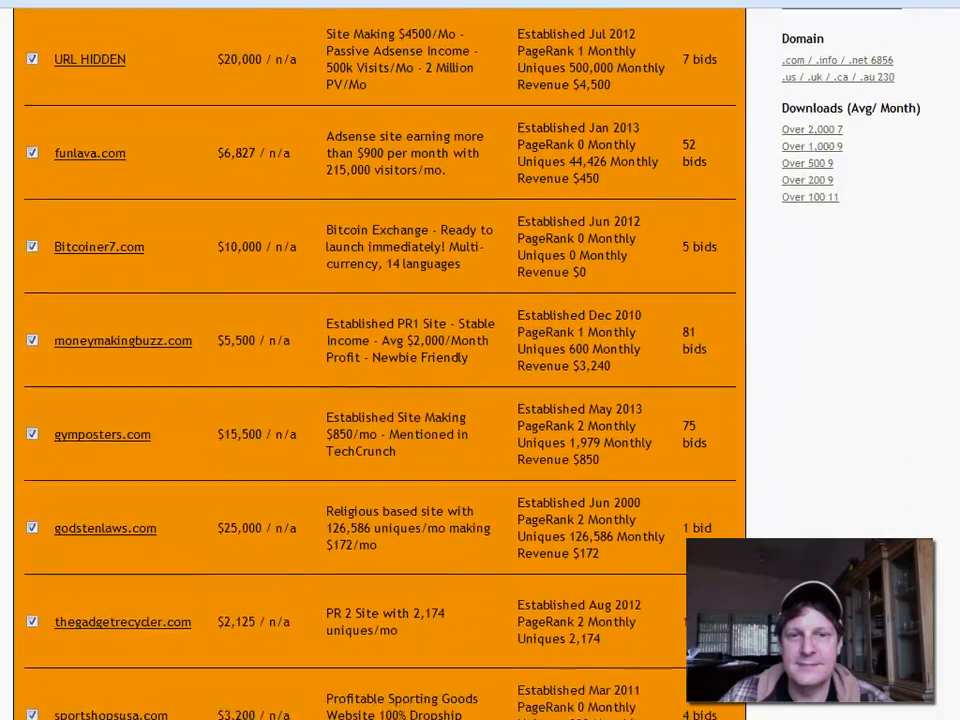
scroll("down", 3)
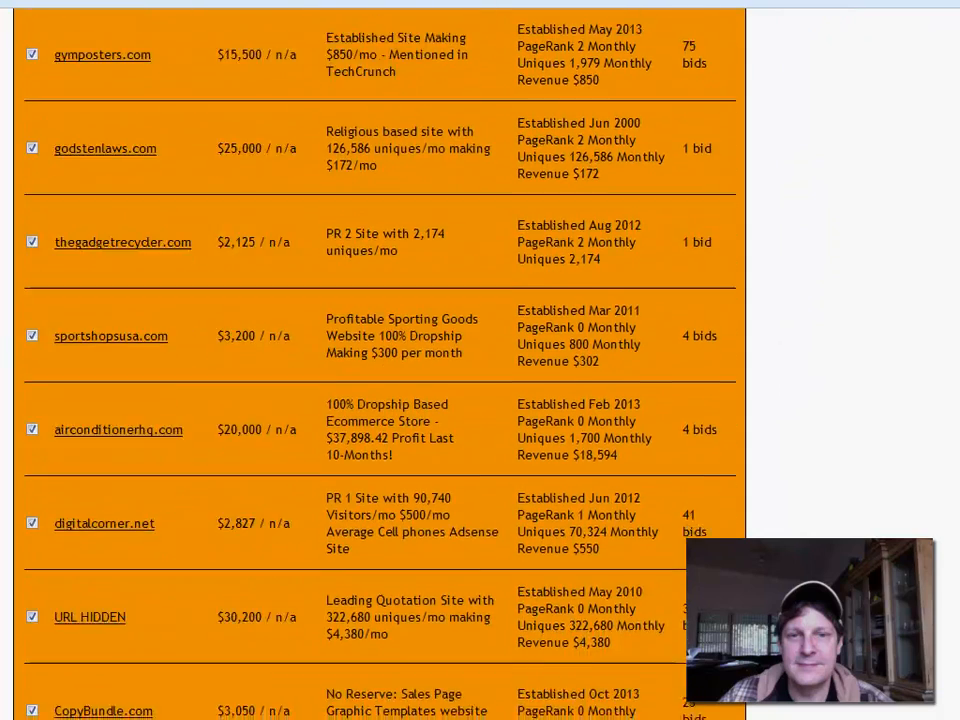
scroll("down", 3)
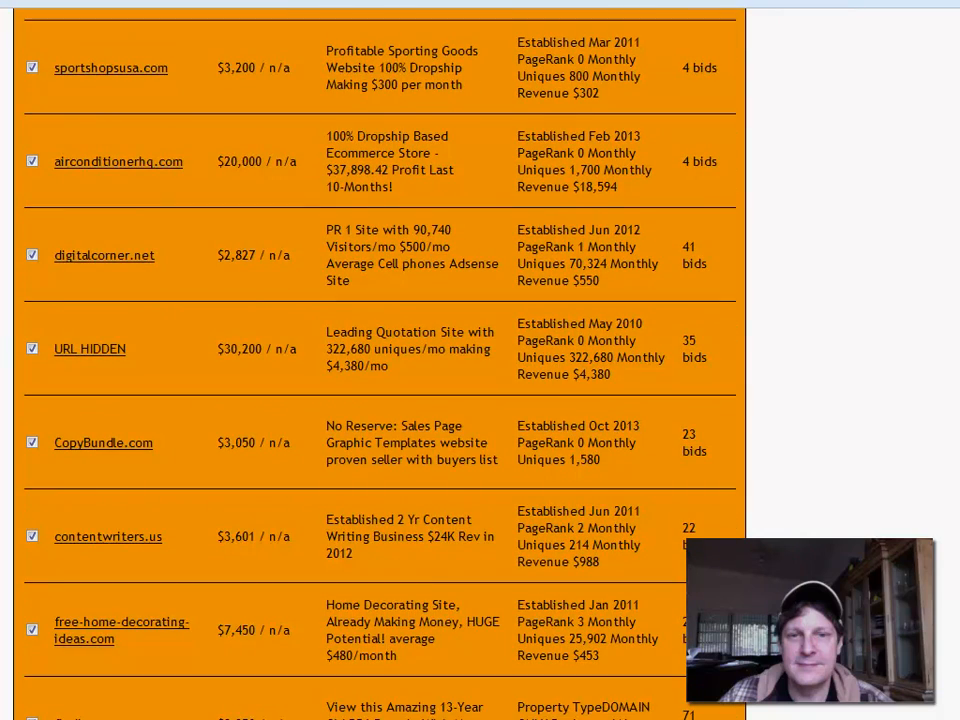
scroll("down", 3)
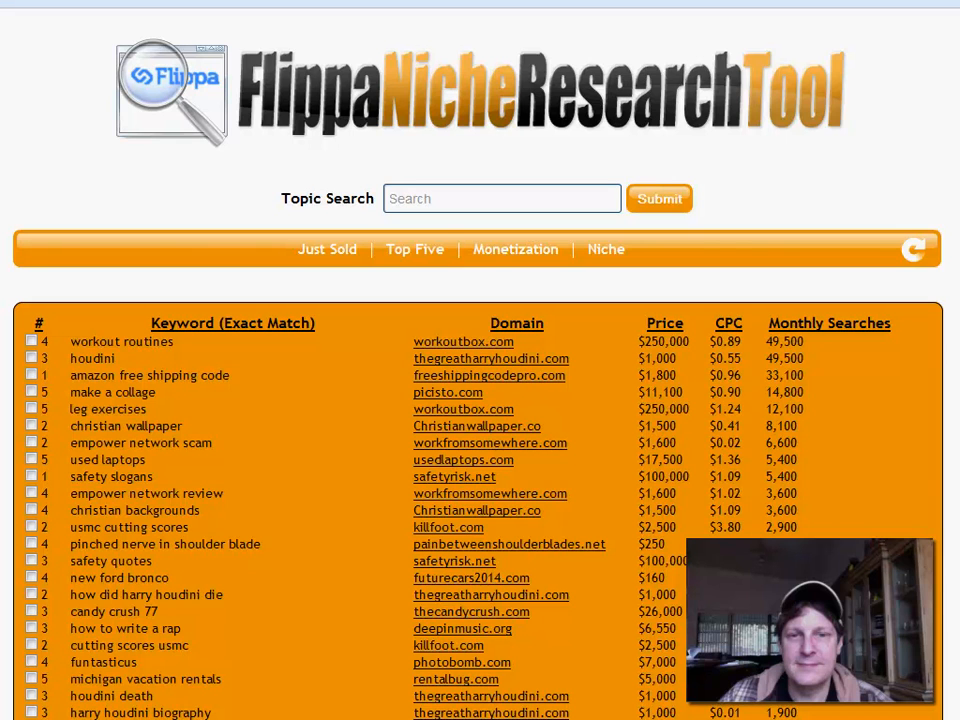
mouse_move(460, 378)
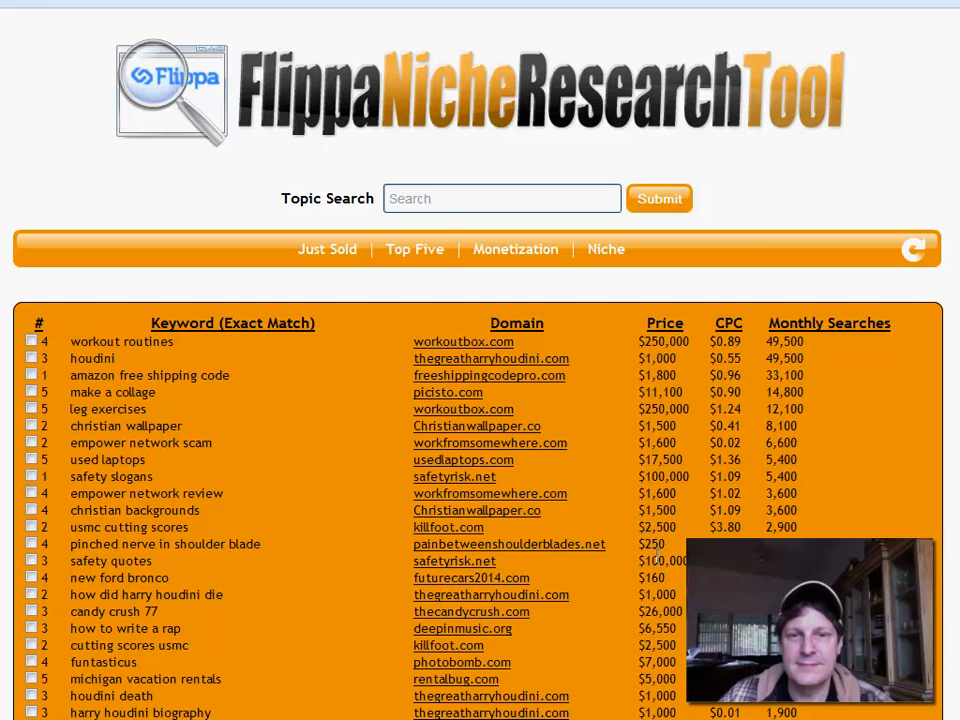
mouse_move(490, 588)
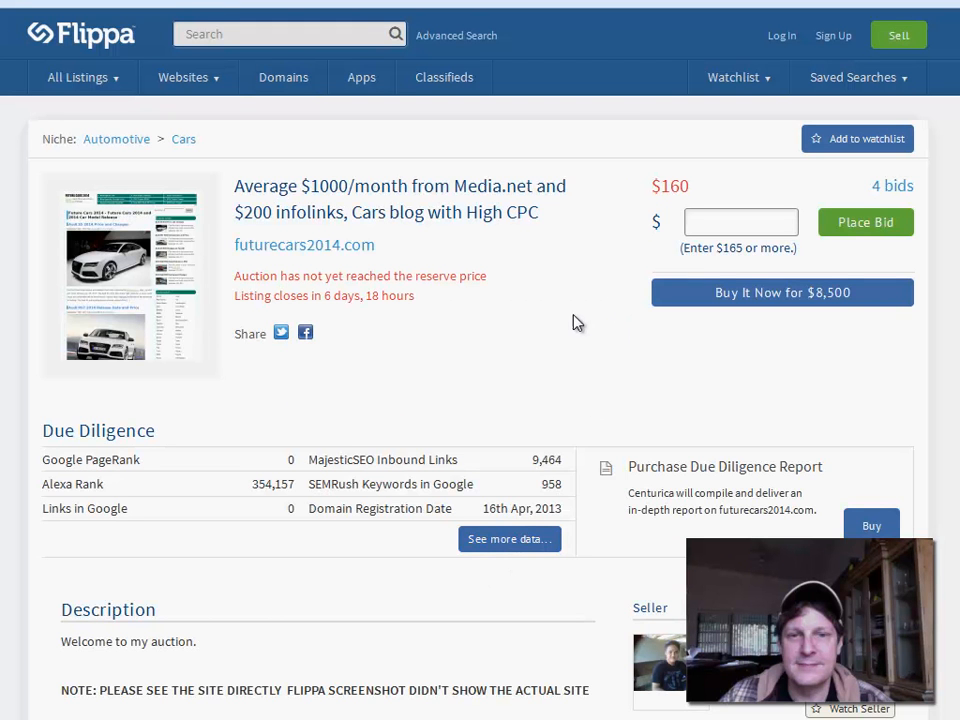
mouse_move(790, 300)
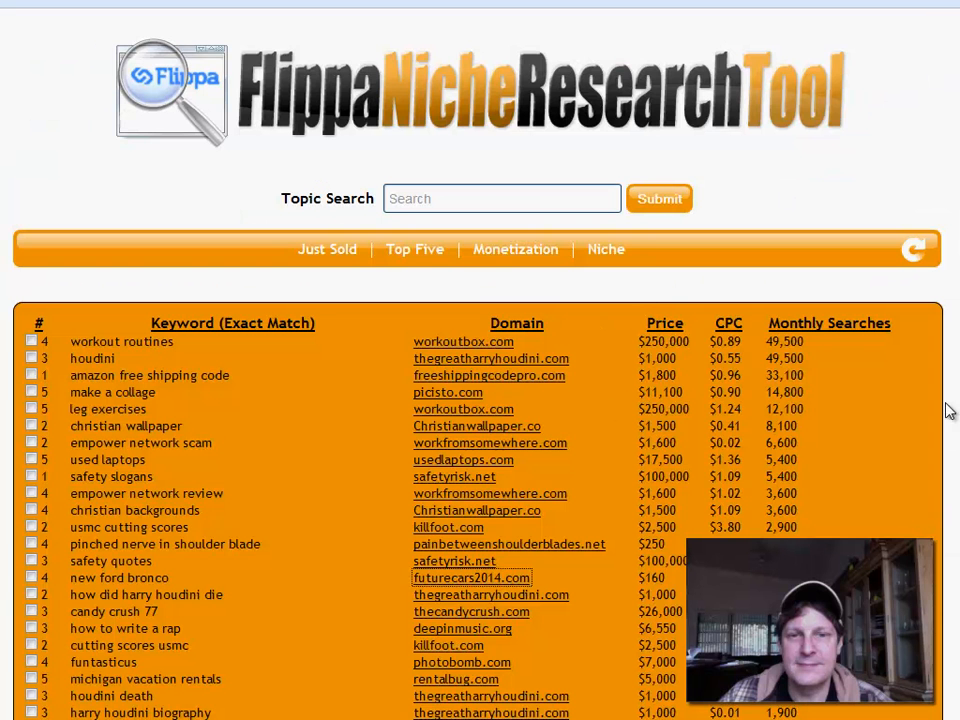
Scroll down through the keyword table of domains, prices and monthly searches.
scroll("down", 3)
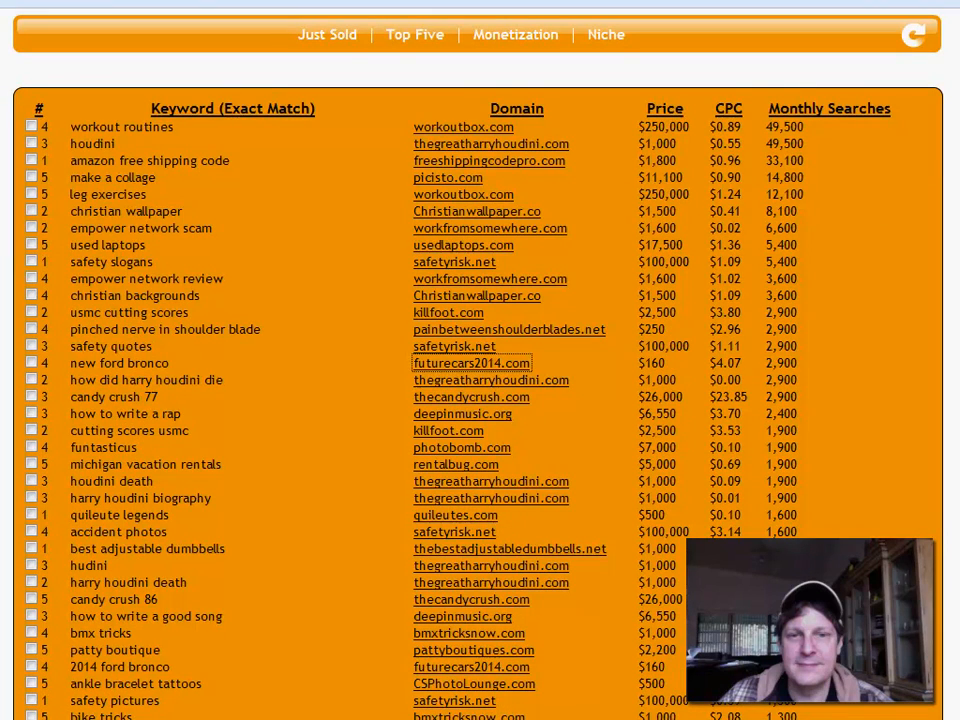
scroll("down", 3)
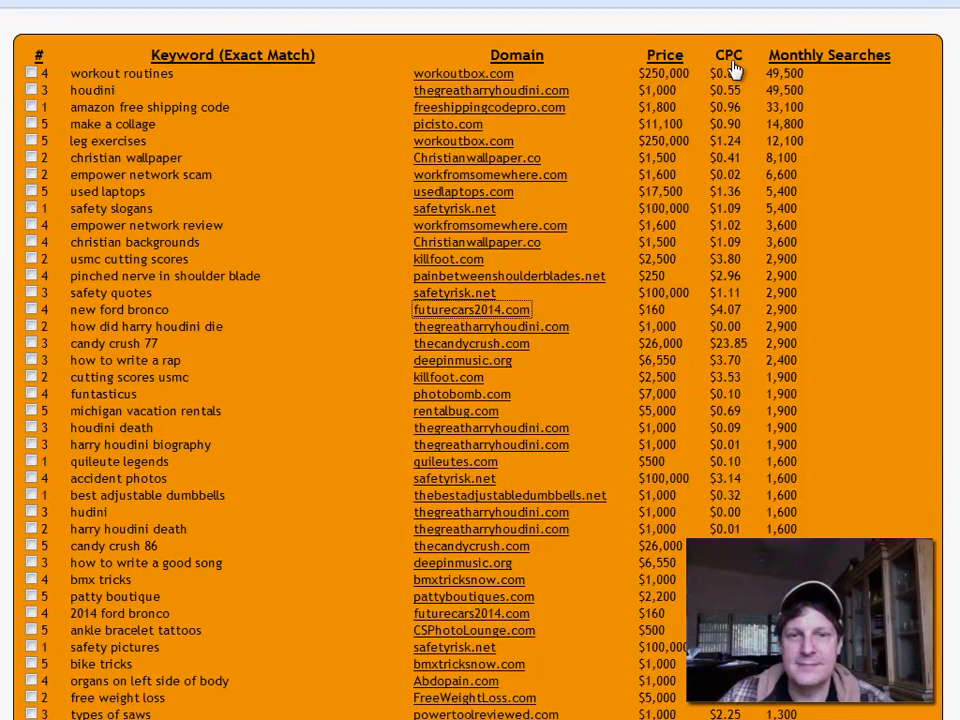
mouse_move(744, 347)
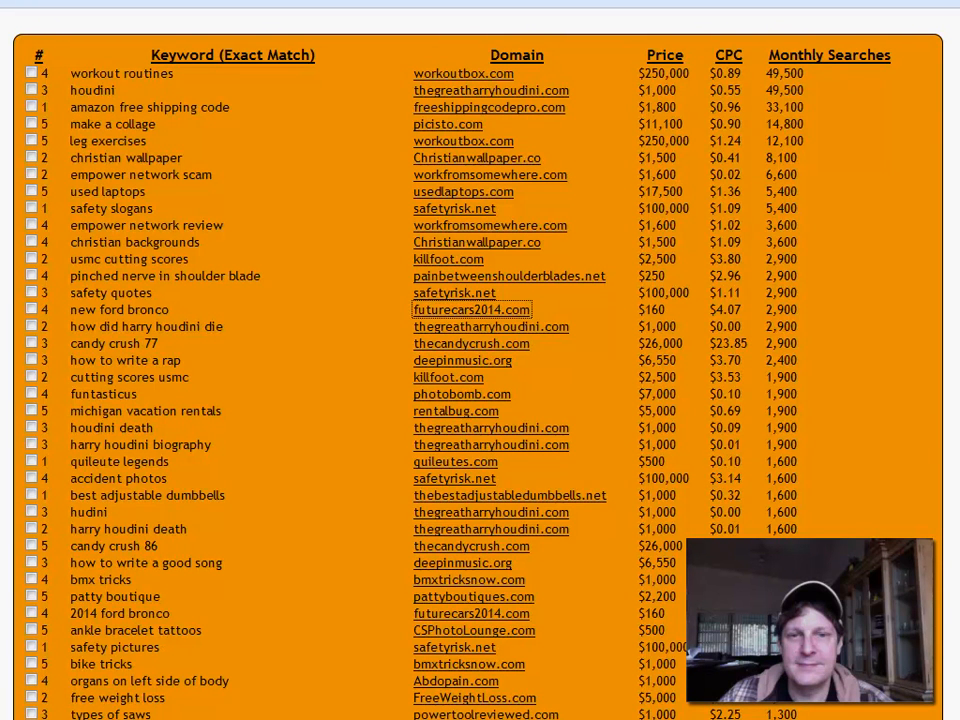
scroll("down", 3)
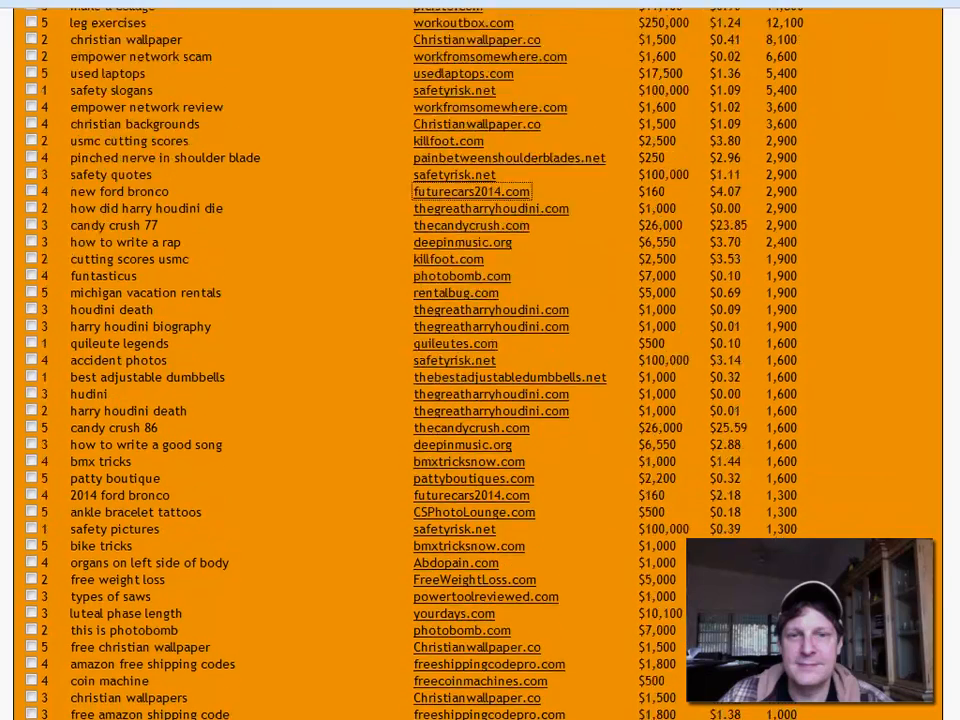
scroll("down", 3)
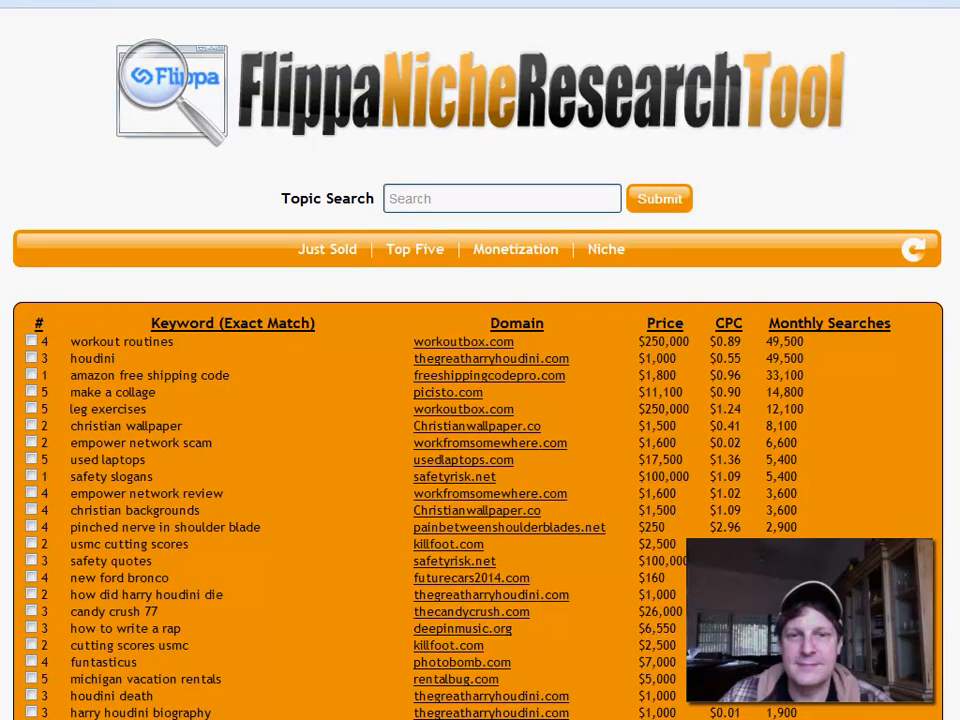
scroll("down", 3)
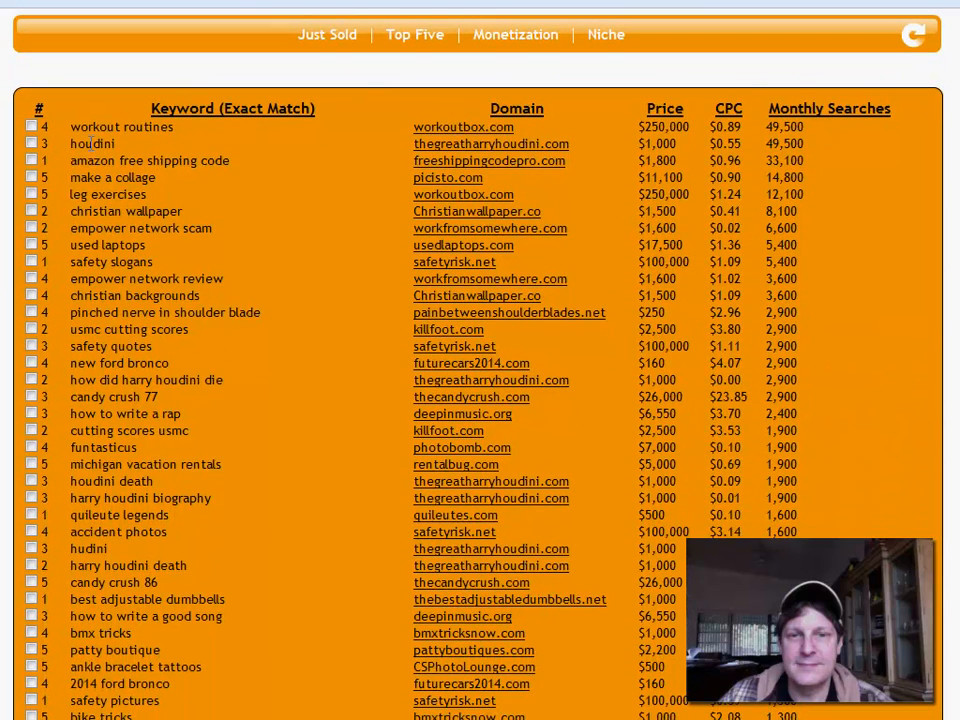
mouse_move(240, 115)
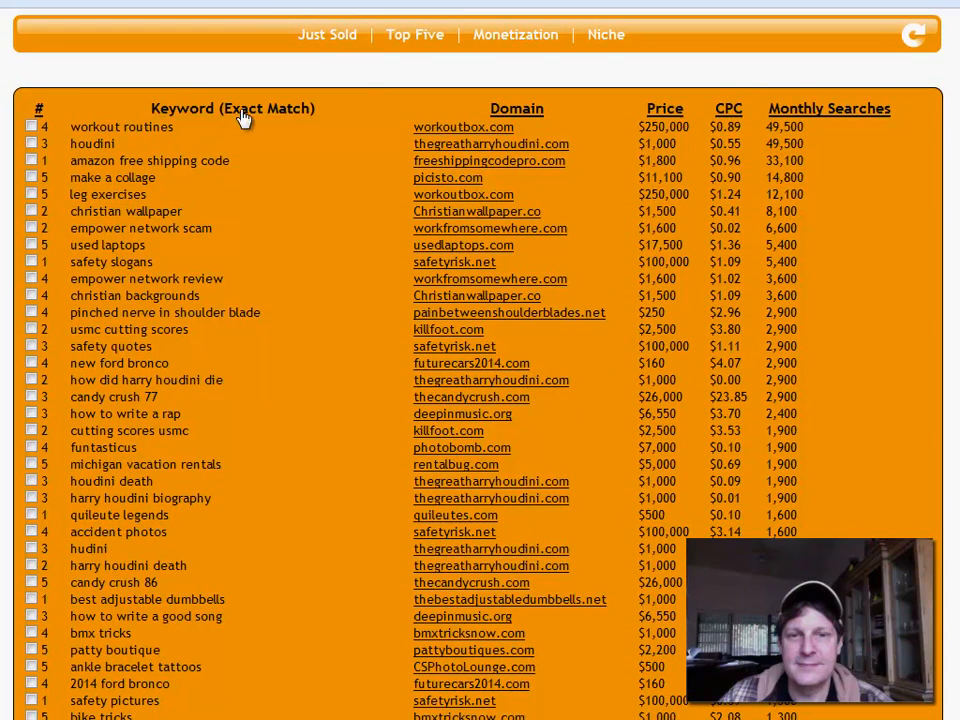
mouse_move(145, 143)
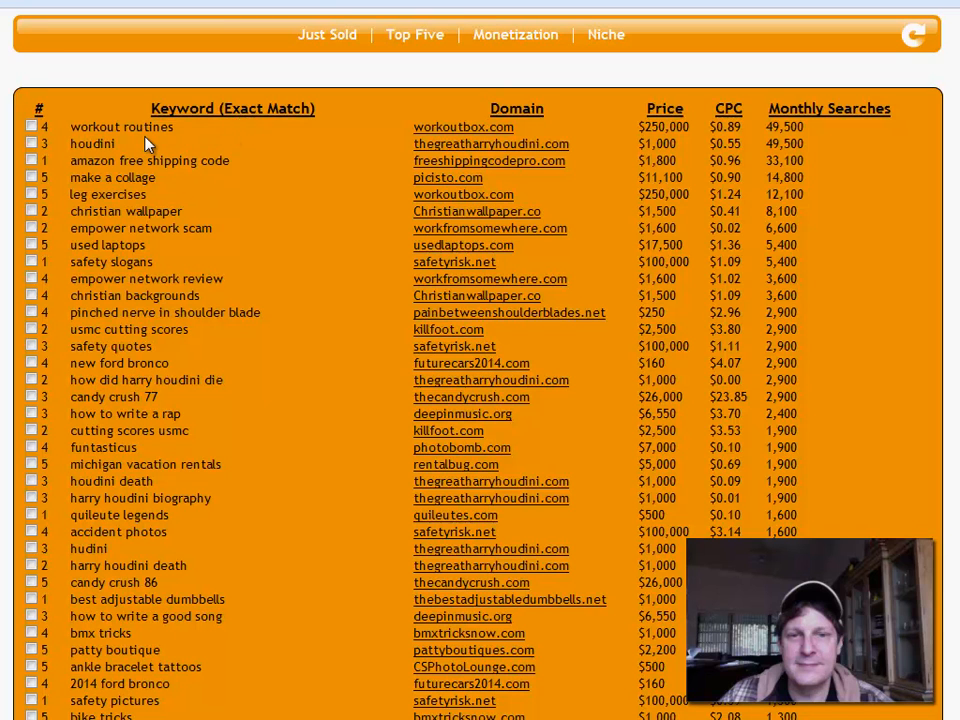
mouse_move(486, 153)
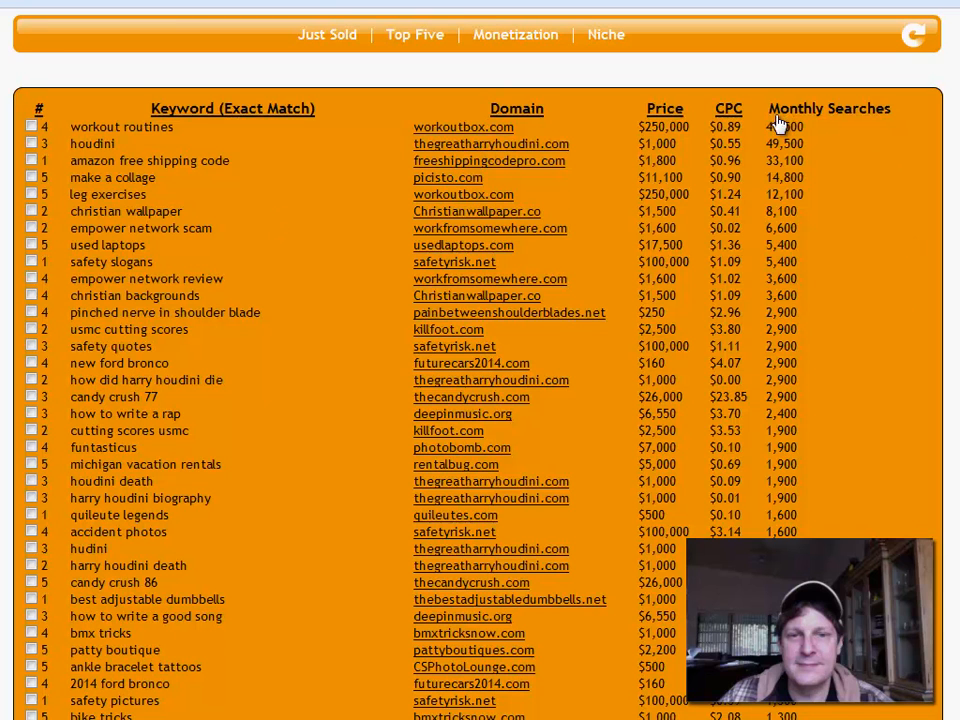
mouse_move(818, 126)
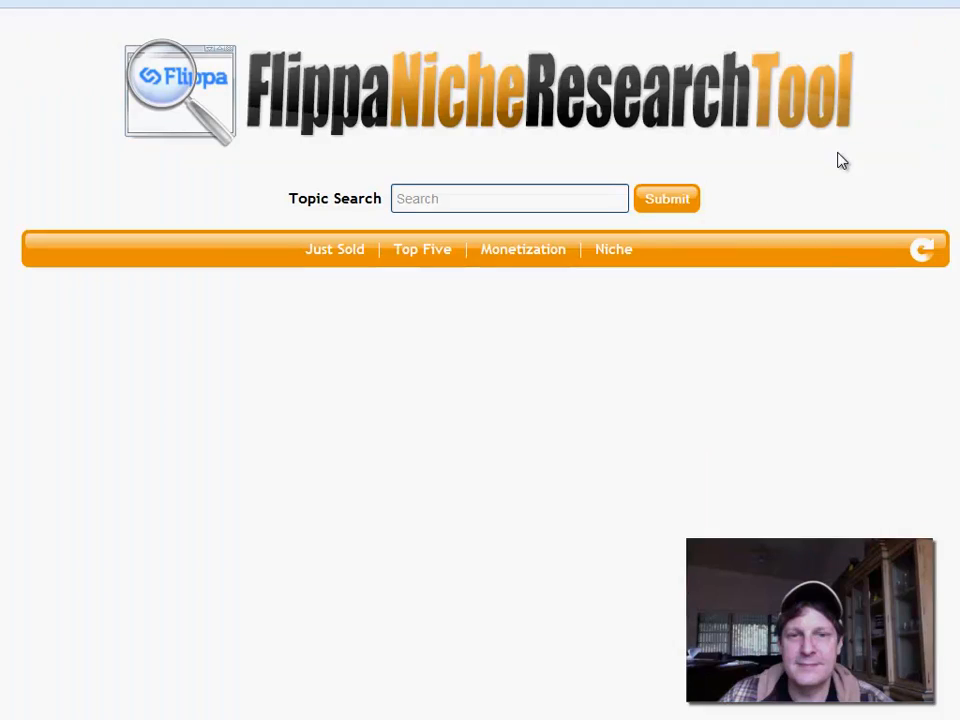
Sort keywords by monthly searches from lowest volume upward, starting at 5, and scroll the list.
left_click(666, 198)
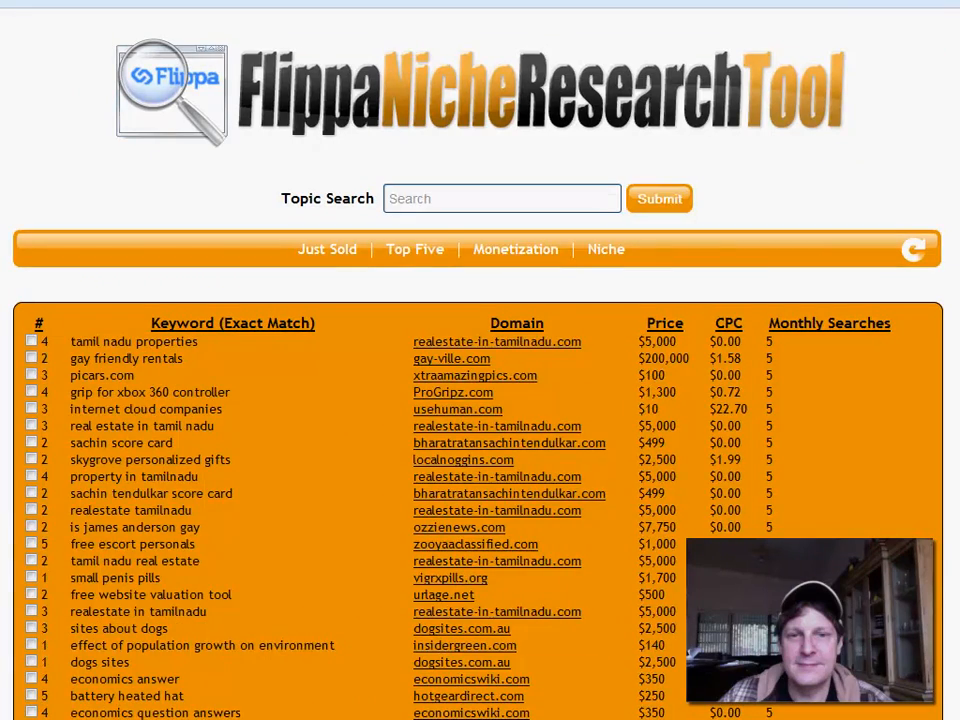
scroll("down", 3)
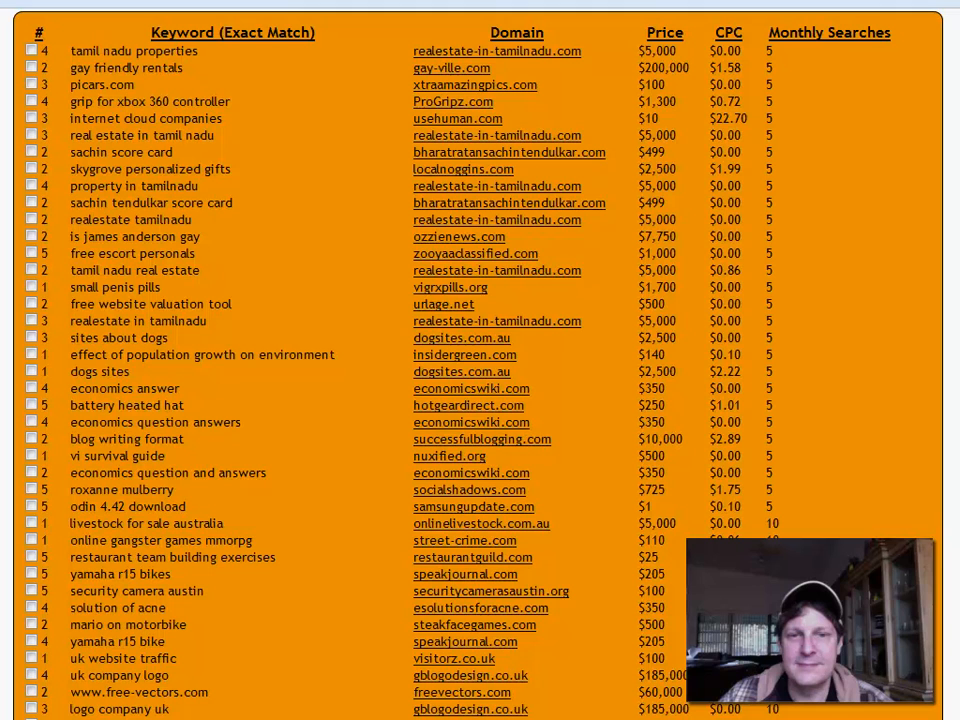
mouse_move(655, 515)
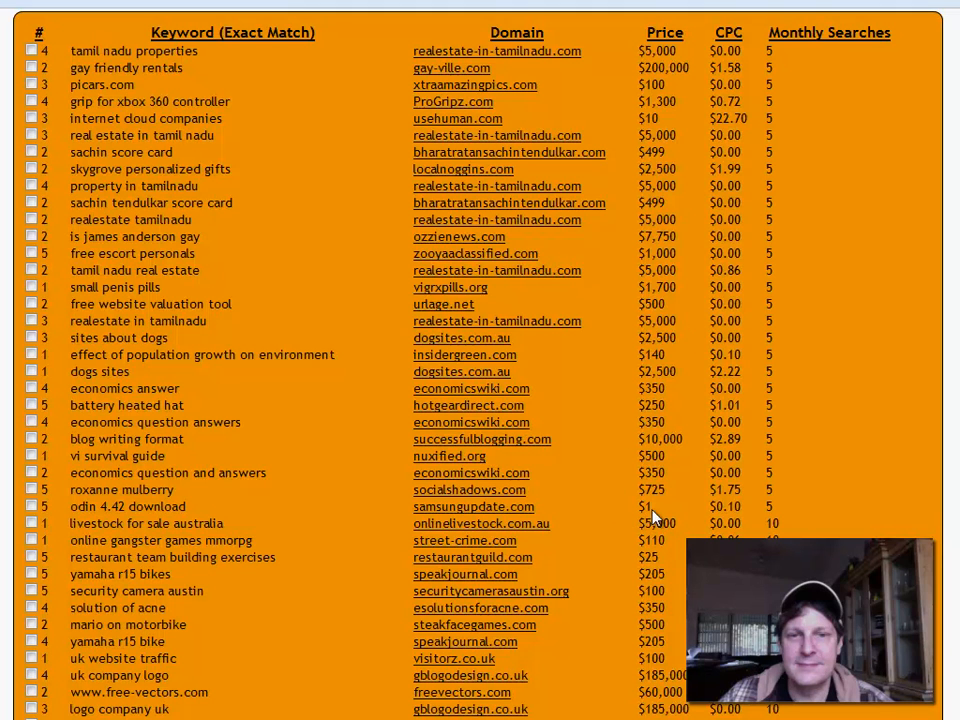
mouse_move(672, 515)
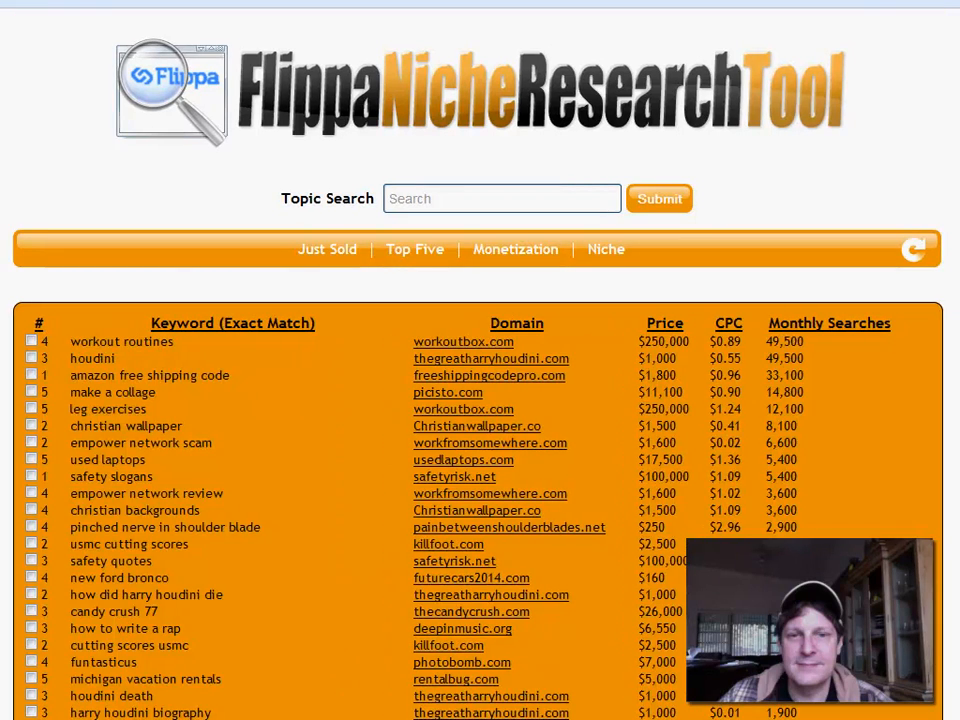
Scroll down and back up the keyword table led by workout routines and houdini.
scroll("down", 3)
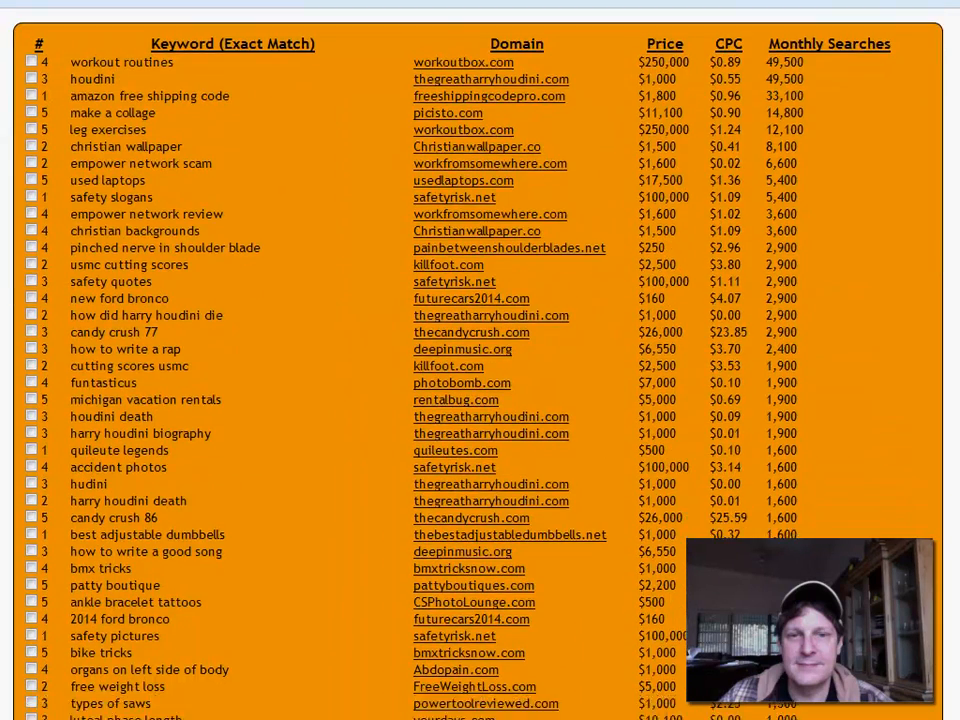
scroll("up", 3)
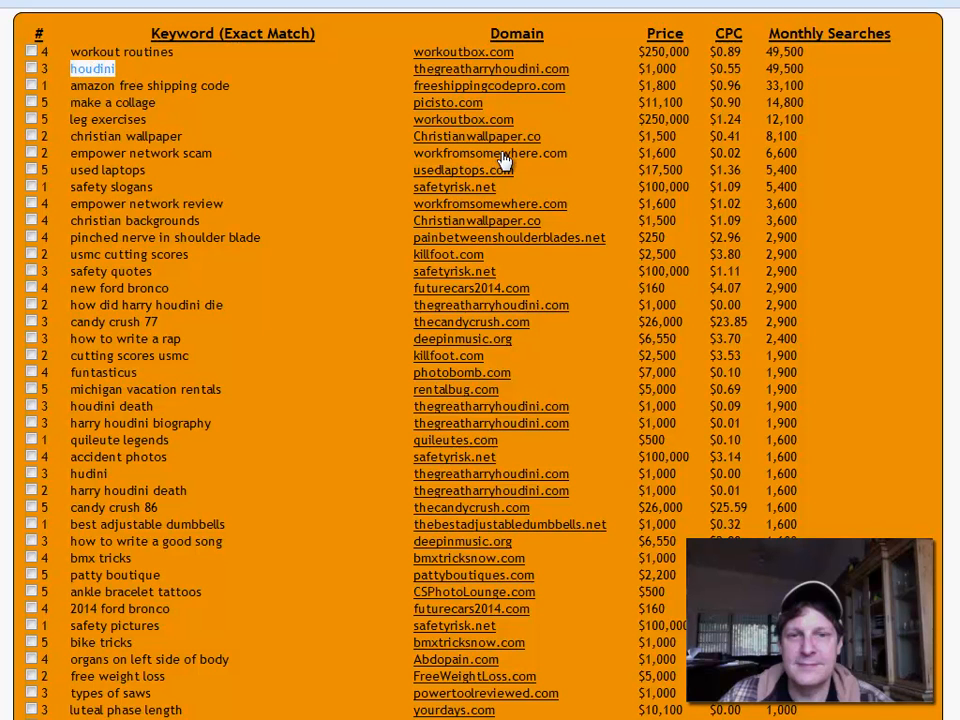
mouse_move(620, 75)
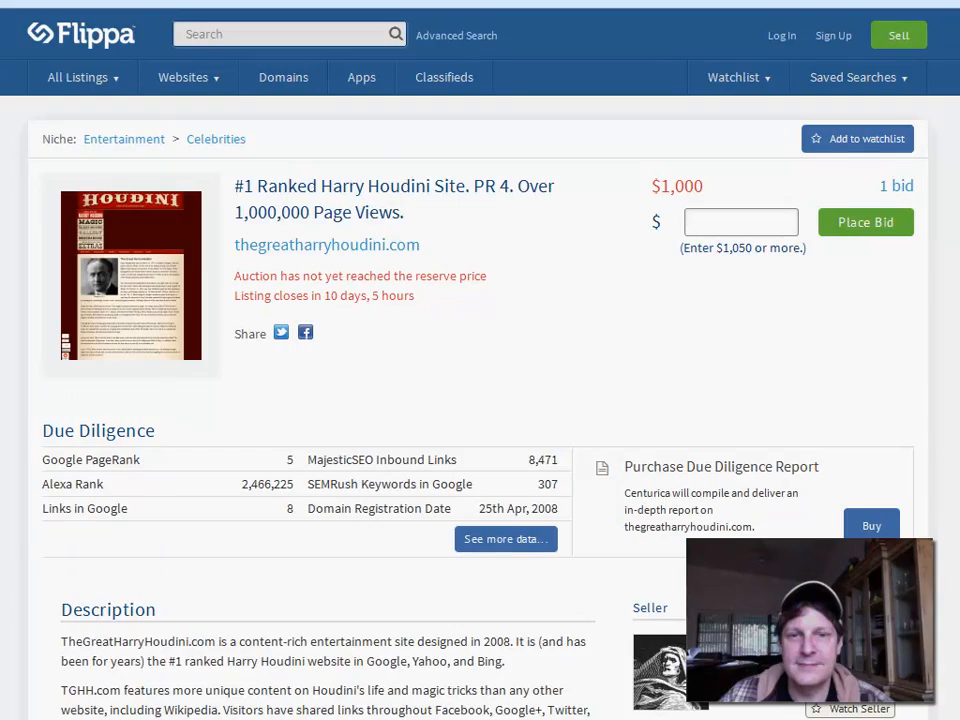
scroll("down", 3)
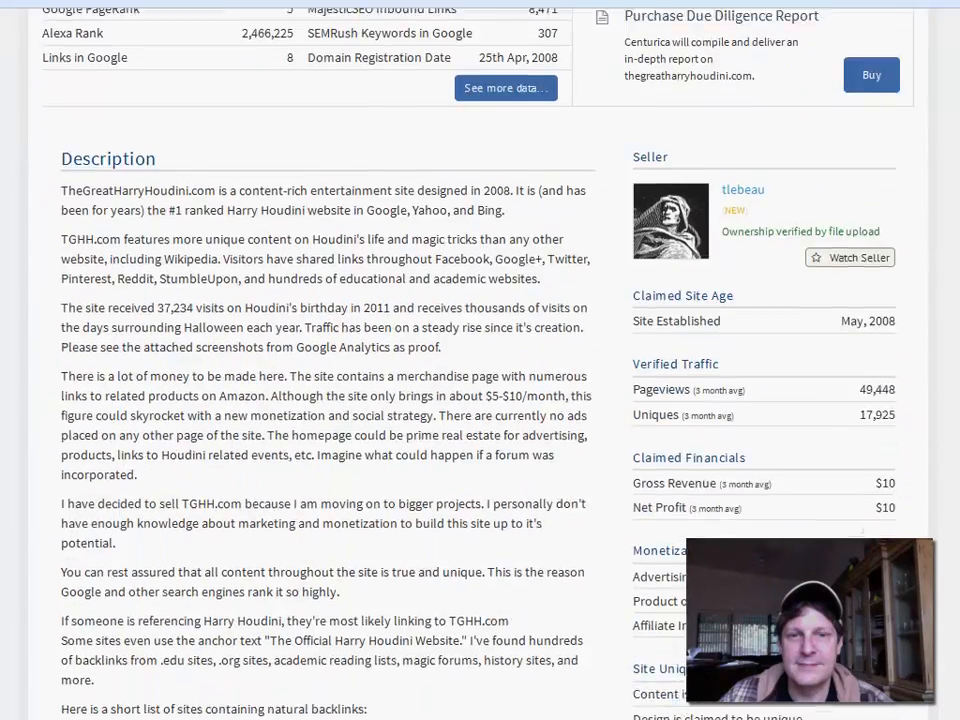
scroll("down", 3)
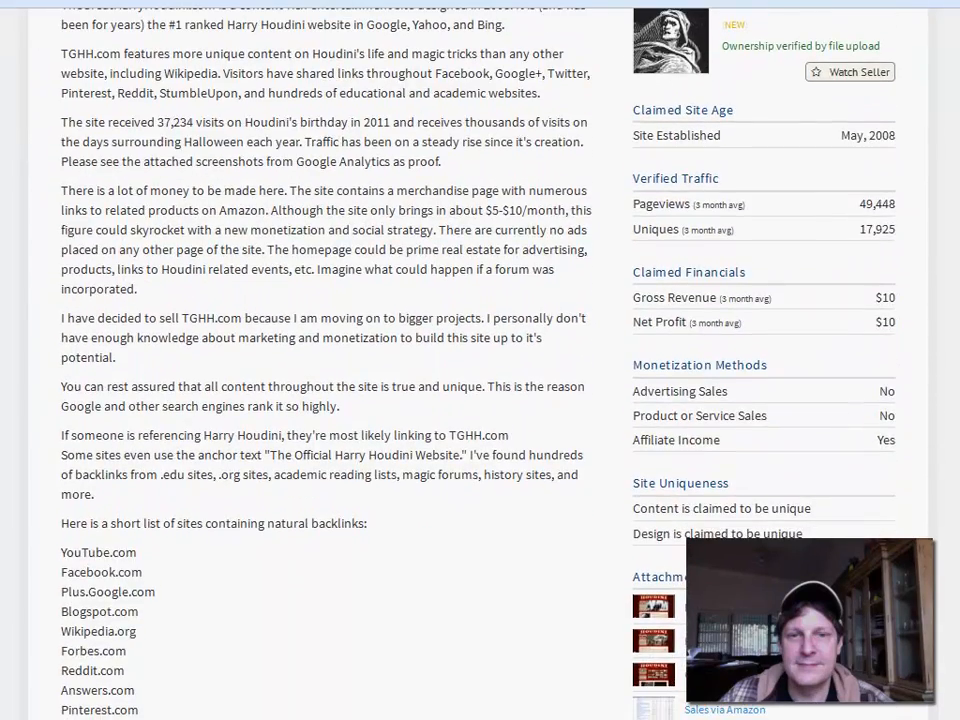
mouse_move(950, 290)
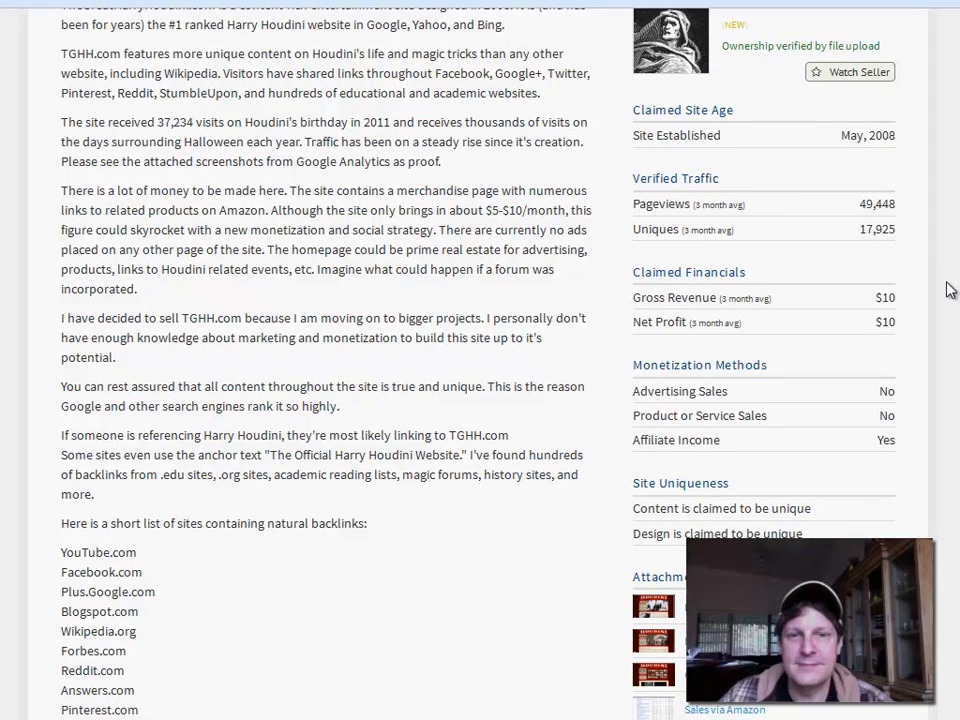
mouse_move(888, 222)
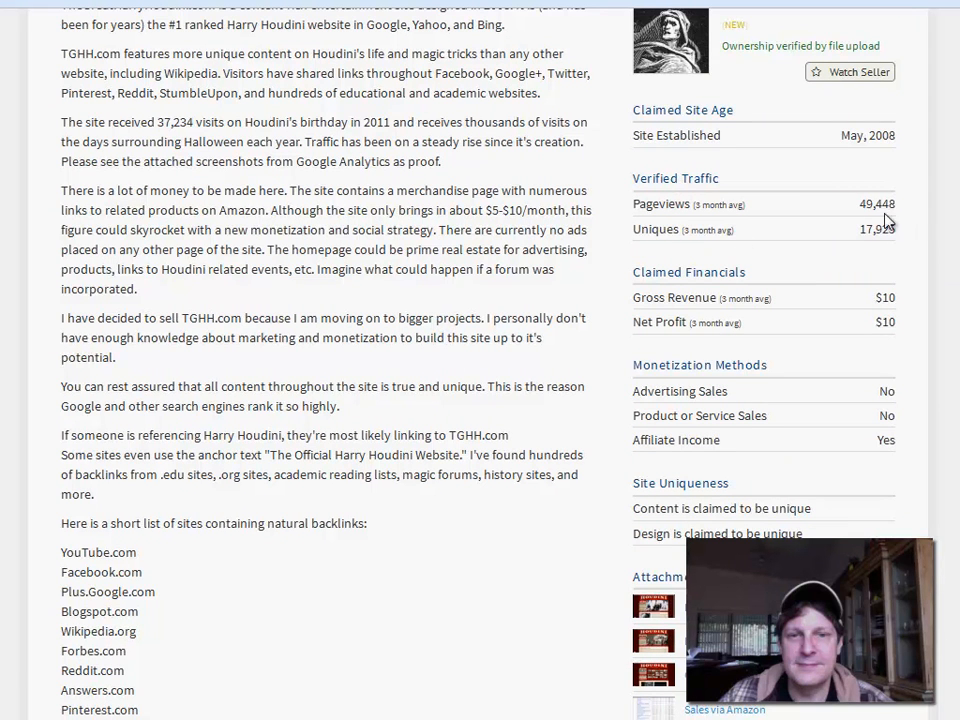
double_click(876, 204)
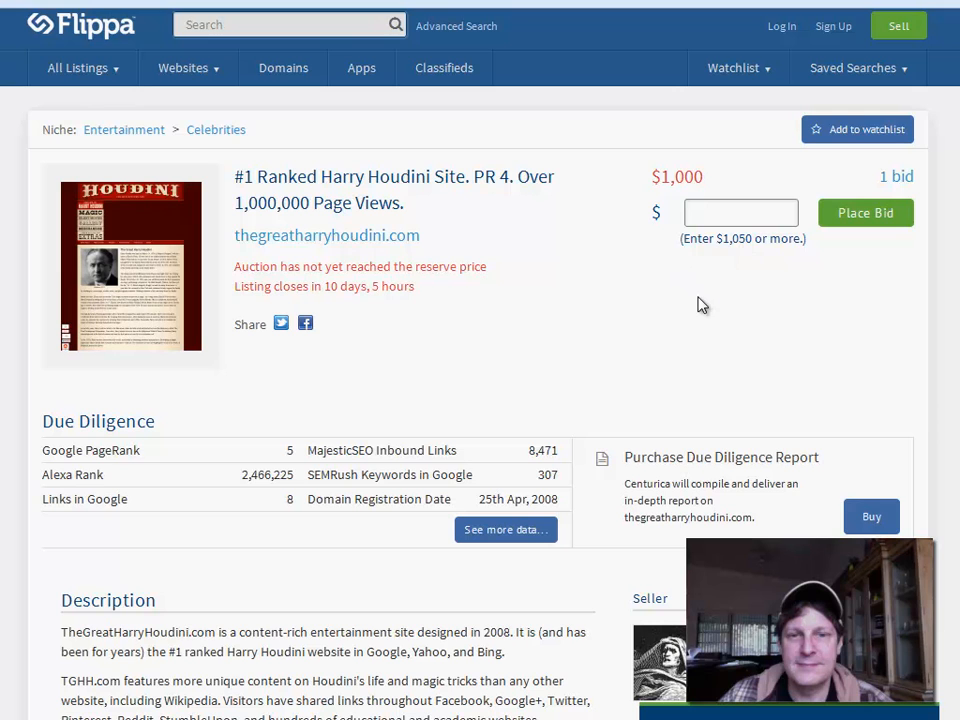
scroll("down", 3)
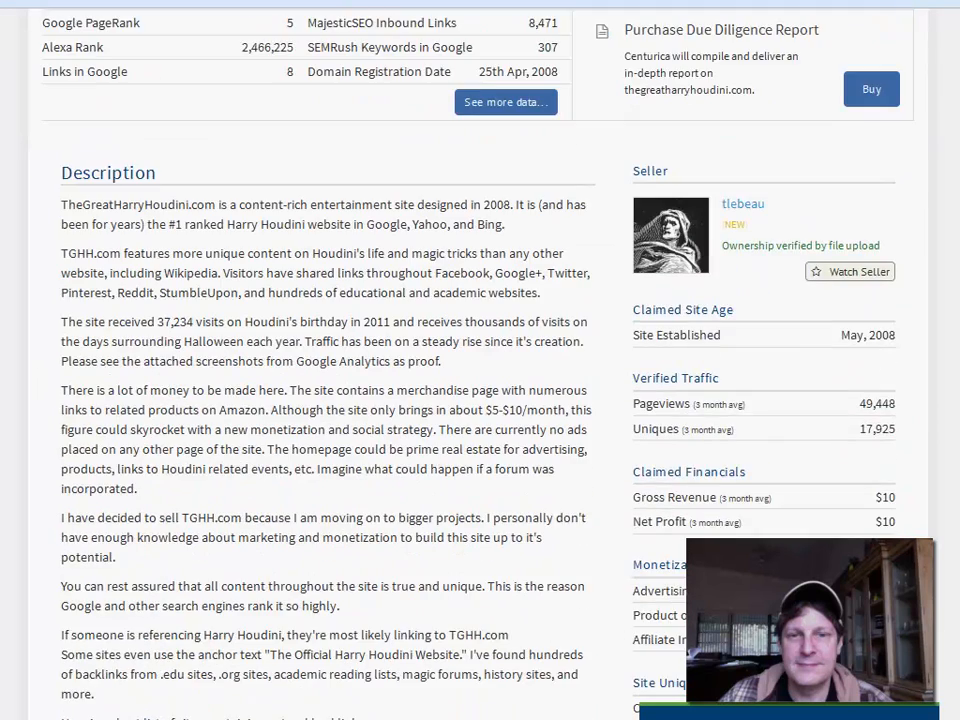
scroll("down", 3)
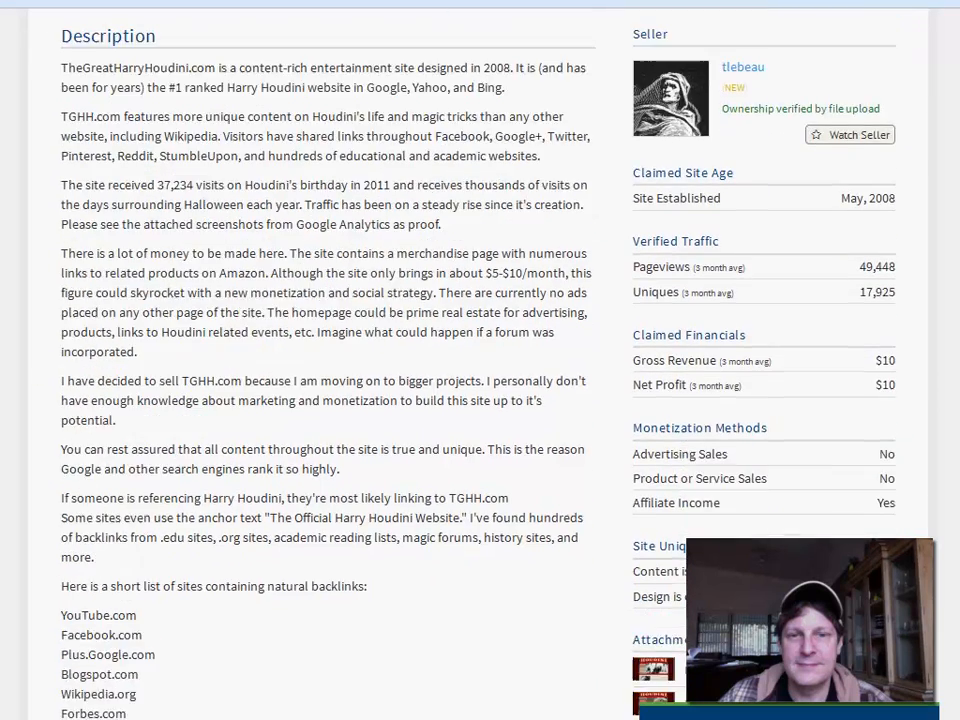
scroll("down", 3)
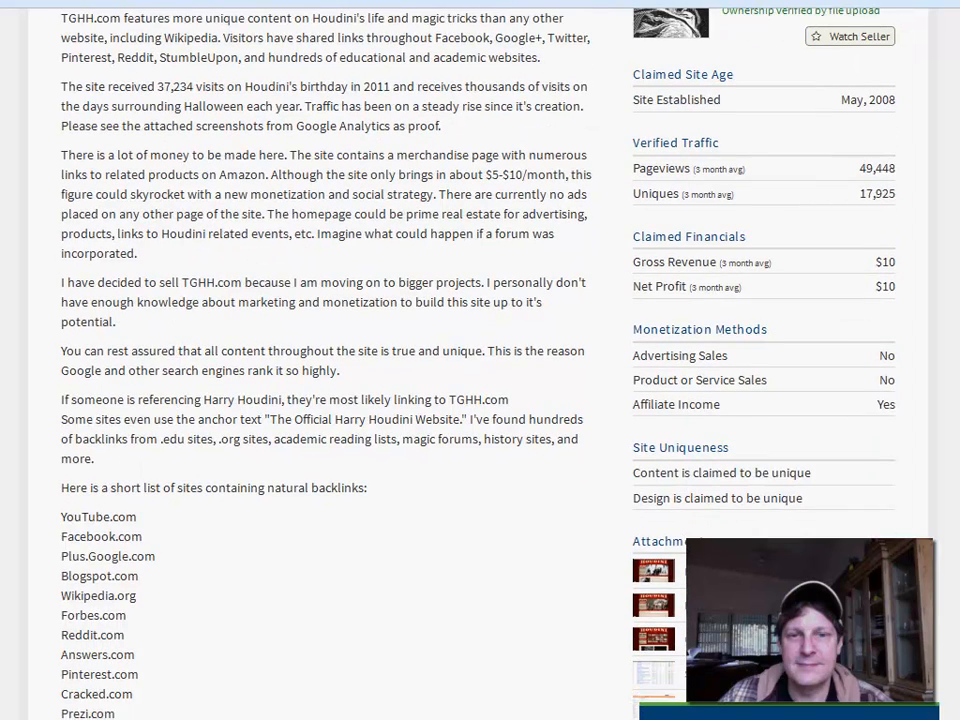
scroll("down", 3)
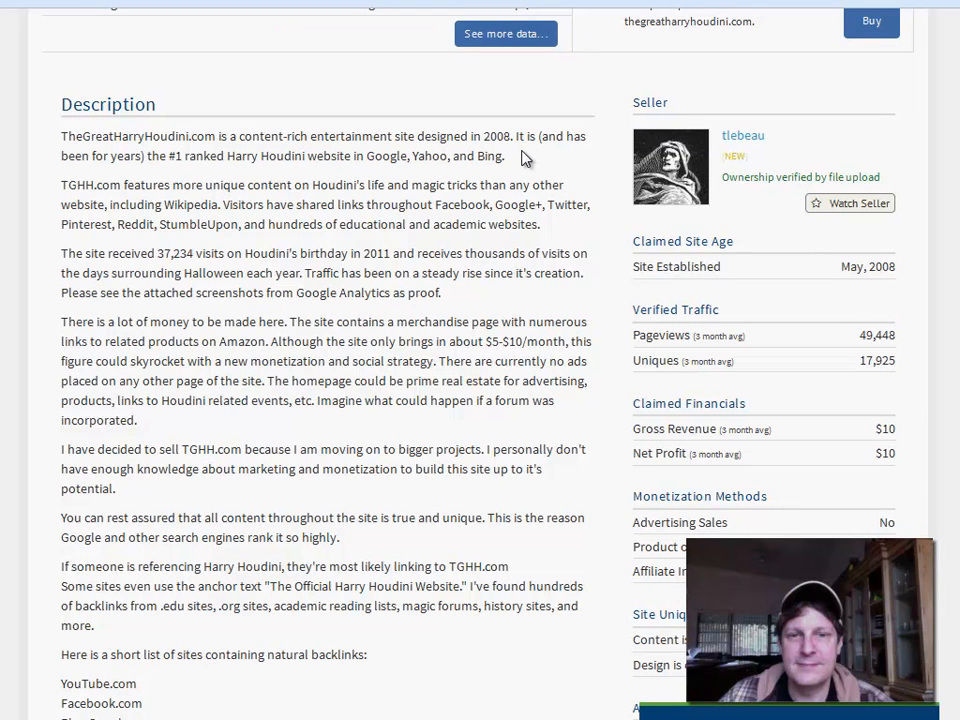
mouse_move(211, 181)
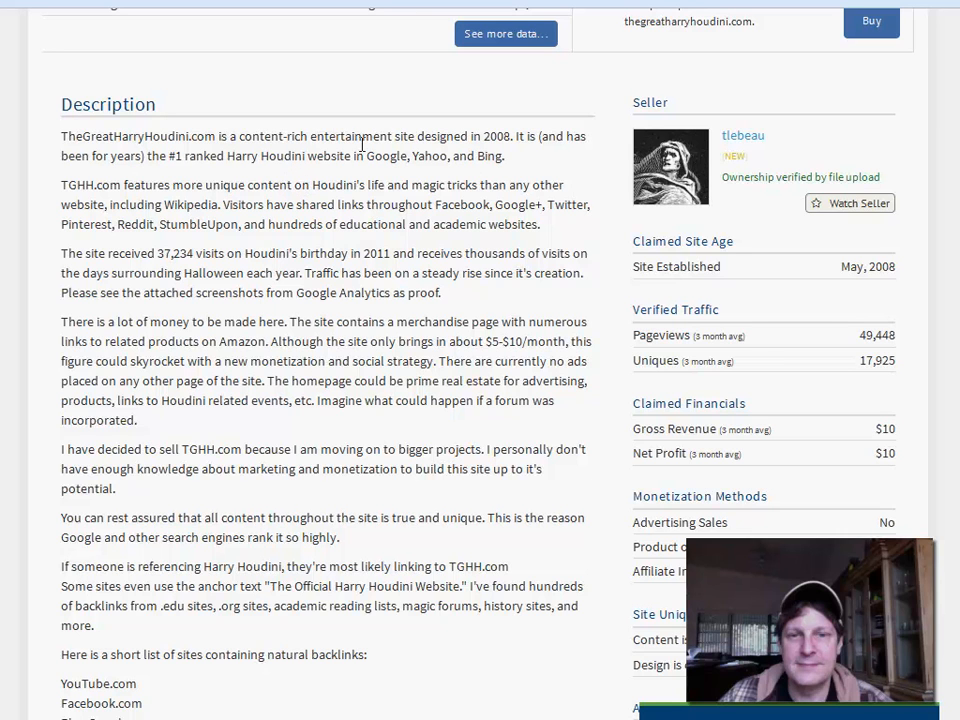
mouse_move(145, 315)
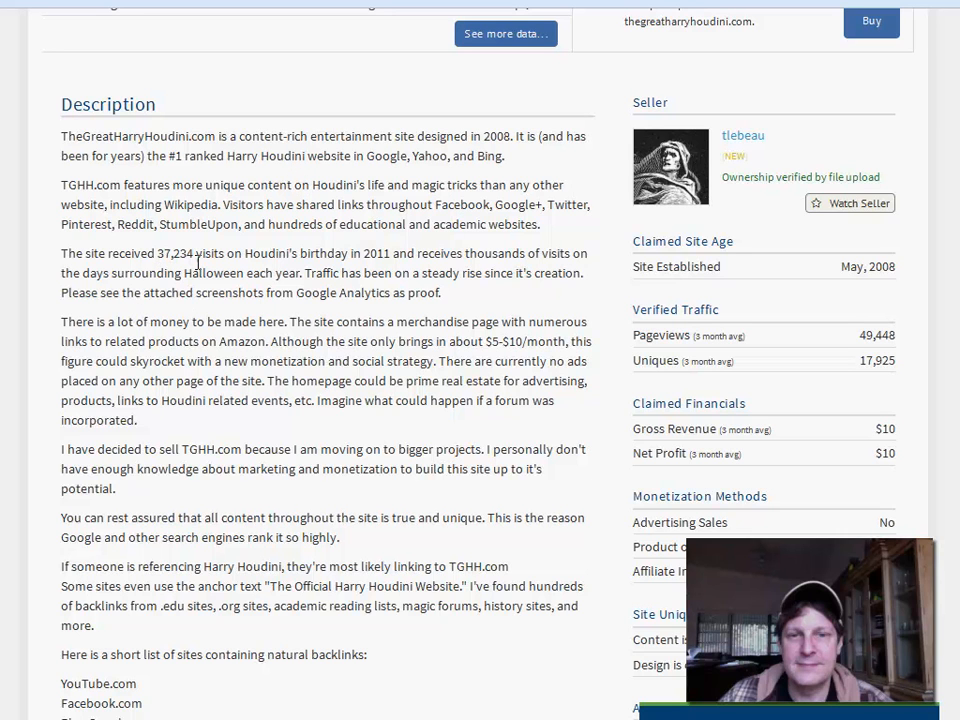
mouse_move(504, 299)
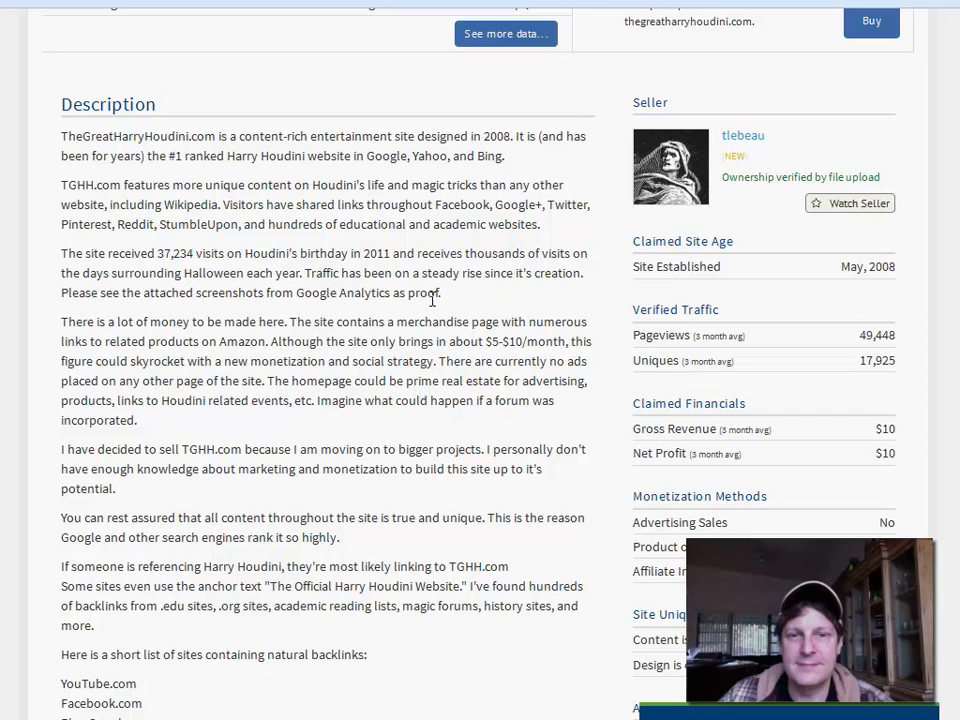
mouse_move(503, 300)
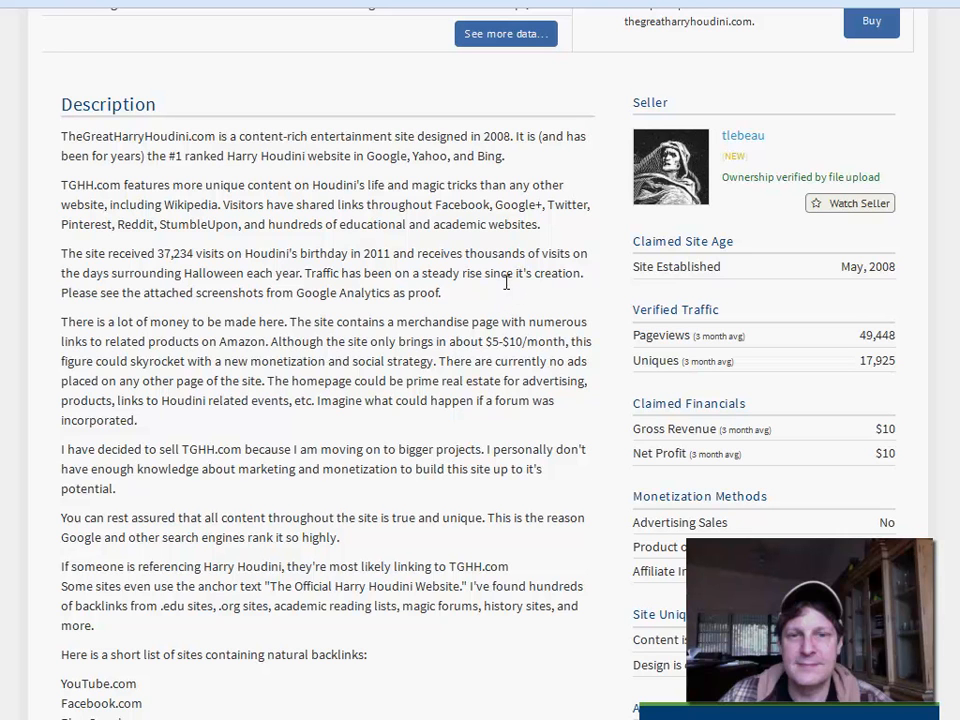
mouse_move(500, 293)
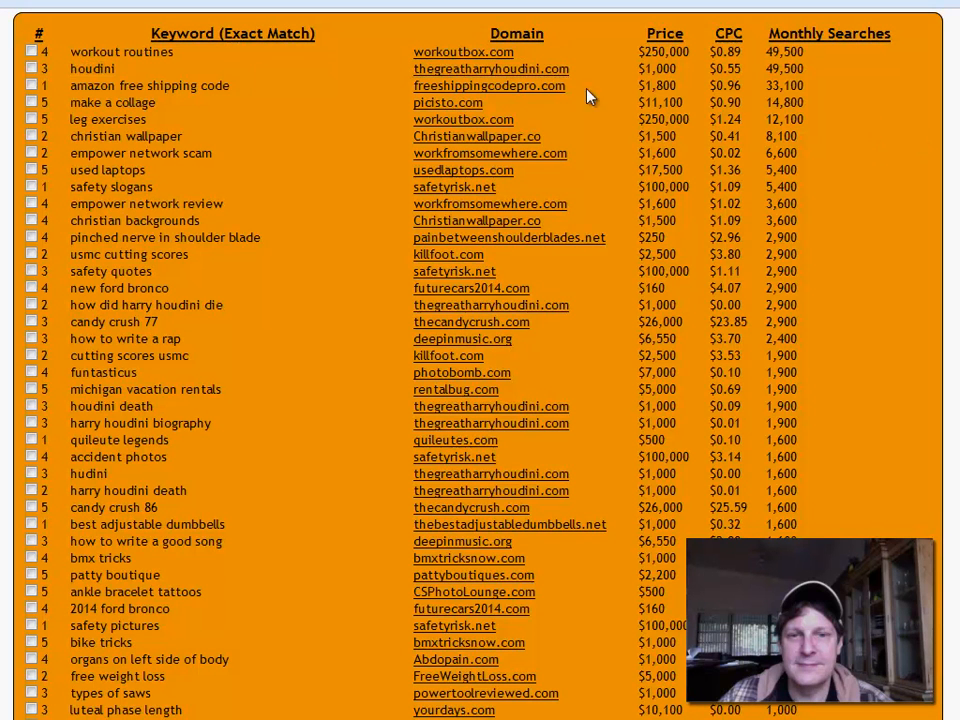
mouse_move(483, 102)
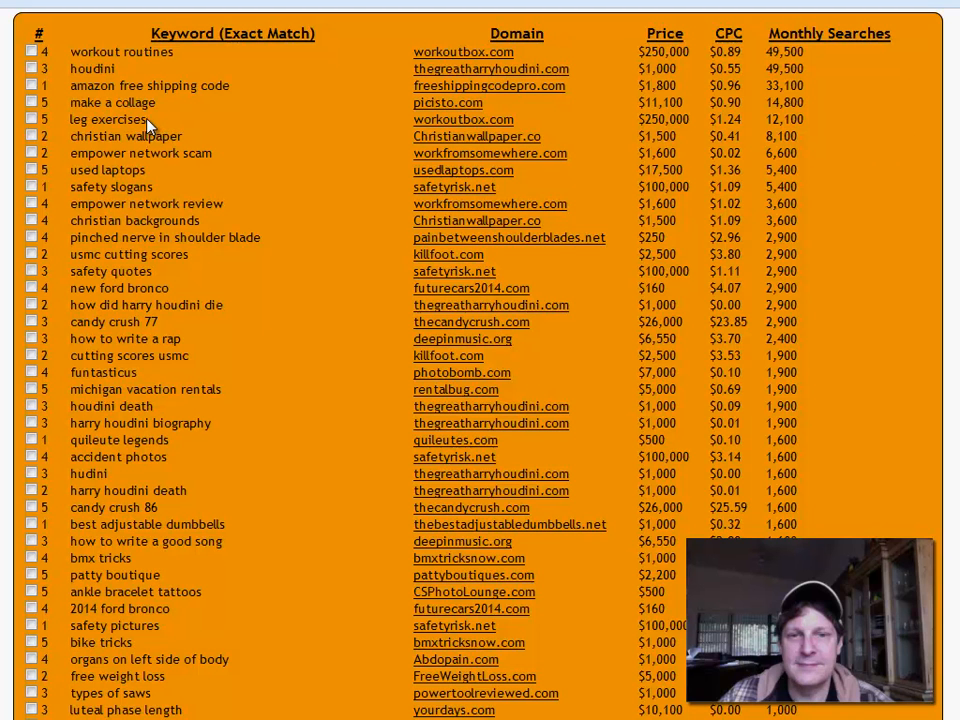
Select the 'leg exercises' keyword and bring up its search option from the context menu.
double_click(105, 119)
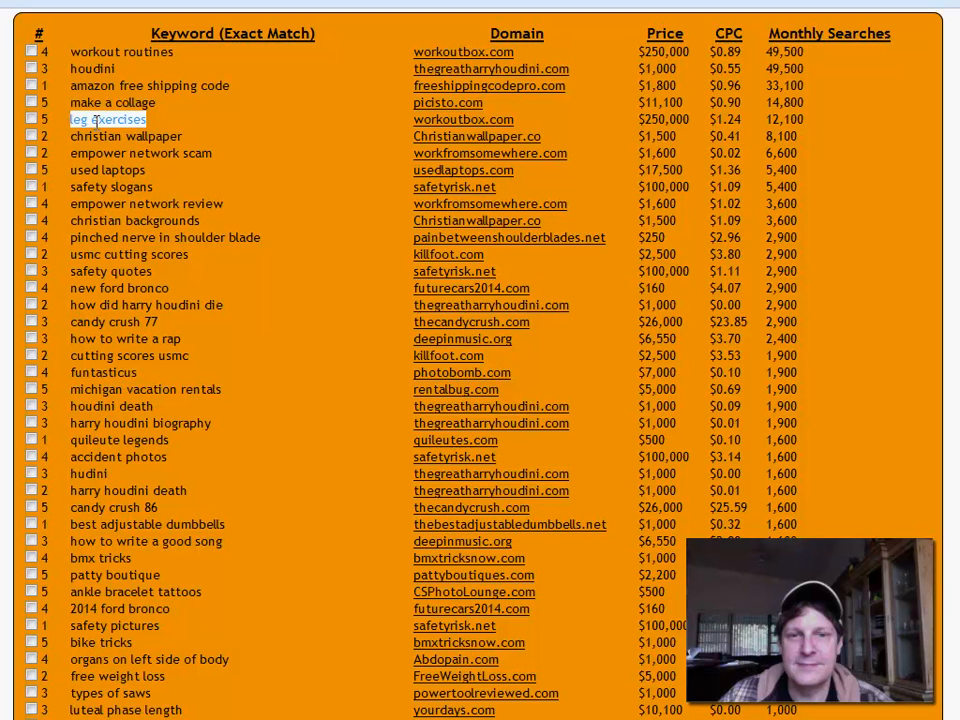
right_click(108, 119)
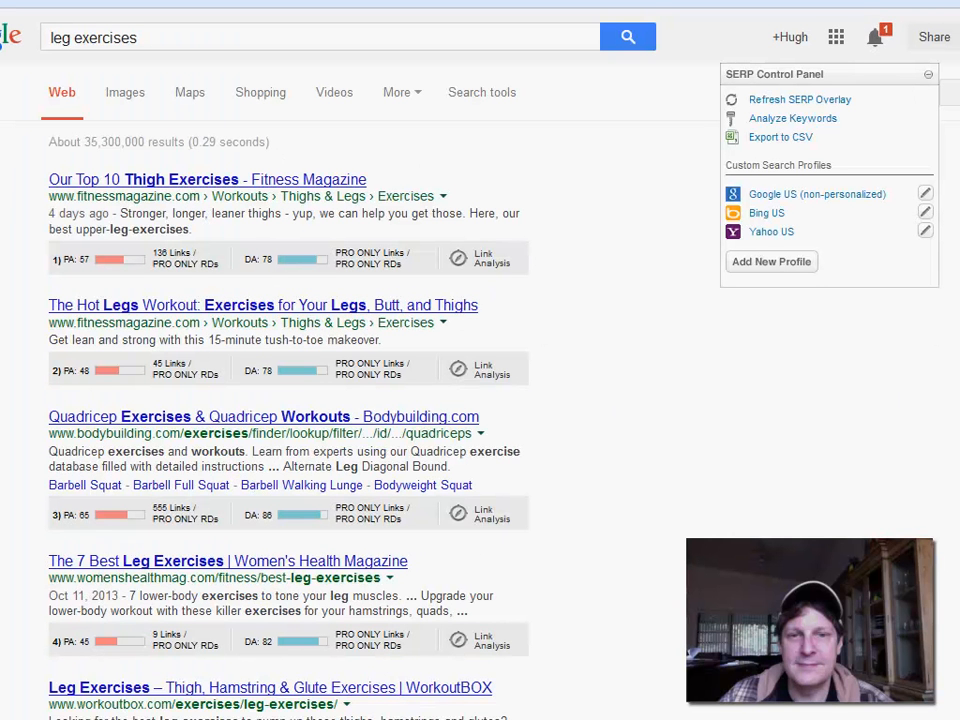
Scroll the 'leg exercises' Google results down to the WorkoutBOX result.
scroll("down", 3)
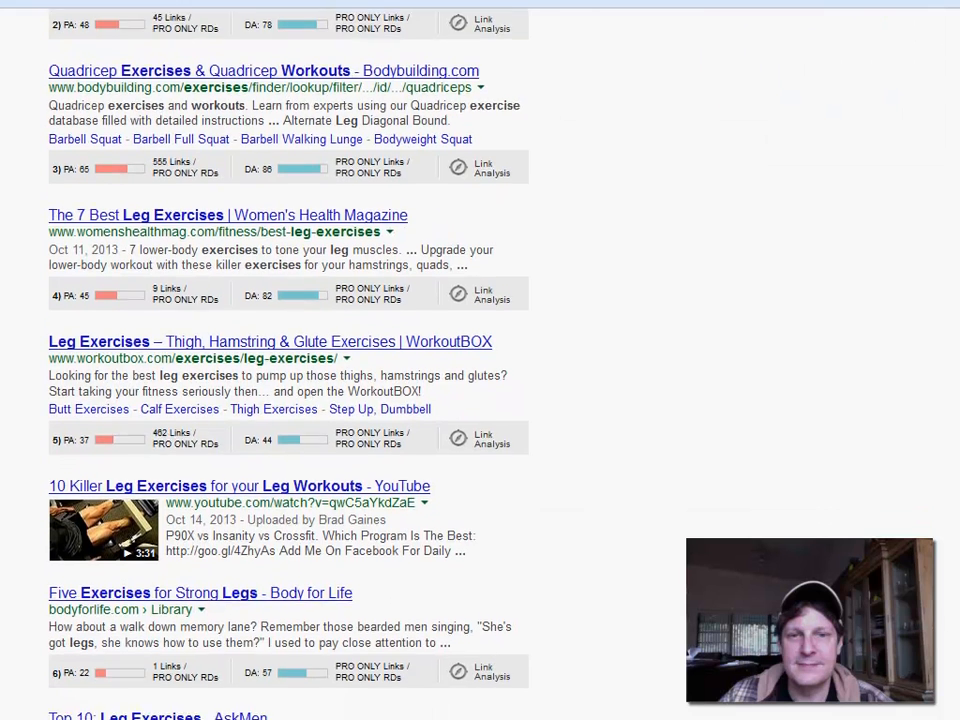
scroll("down", 3)
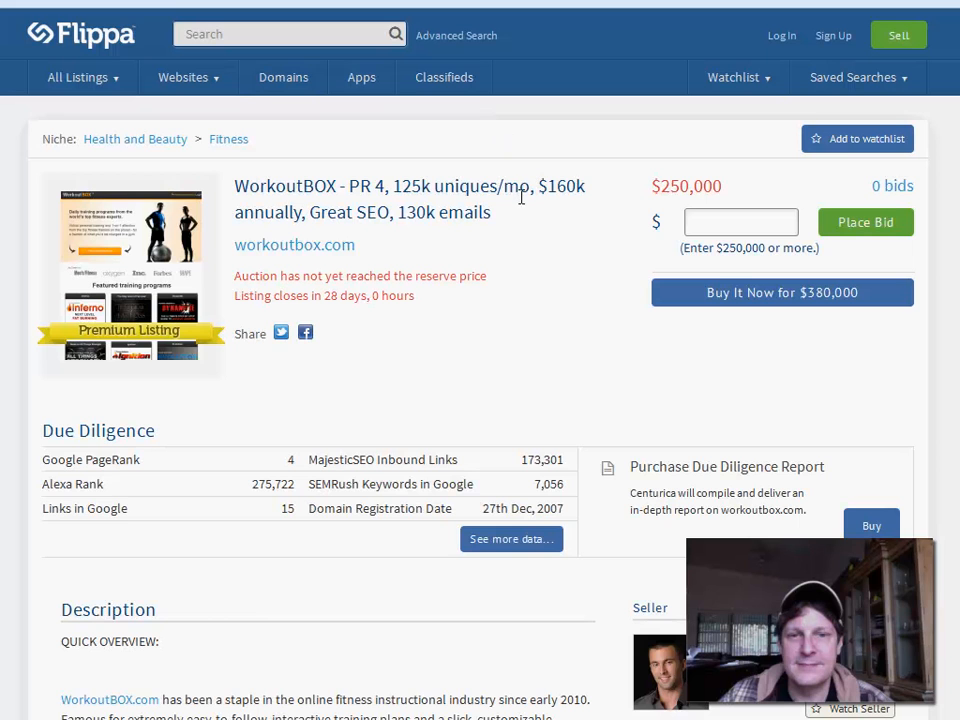
mouse_move(521, 225)
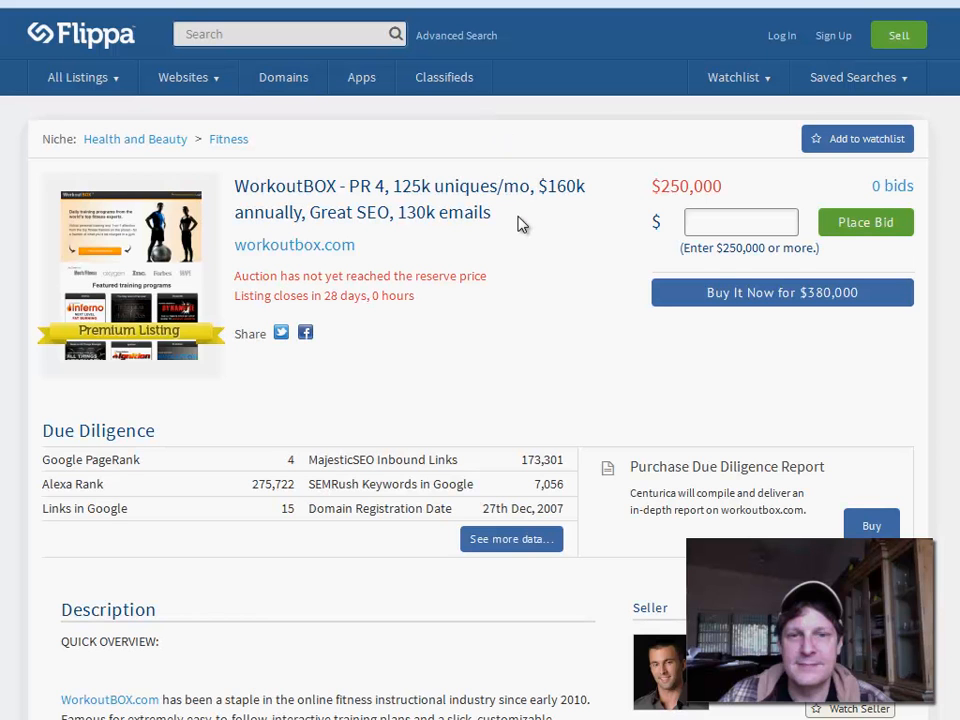
mouse_move(487, 157)
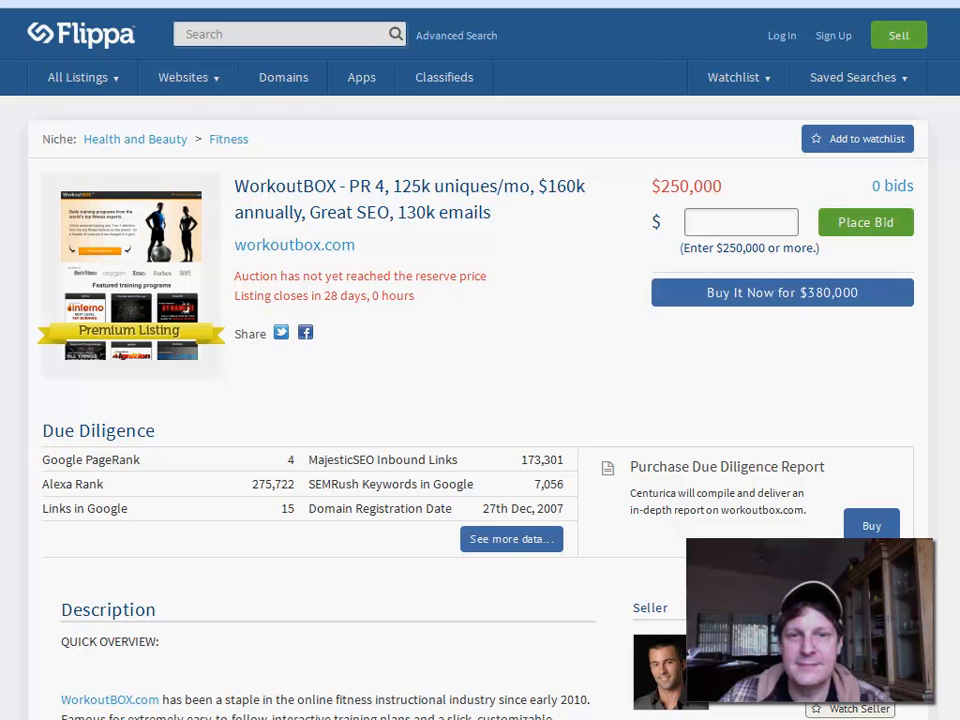
mouse_move(658, 109)
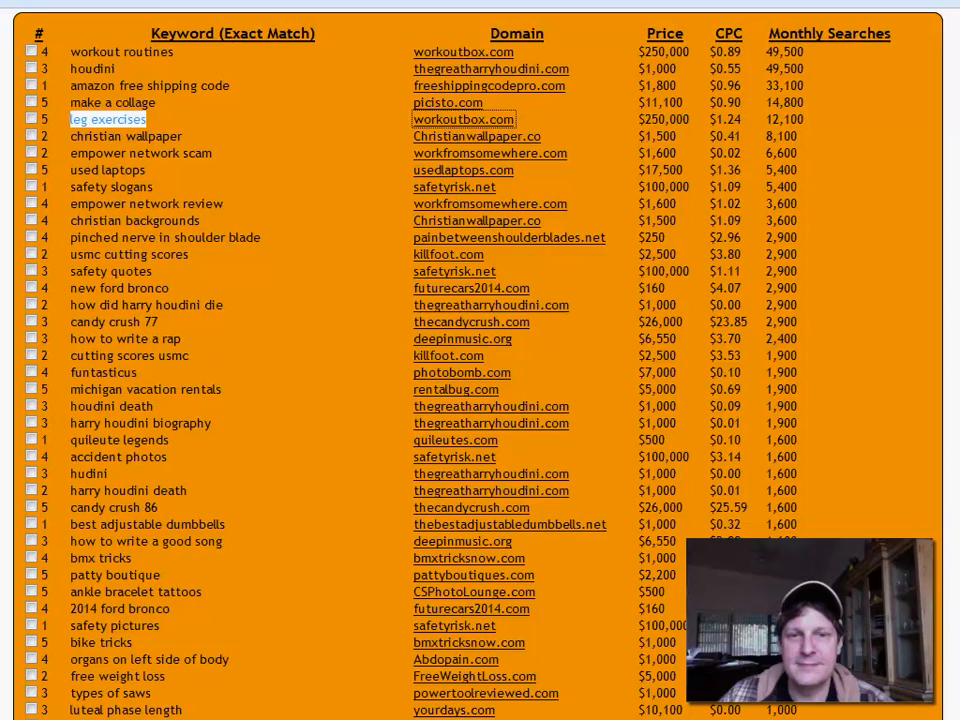
mouse_move(335, 148)
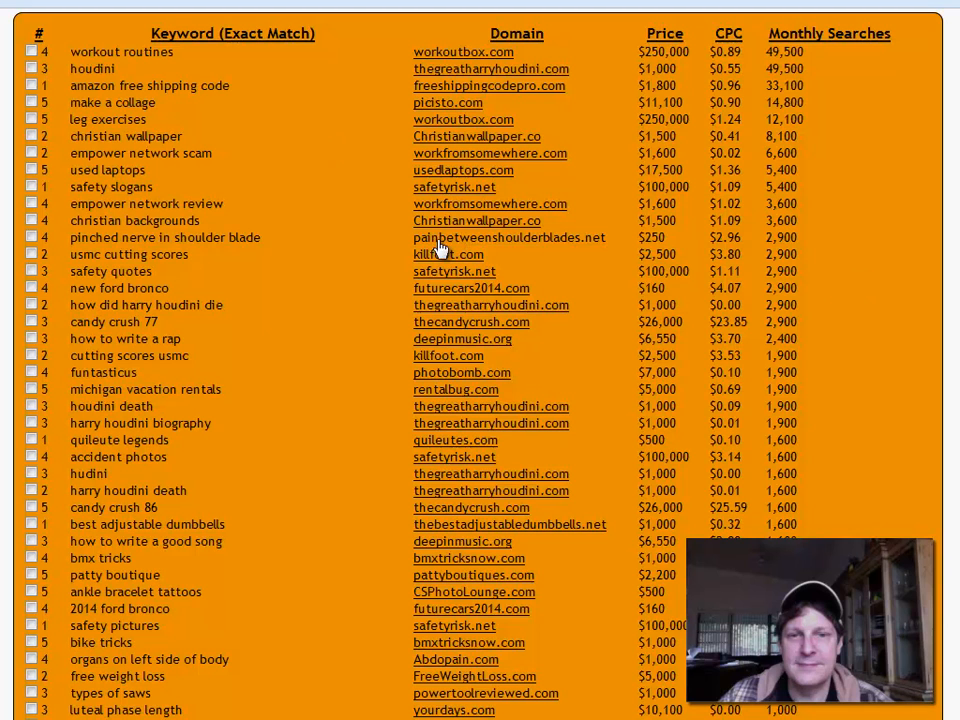
mouse_move(508, 247)
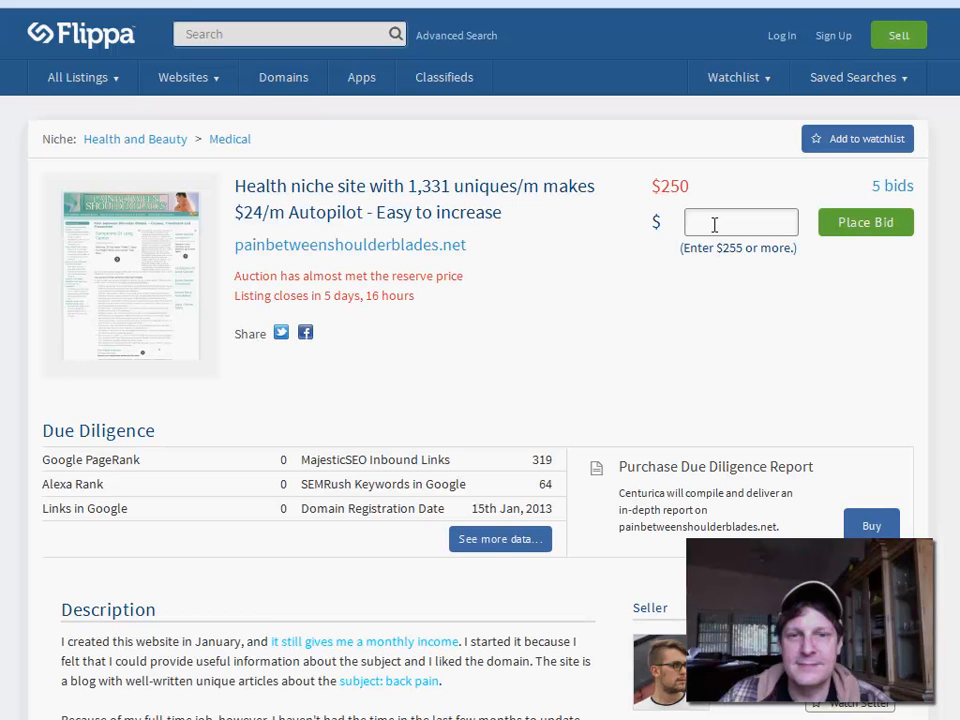
mouse_move(585, 250)
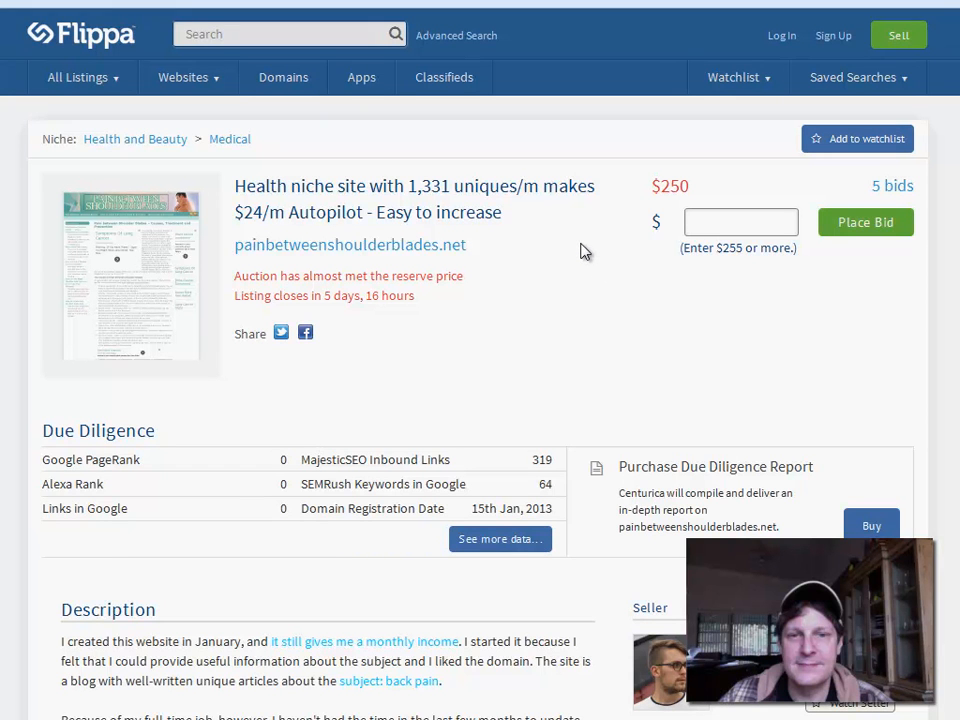
mouse_move(431, 297)
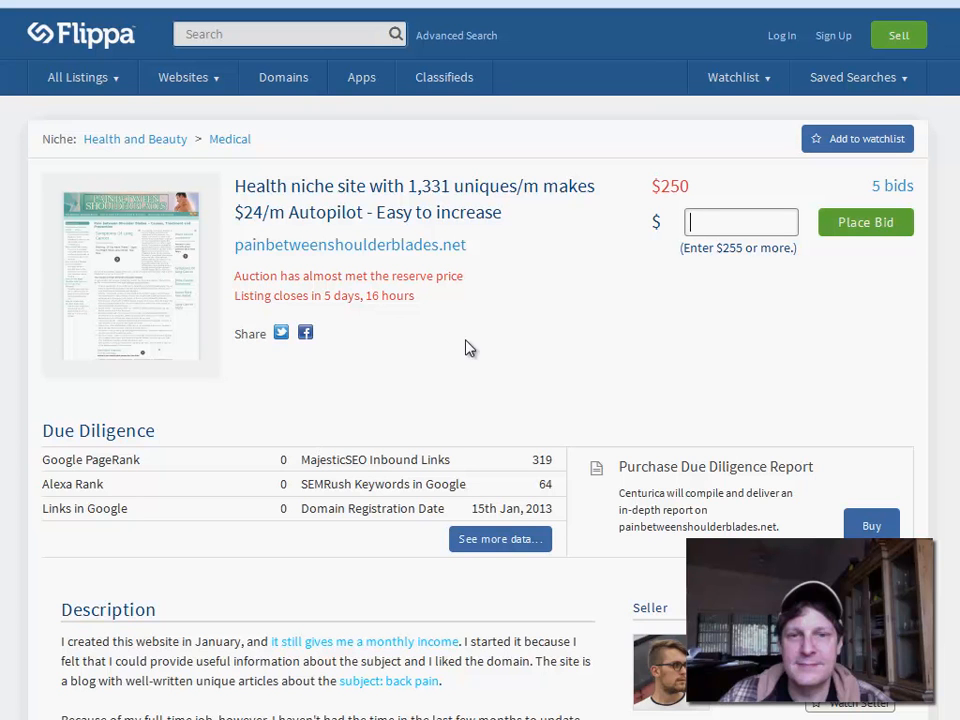
mouse_move(405, 278)
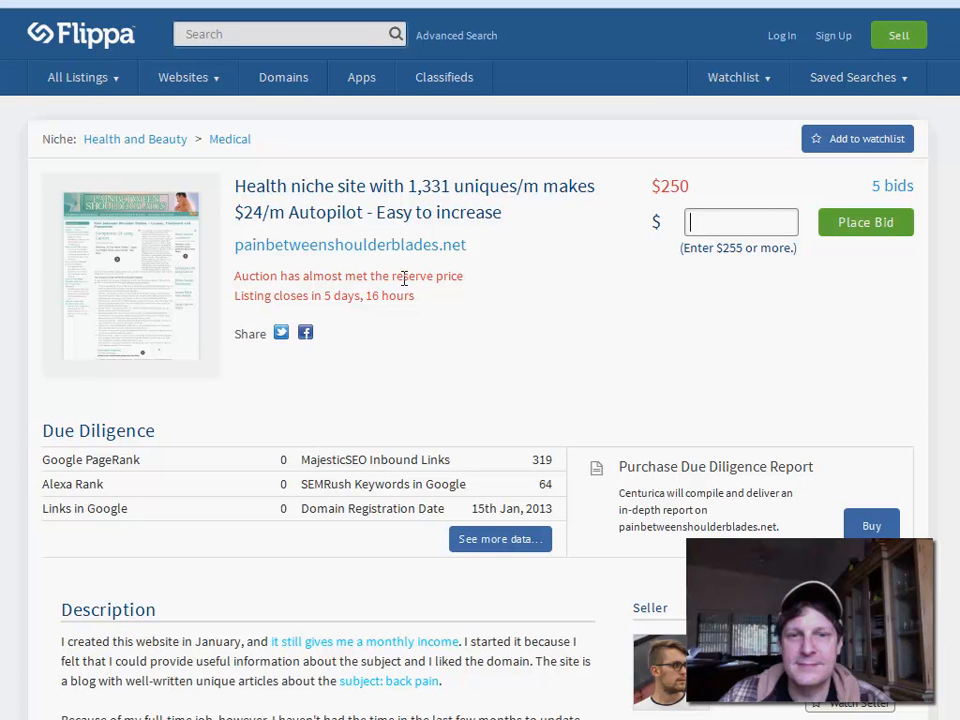
mouse_move(595, 318)
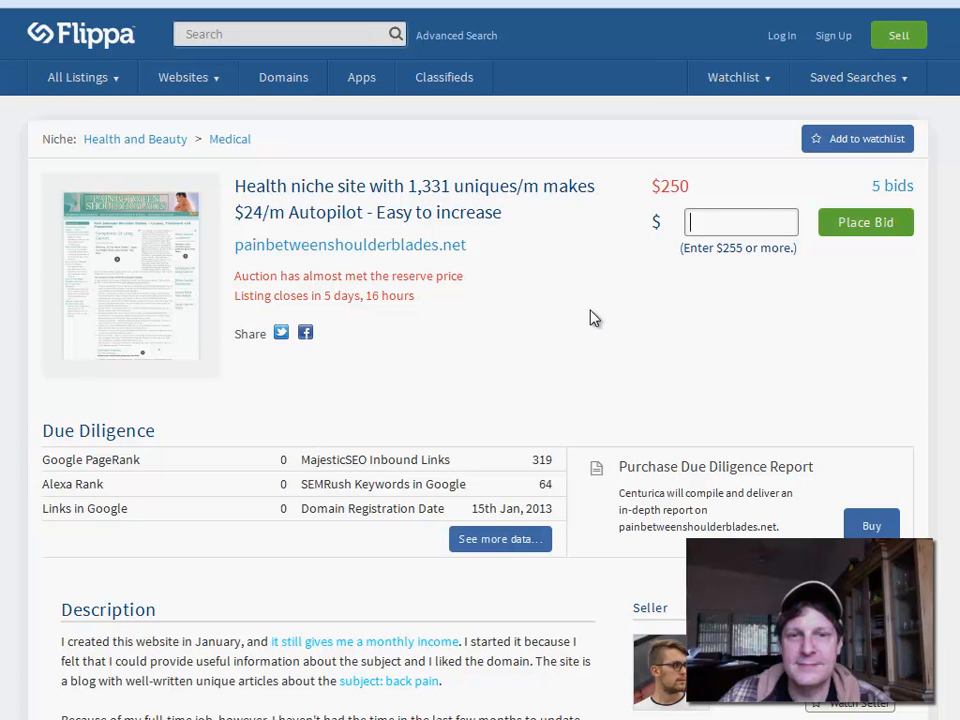
mouse_move(595, 300)
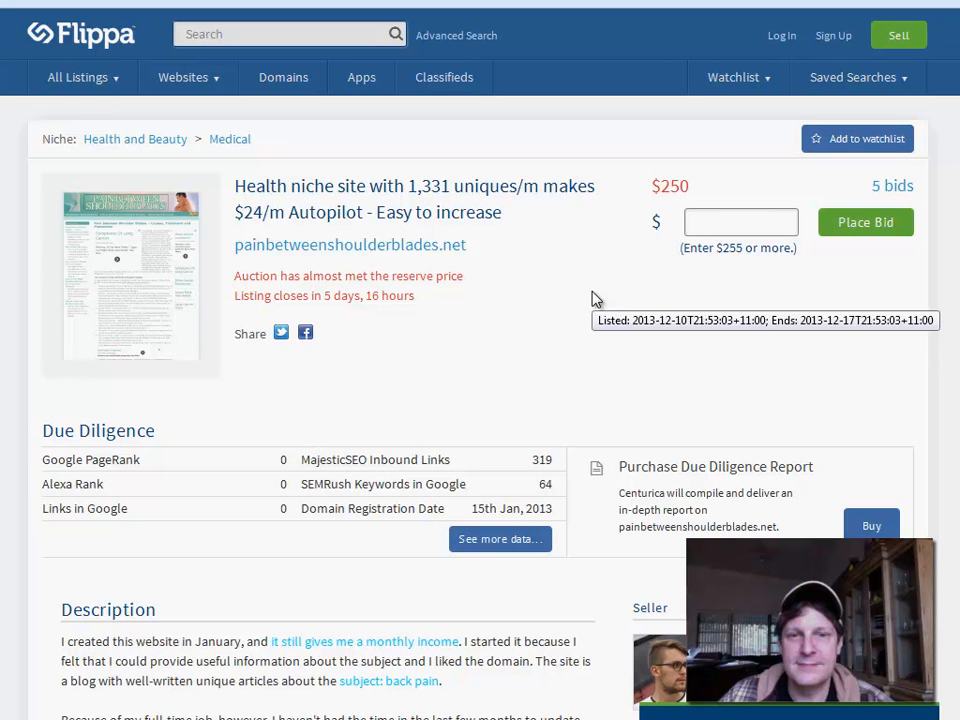
Open the painbetweenshoulderblades.net listing to review its $250 price, 5 bids and closing time.
left_click(740, 221)
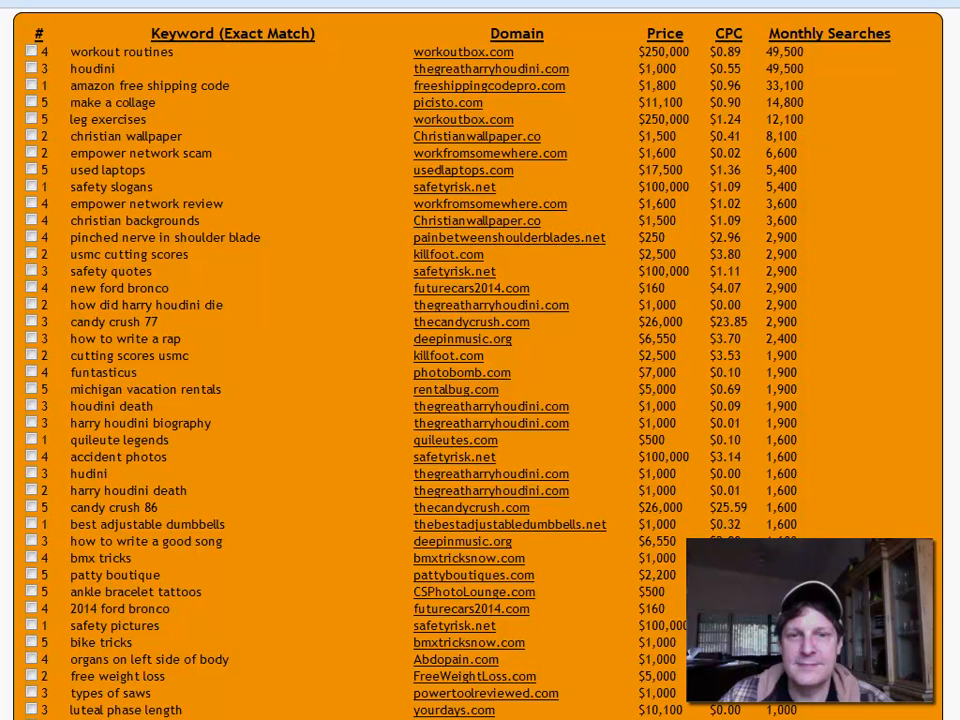
Run a topic search for 'dog' and scroll through the dog-niche listings table.
type("dog")
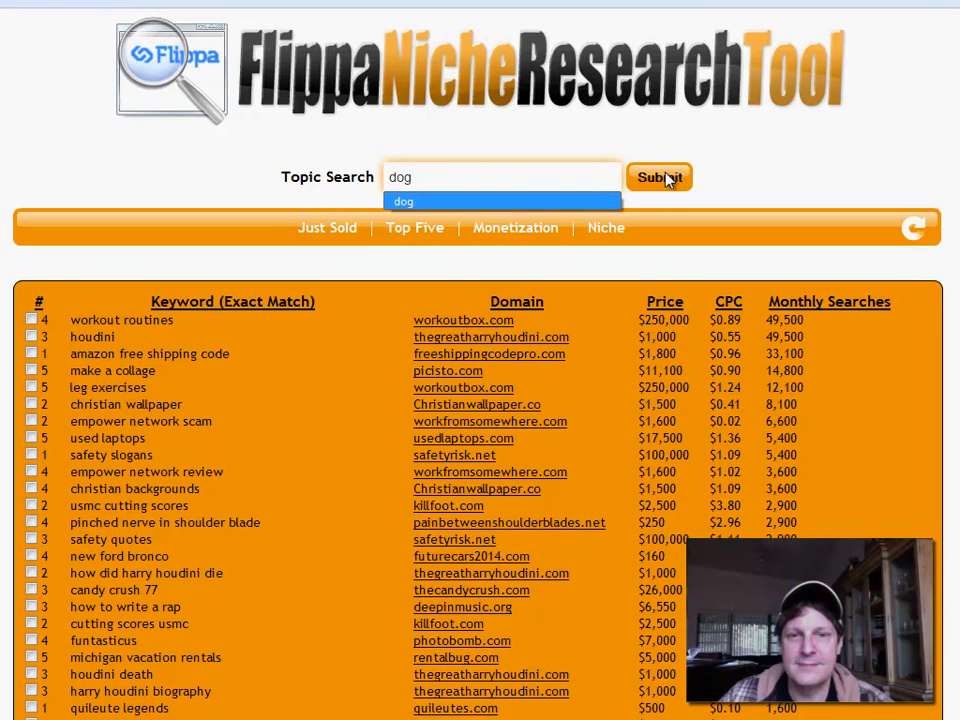
left_click(659, 177)
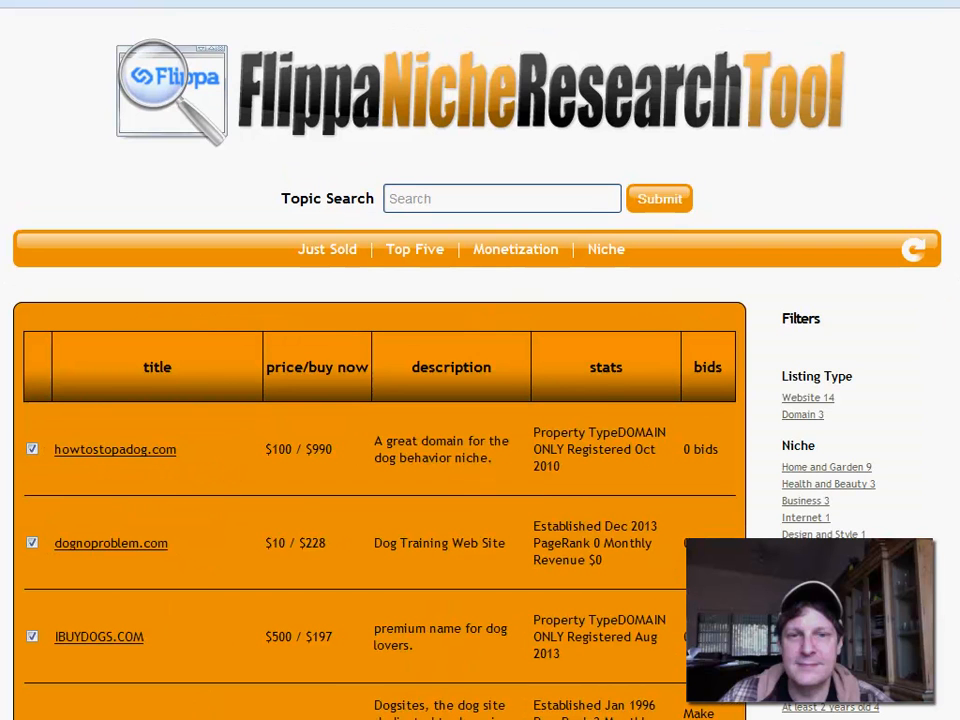
scroll("down", 3)
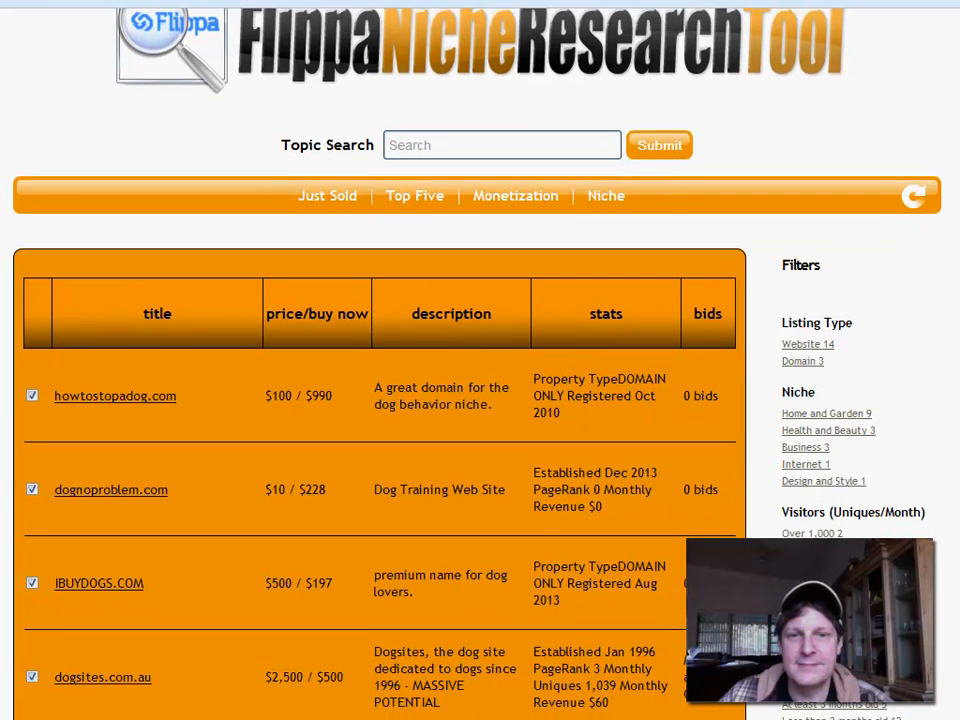
scroll("down", 3)
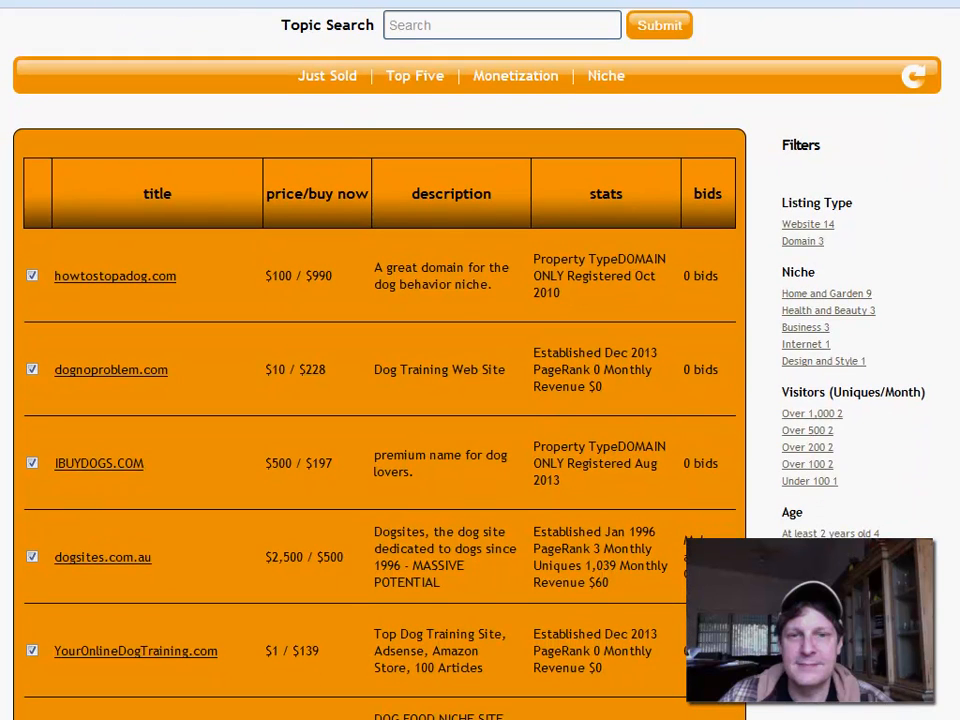
scroll("down", 3)
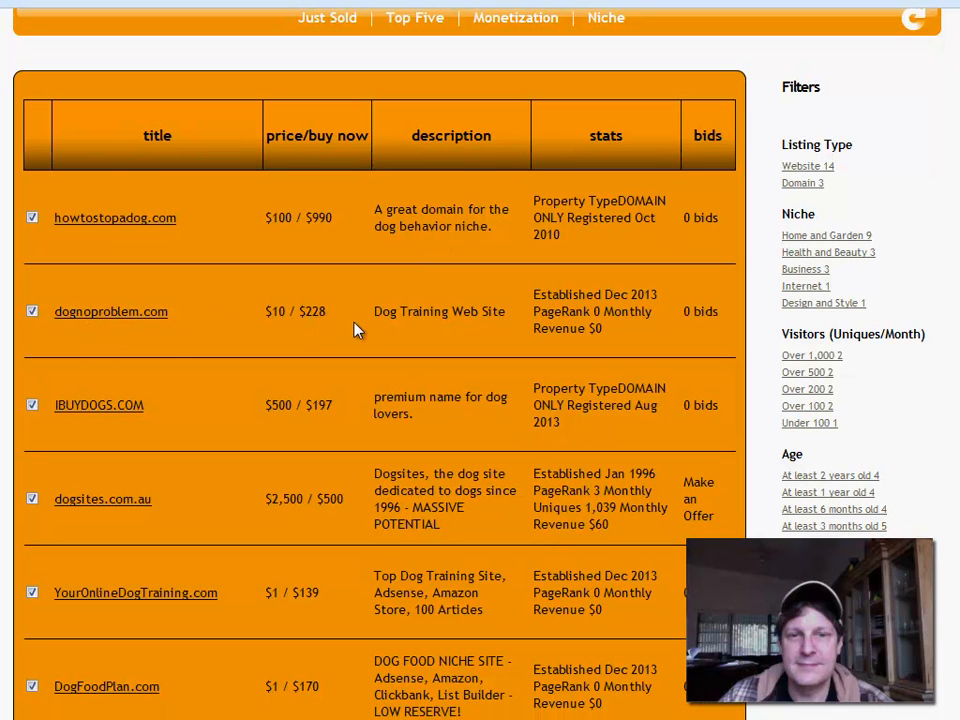
mouse_move(57, 428)
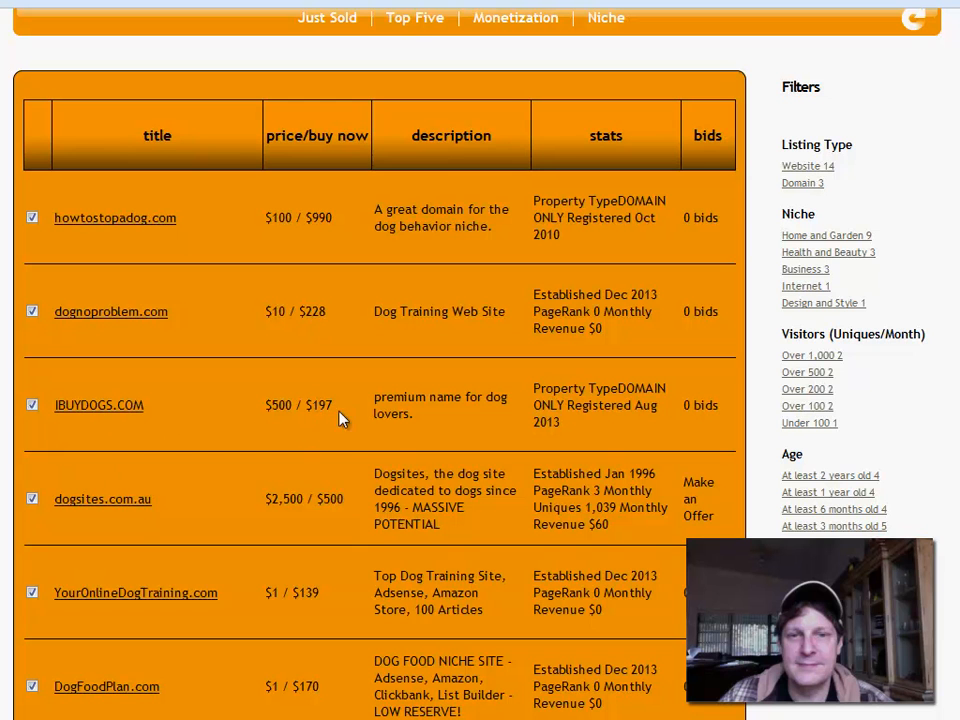
mouse_move(313, 598)
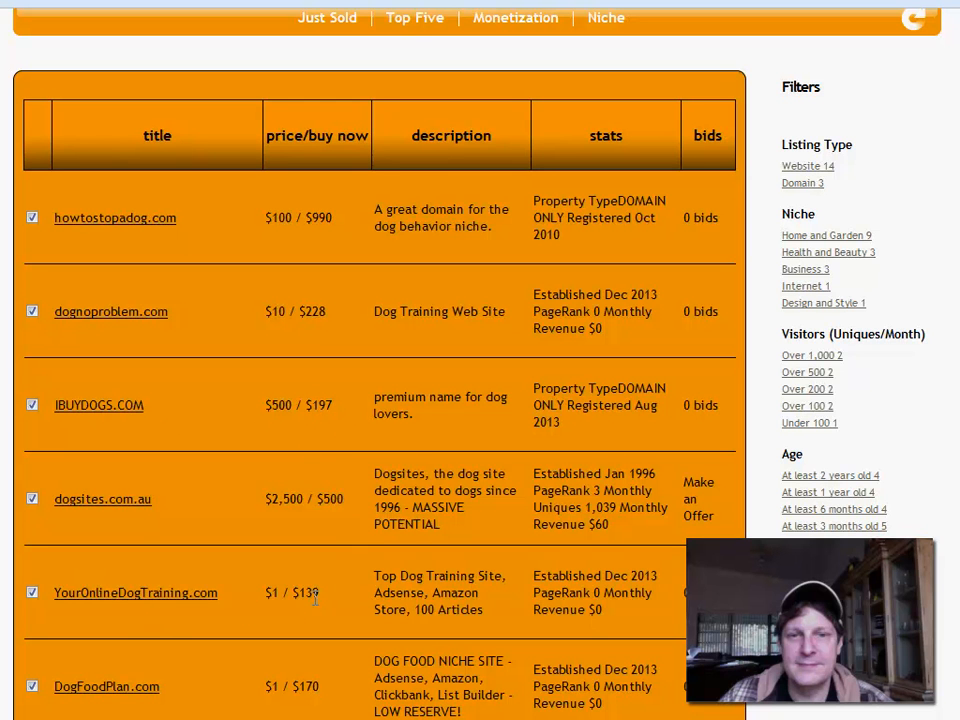
scroll("down", 3)
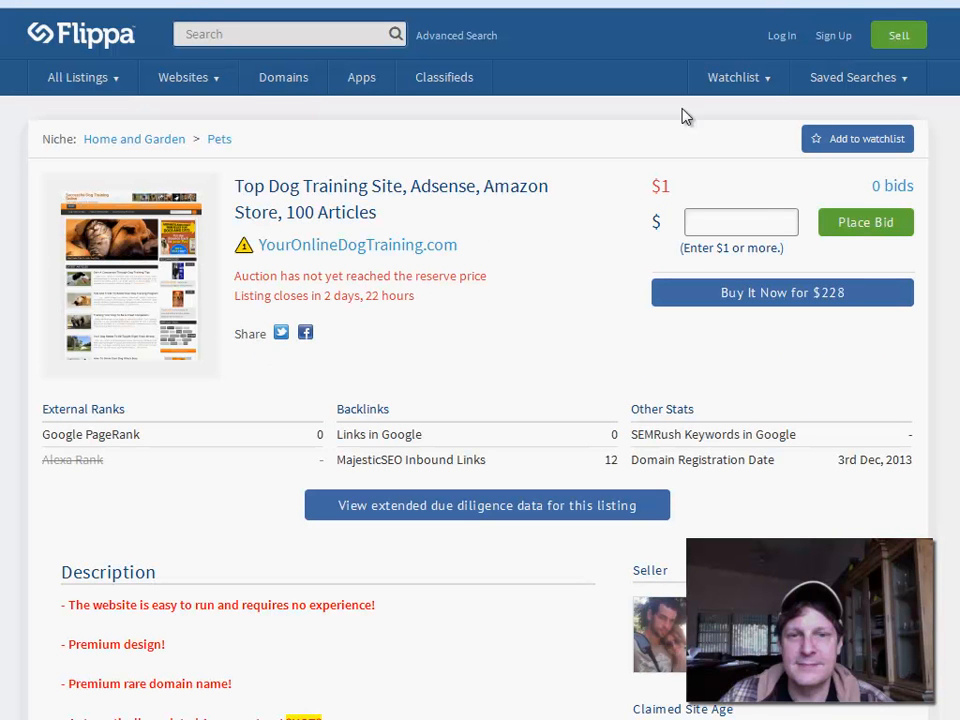
mouse_move(462, 305)
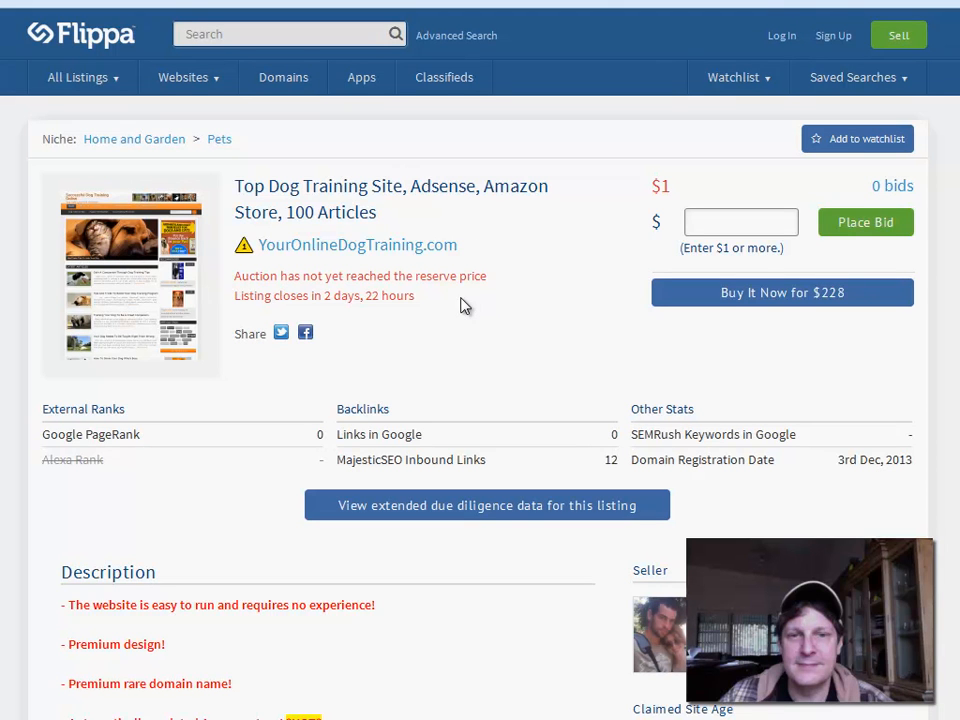
mouse_move(513, 322)
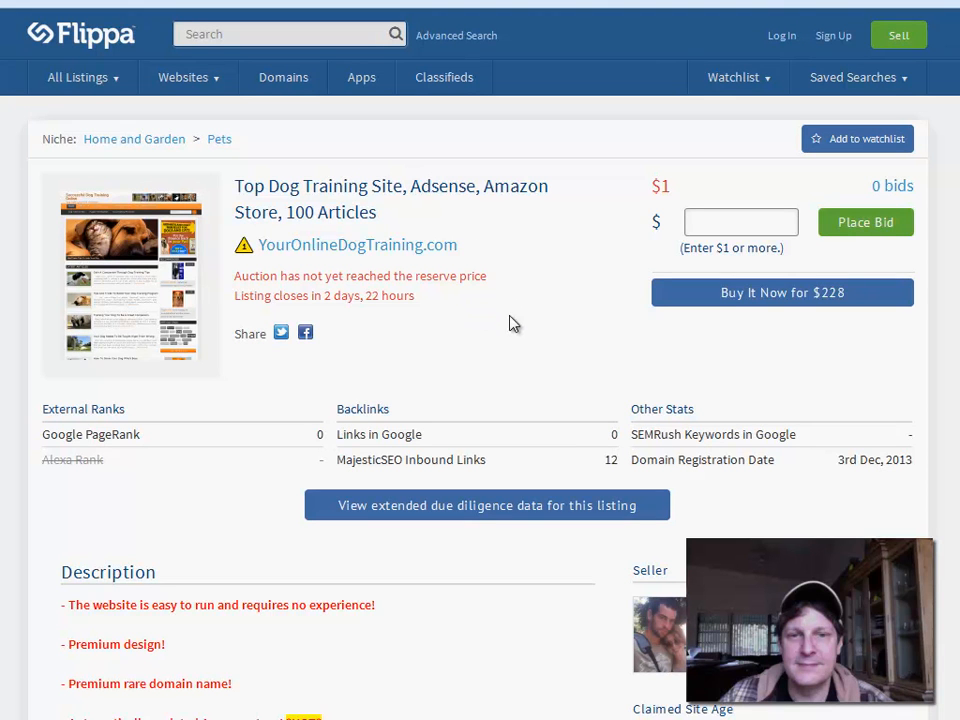
mouse_move(742, 395)
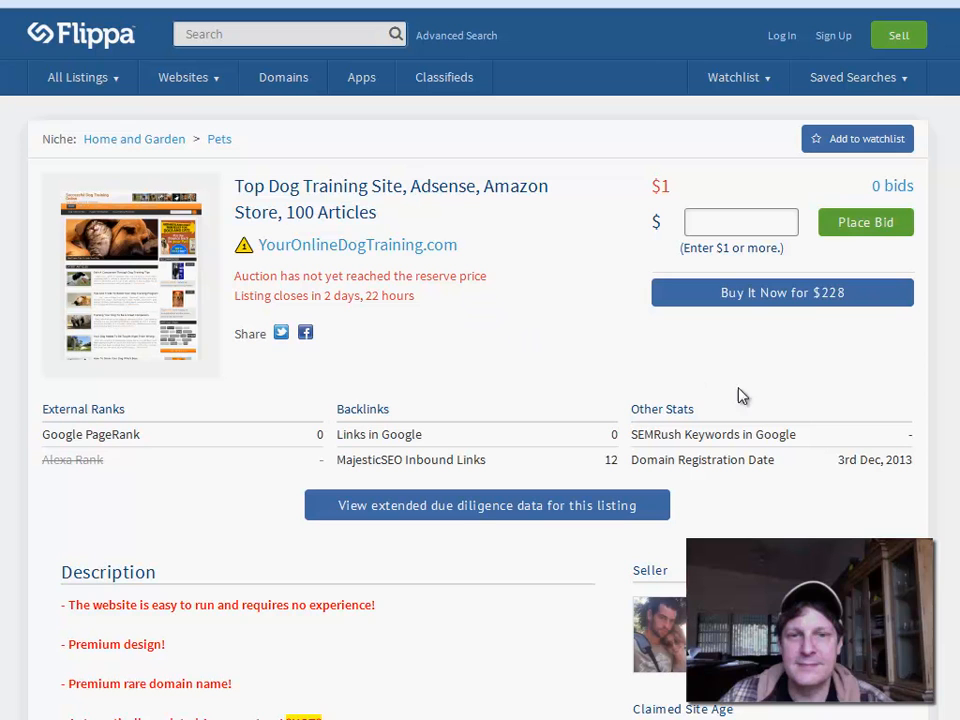
mouse_move(752, 338)
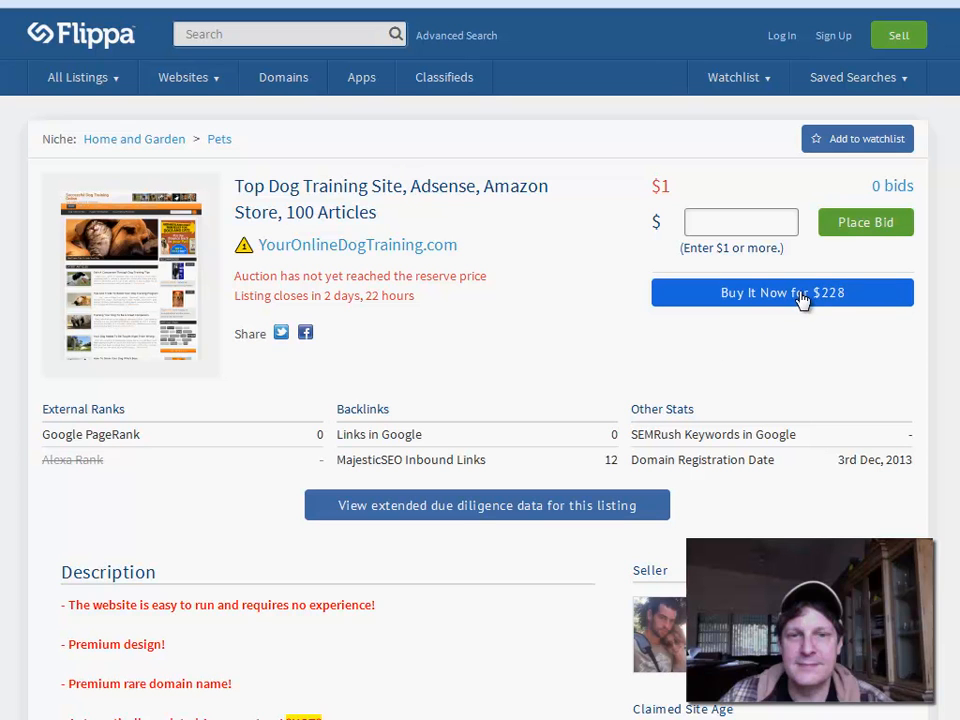
mouse_move(847, 300)
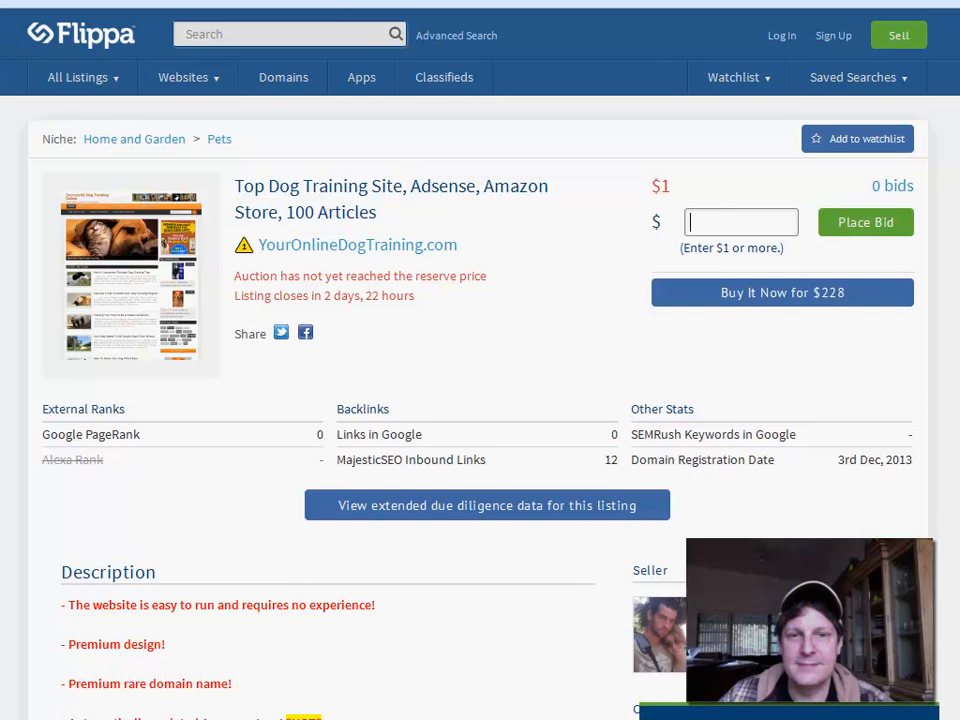
Scroll the dog listings to YourOnlineDogTraining.com, DogFoodPlan.com and further dog sites.
scroll("down", 3)
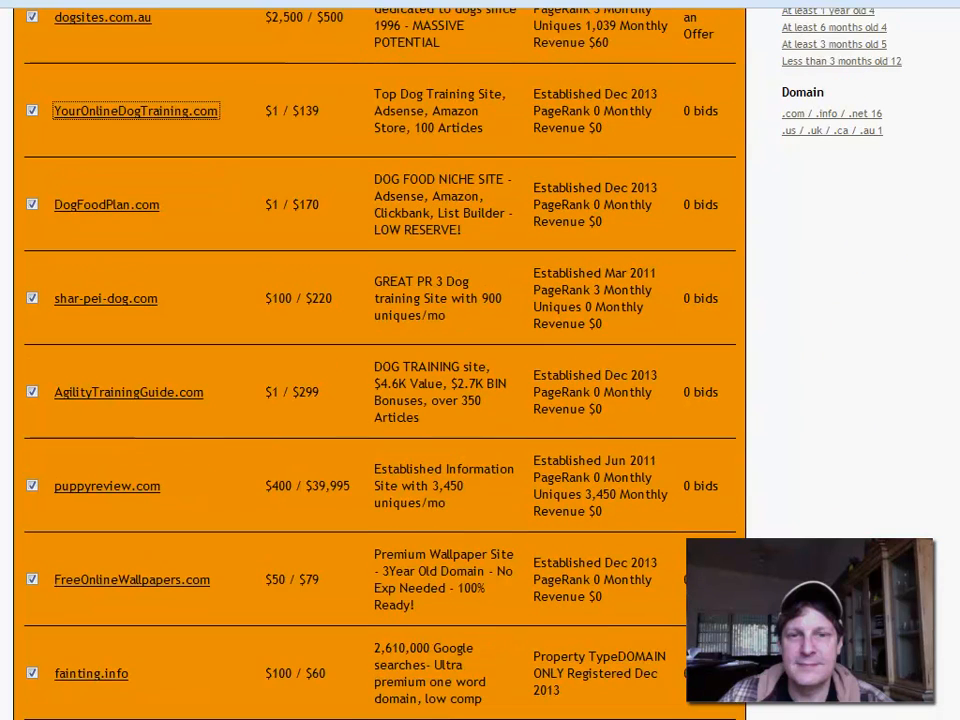
Scroll the dog listings past puppyreview.com and InjuryLaw.info, then back to the top.
scroll("down", 3)
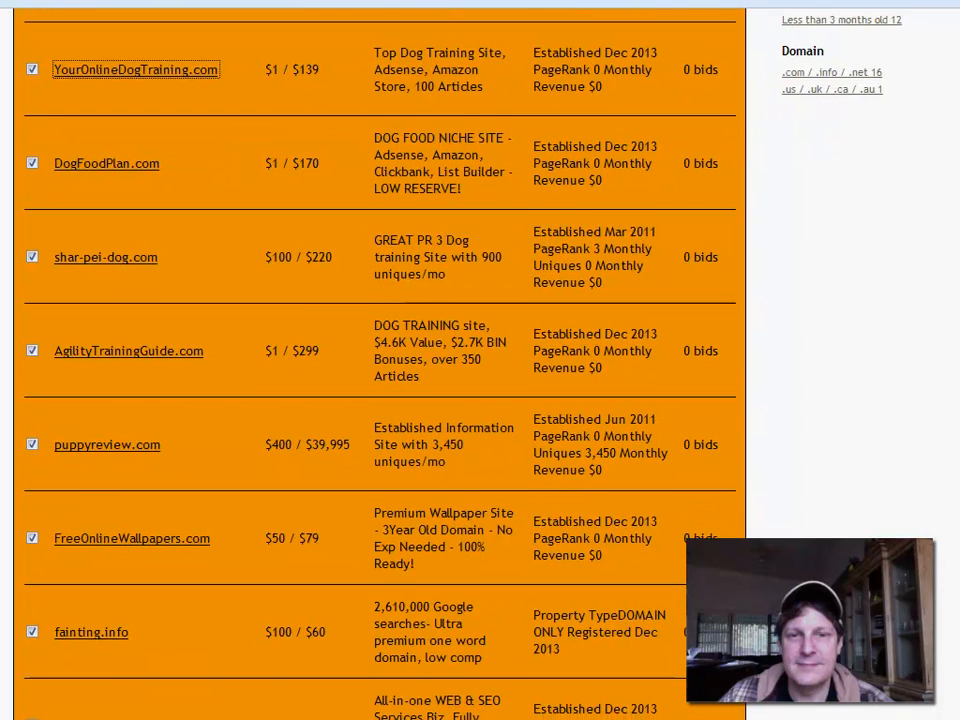
scroll("down", 3)
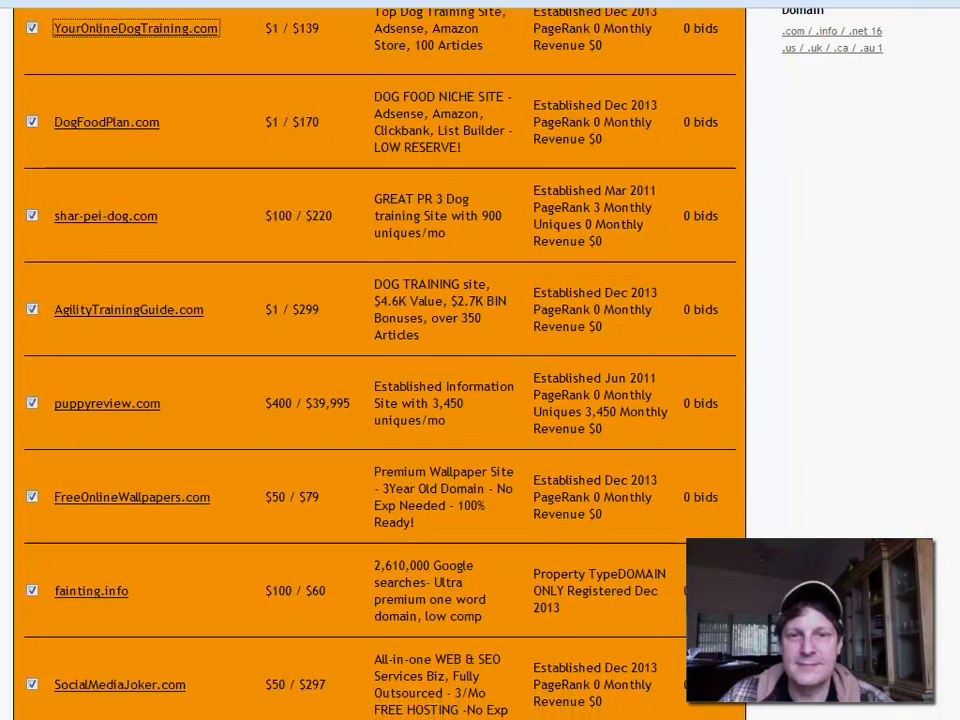
scroll("down", 3)
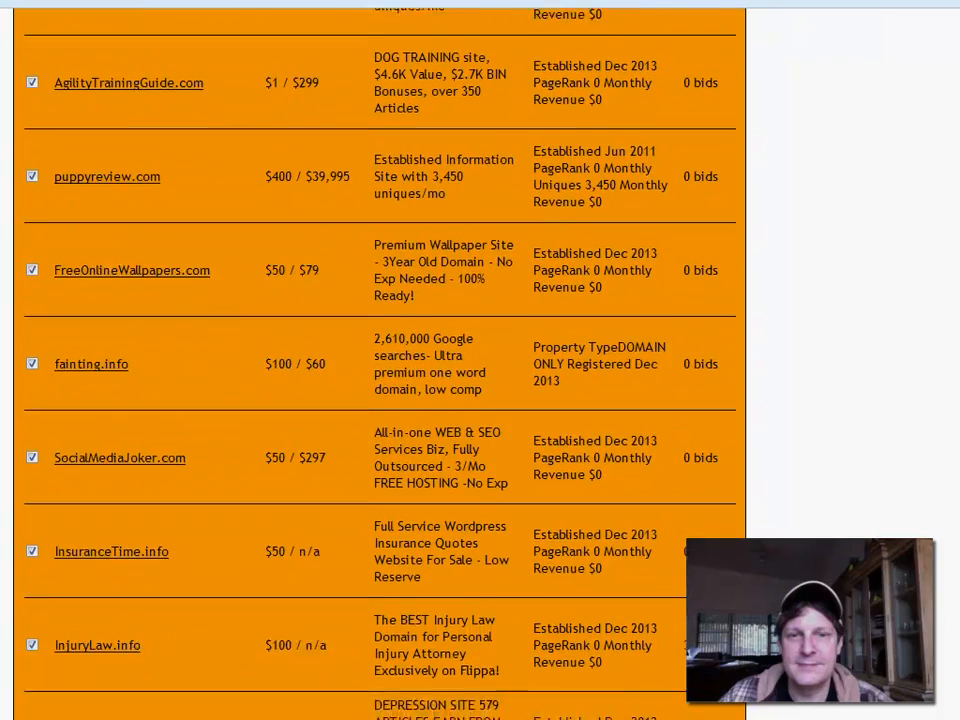
scroll("up", 3)
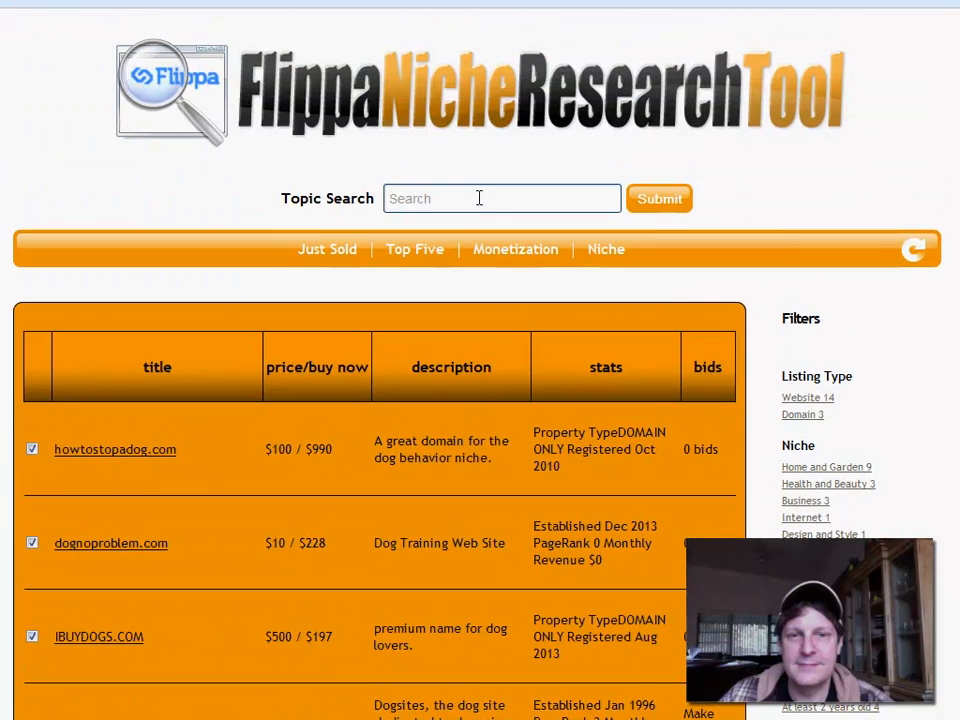
Search the topic 'weight loss' and scroll through the 124 listings like weightlosslifeline.com.
type("w")
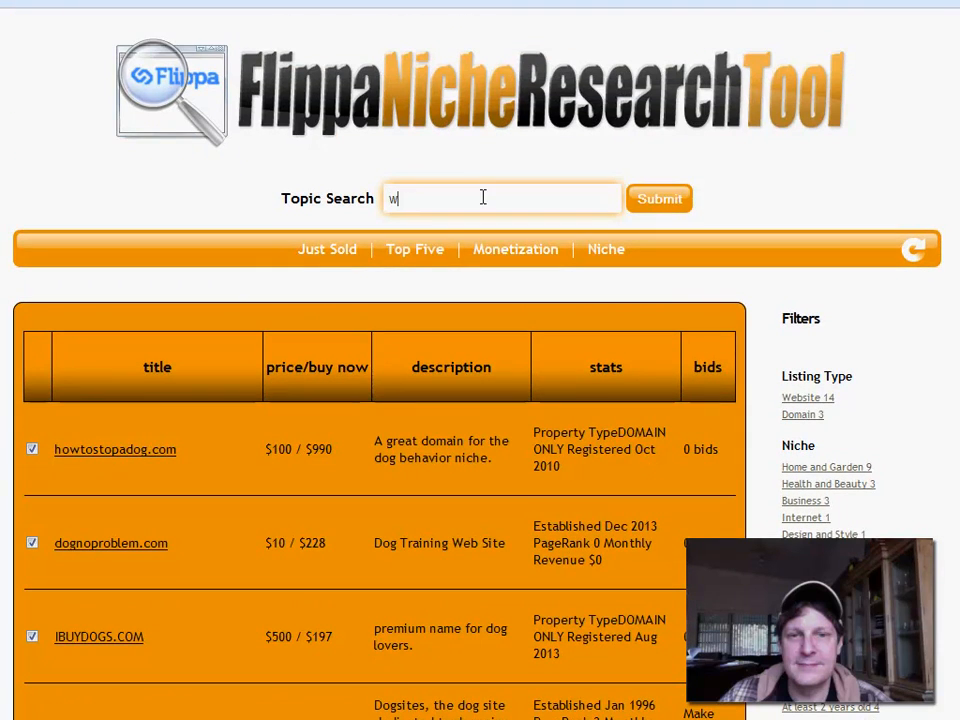
type("eight loss")
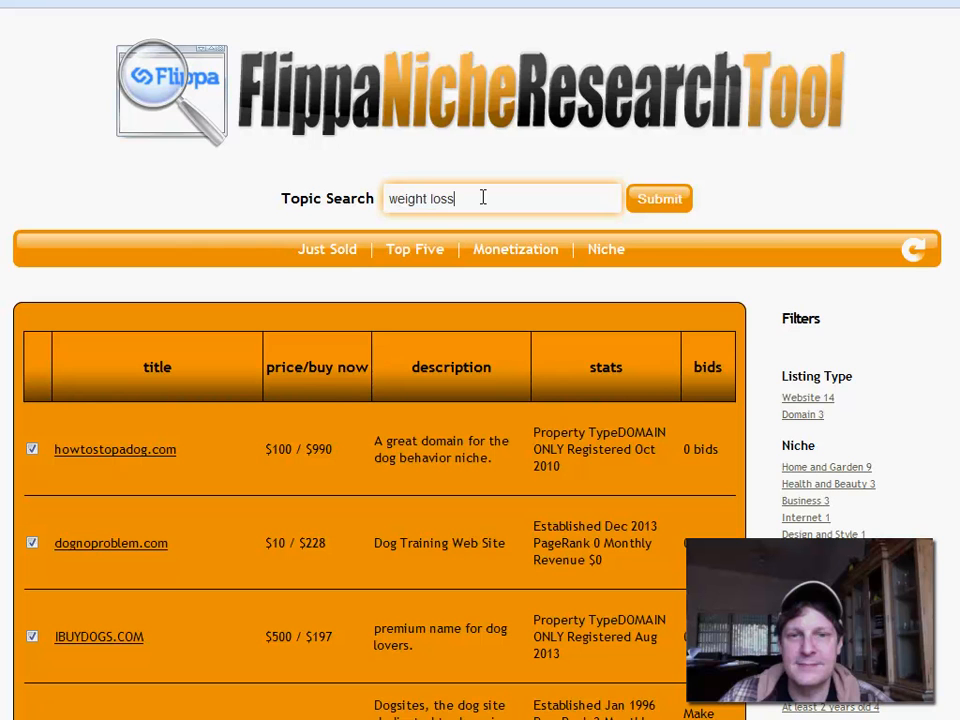
left_click(659, 198)
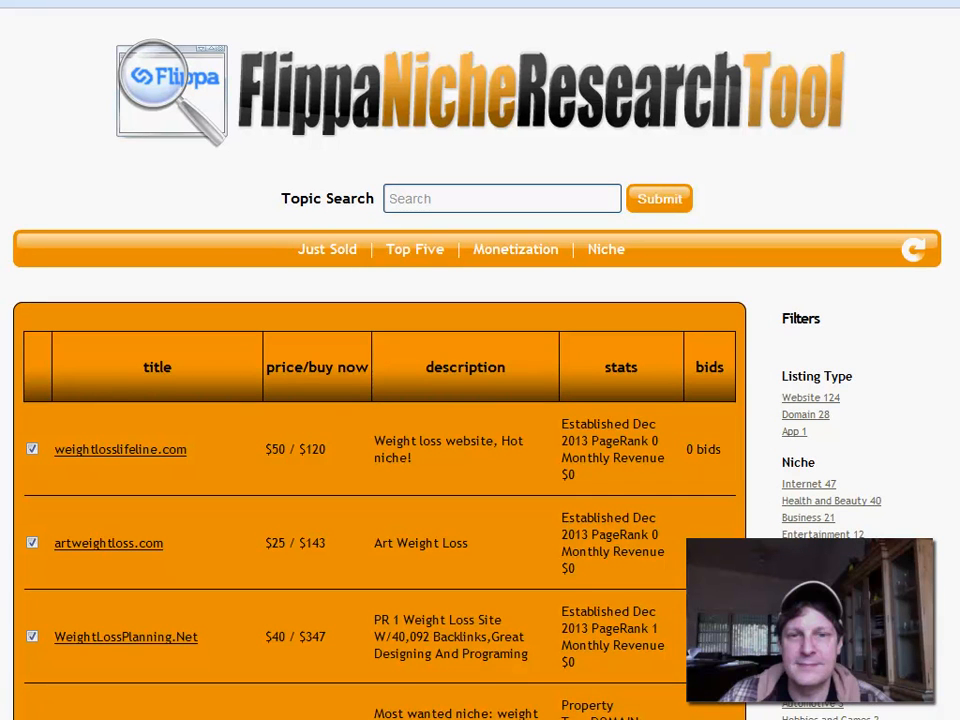
scroll("down", 3)
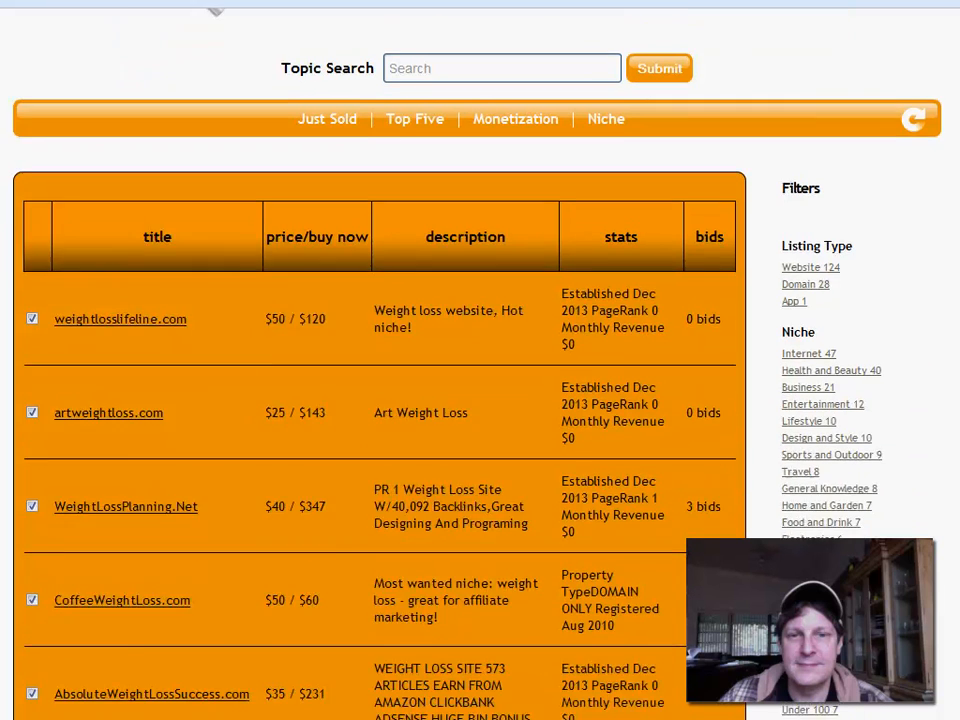
scroll("down", 3)
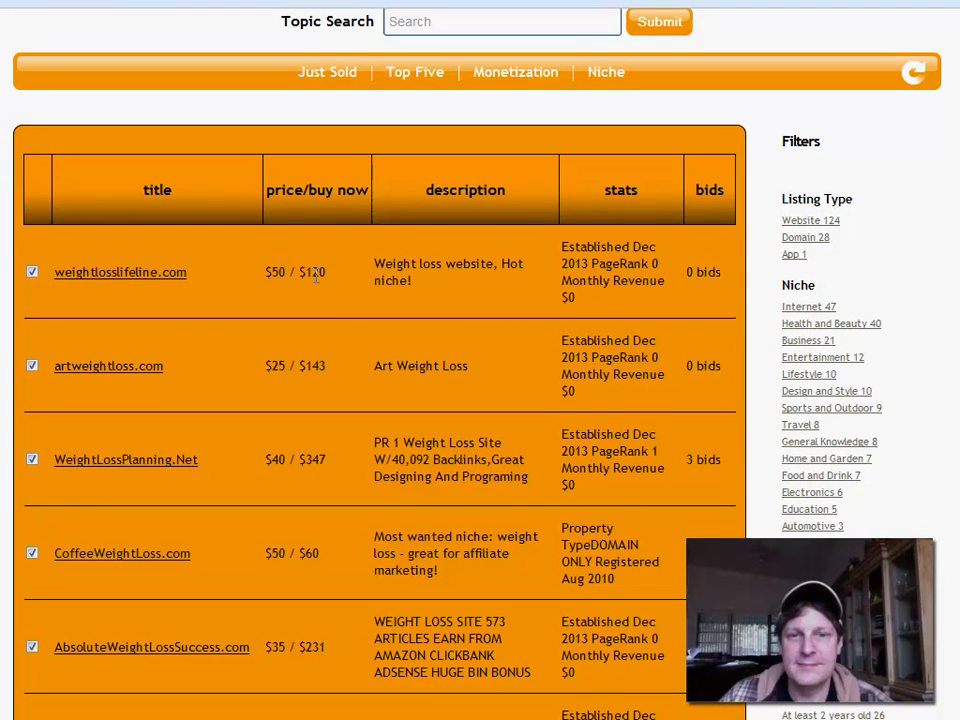
mouse_move(318, 366)
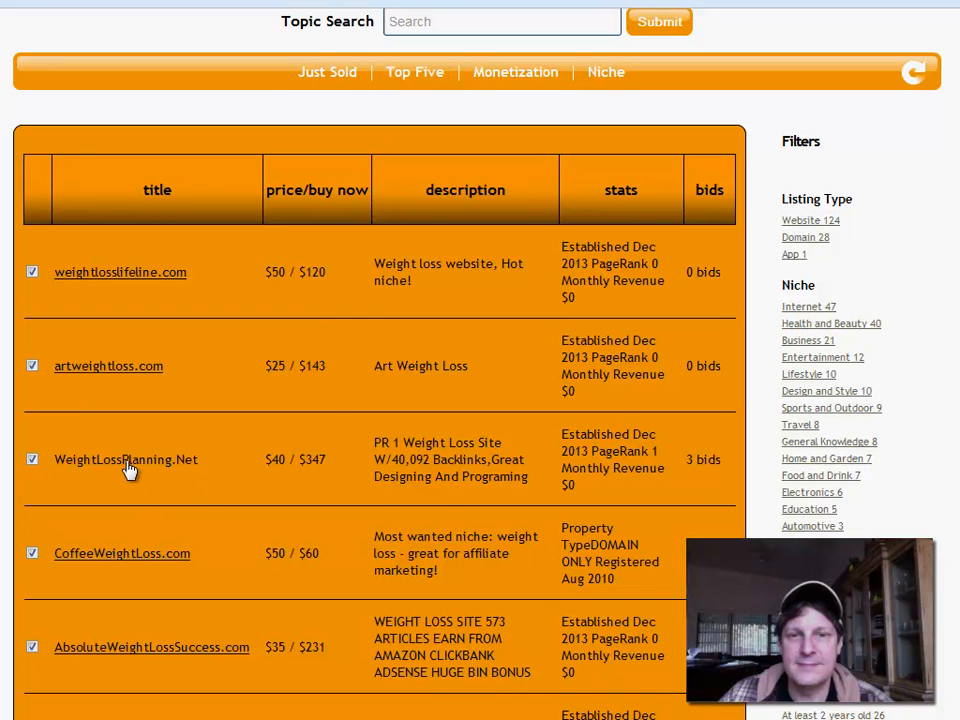
mouse_move(305, 463)
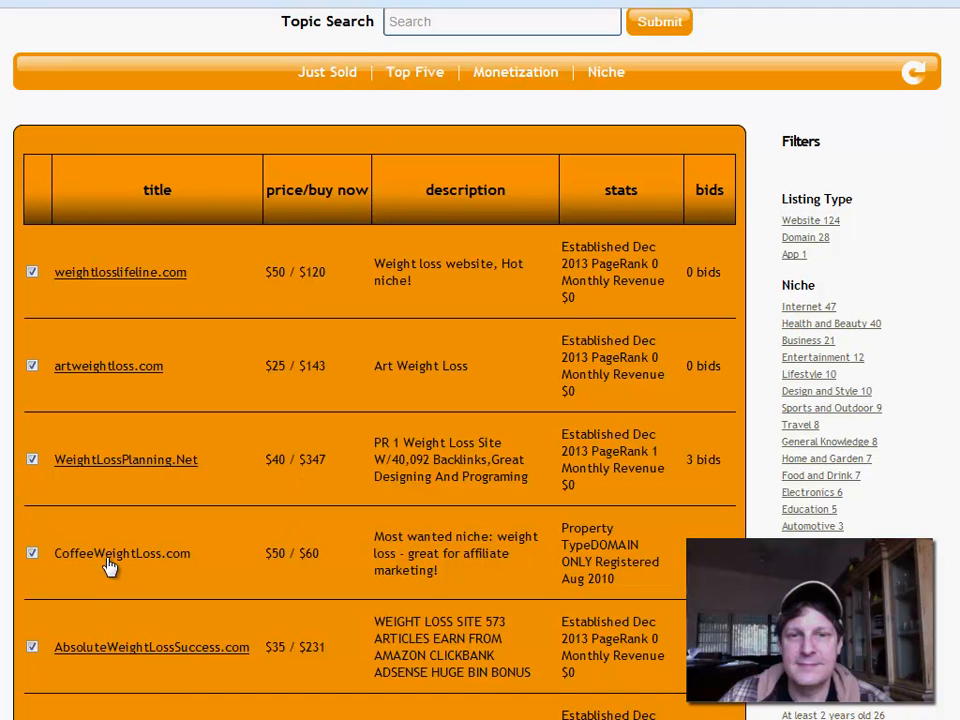
mouse_move(147, 650)
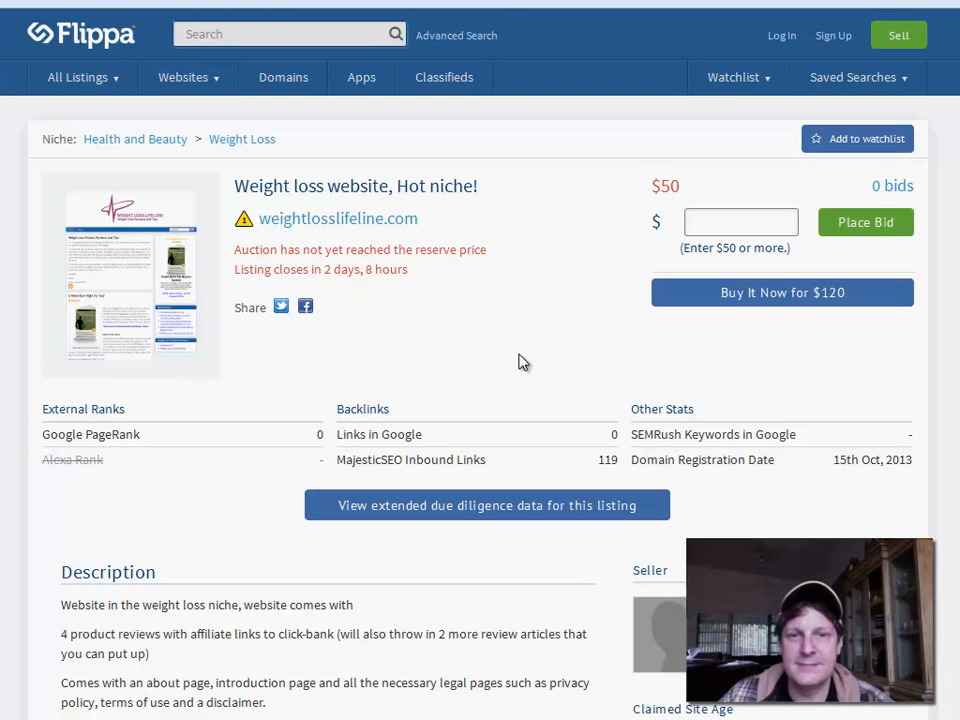
mouse_move(539, 370)
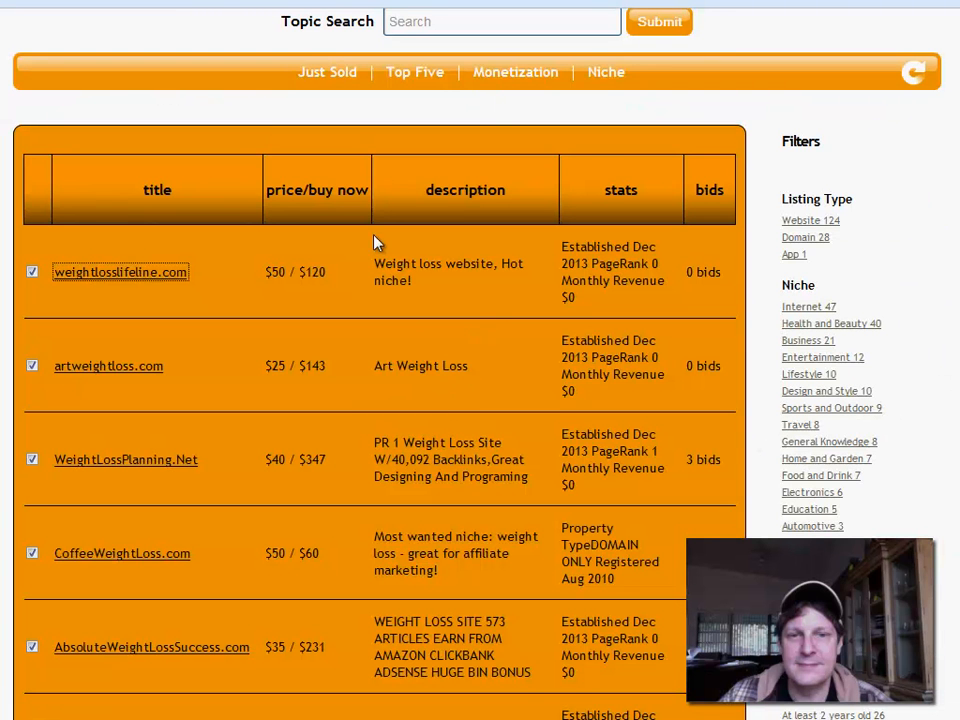
mouse_move(835, 273)
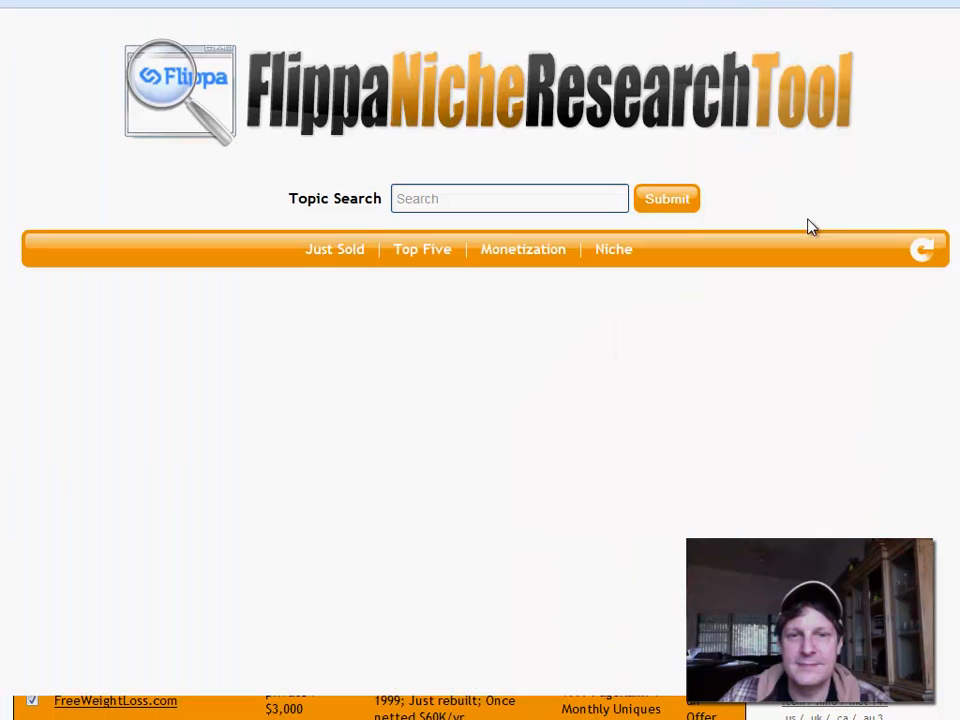
left_click(666, 198)
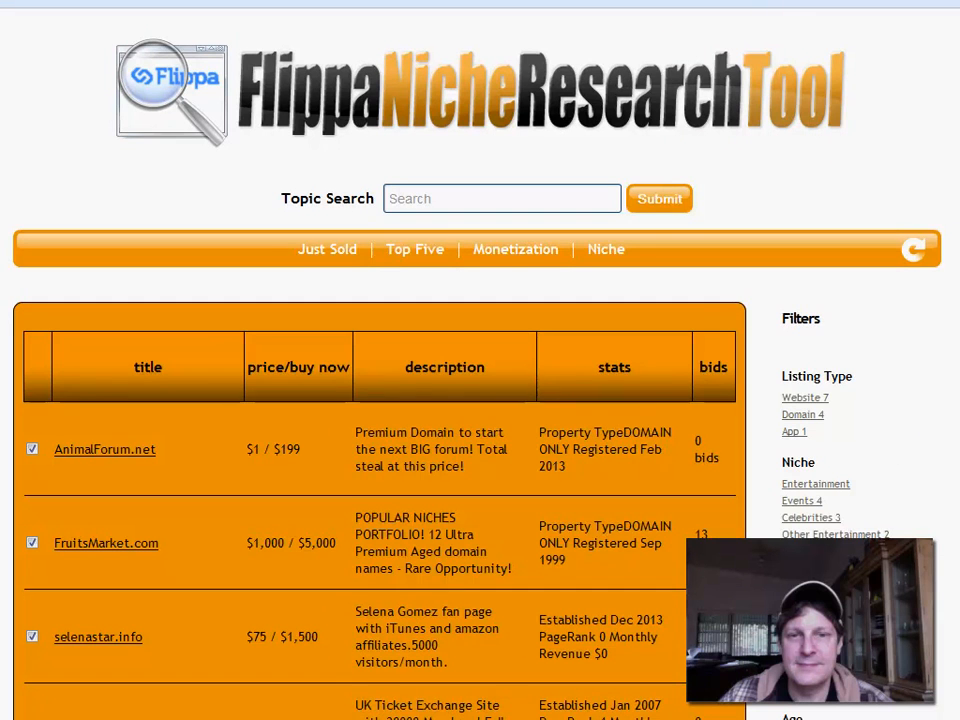
scroll("down", 3)
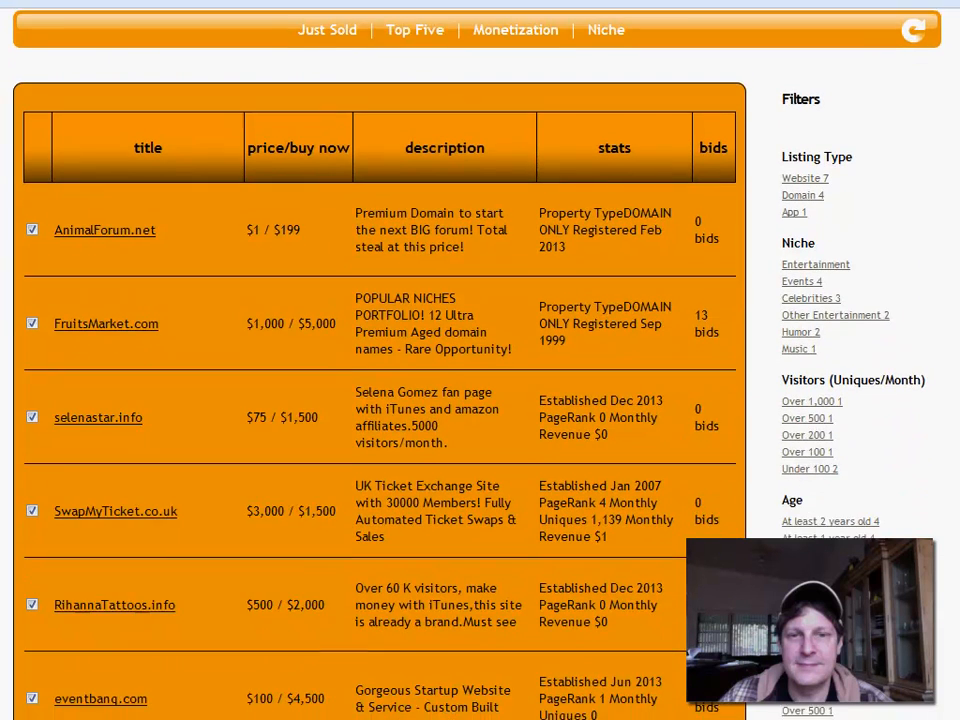
scroll("down", 3)
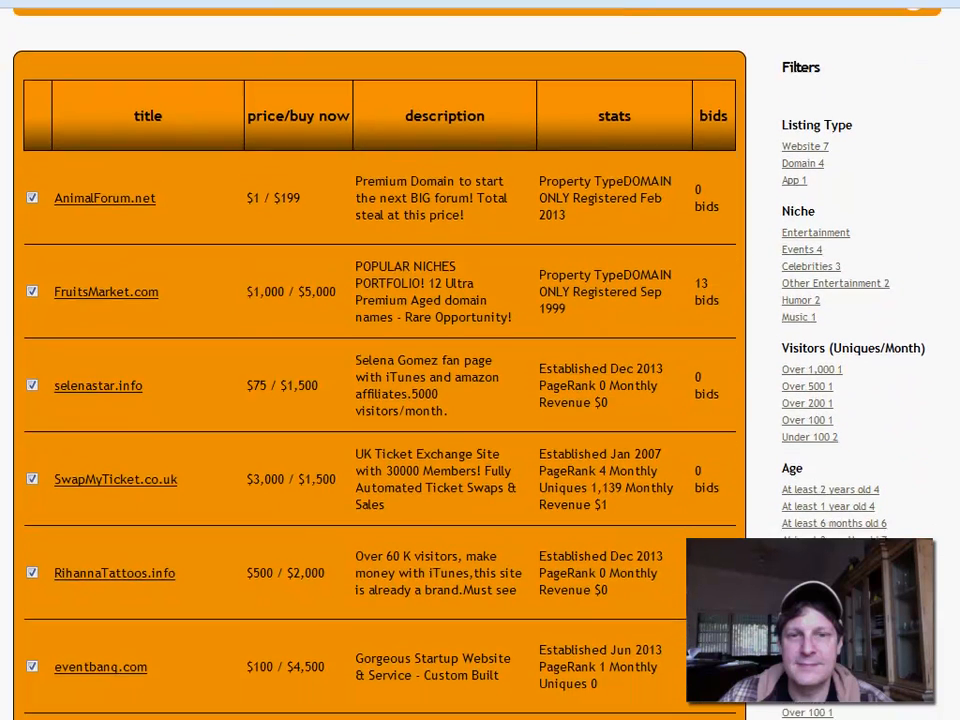
scroll("down", 3)
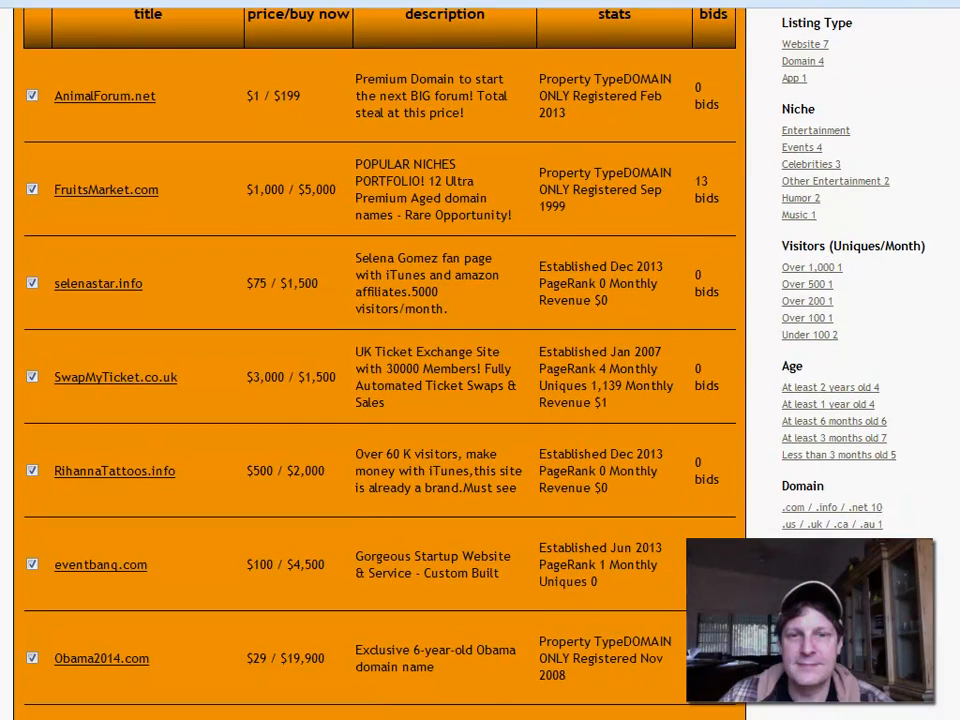
scroll("down", 3)
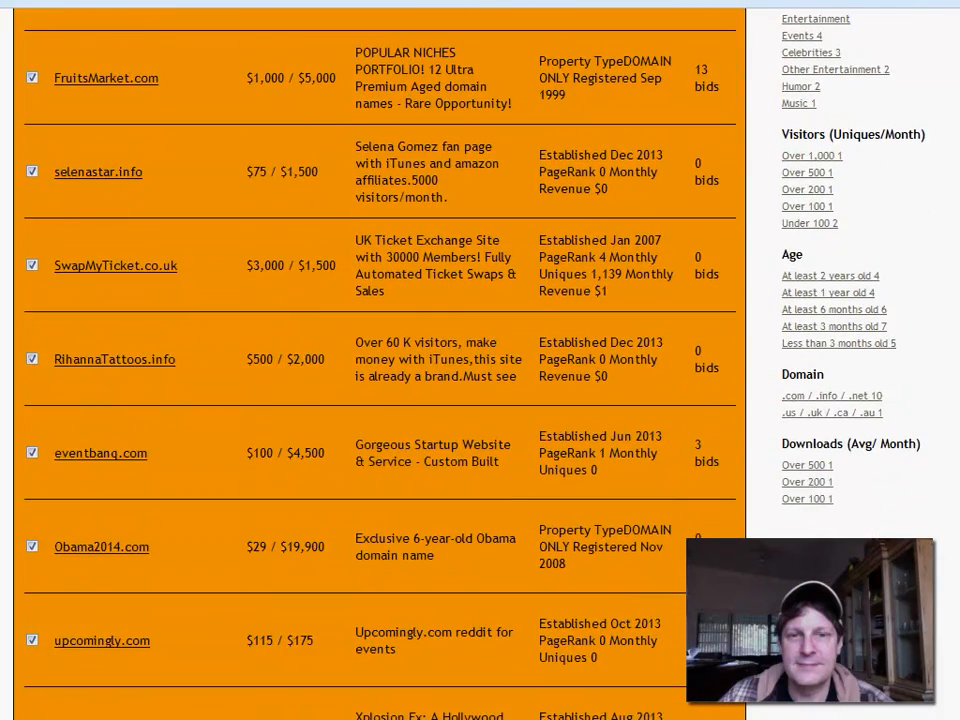
scroll("down", 3)
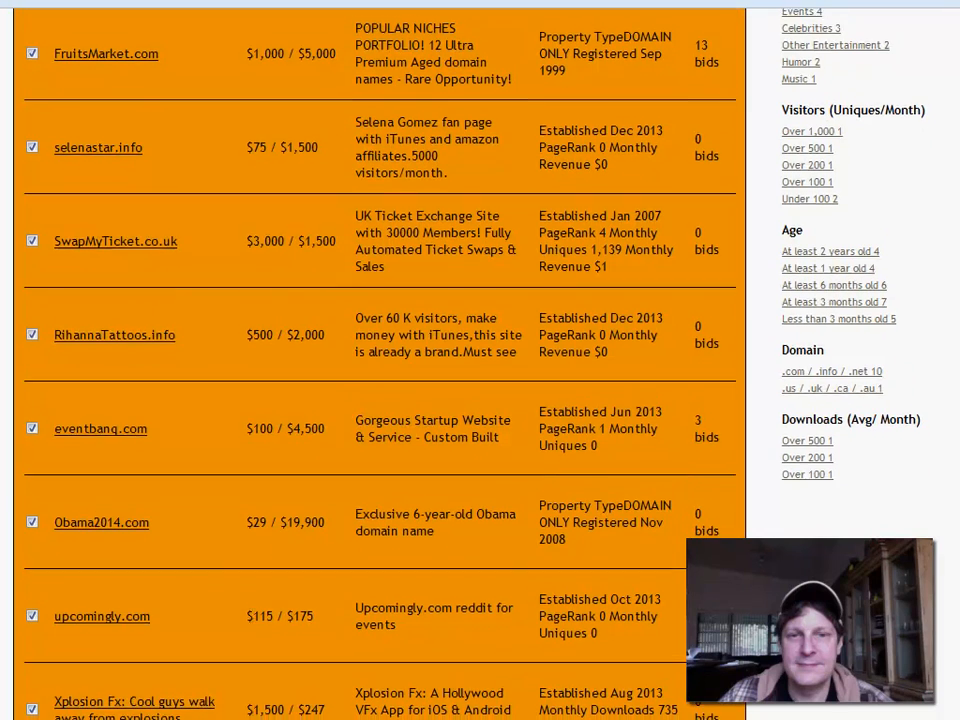
scroll("down", 3)
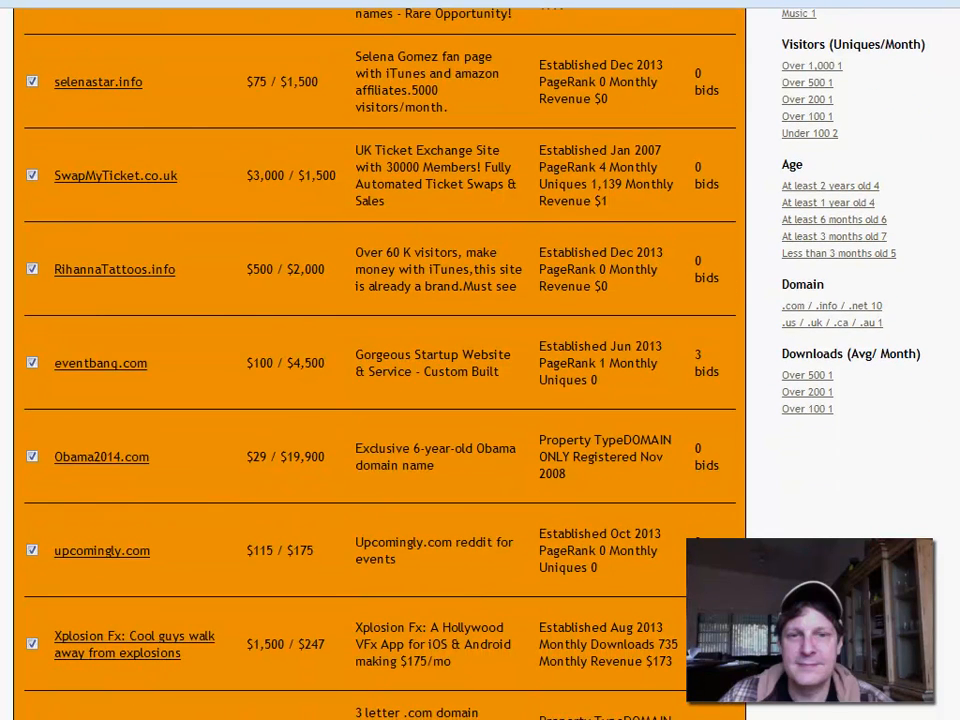
scroll("down", 3)
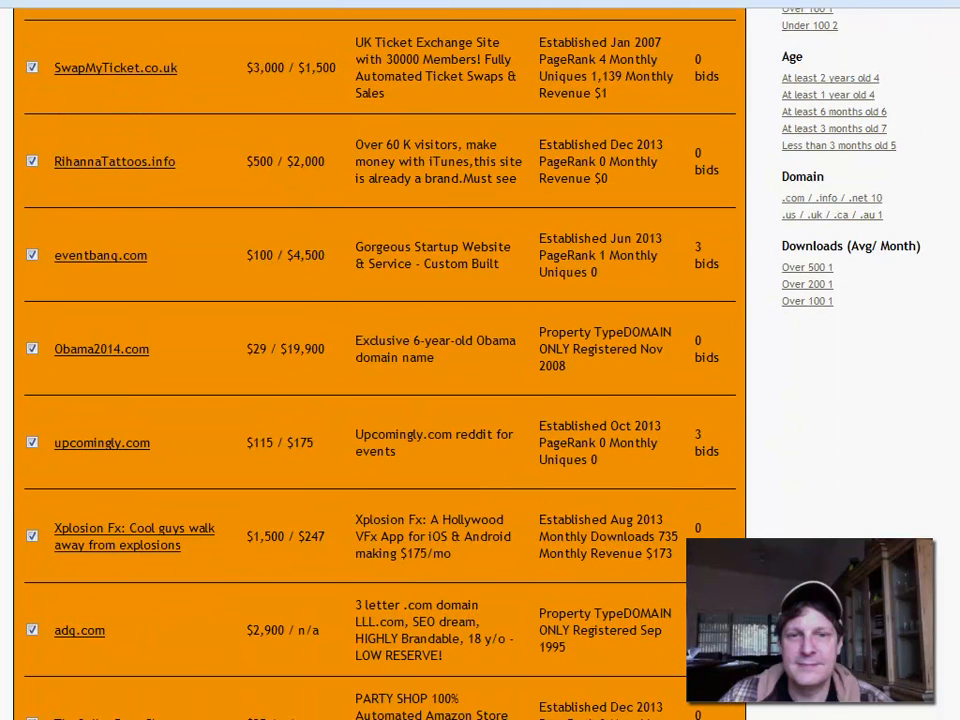
scroll("down", 3)
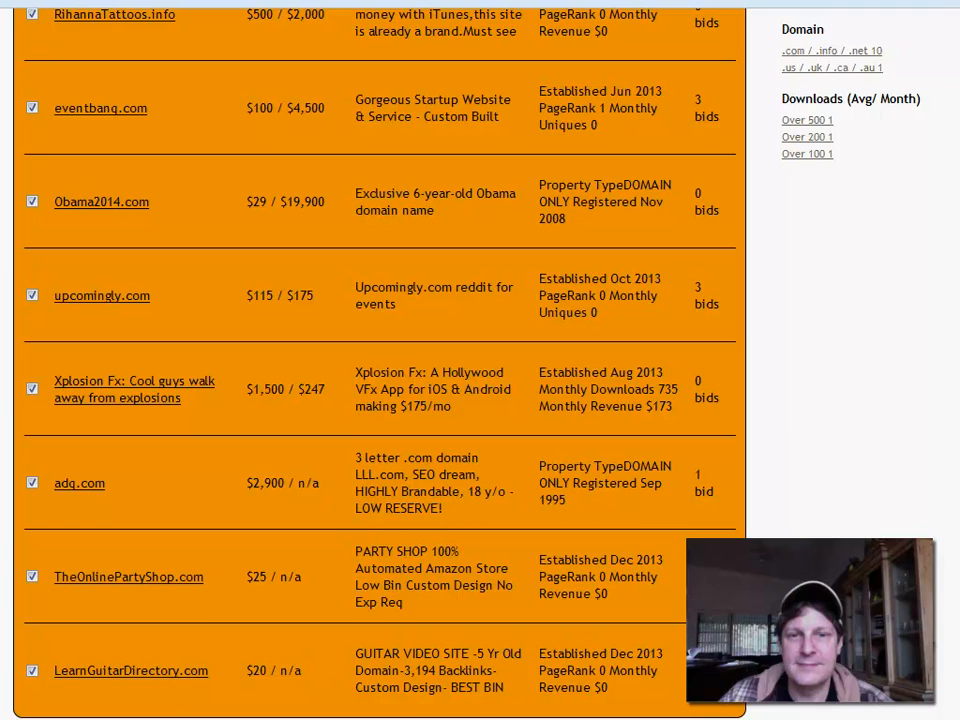
scroll("up", 3)
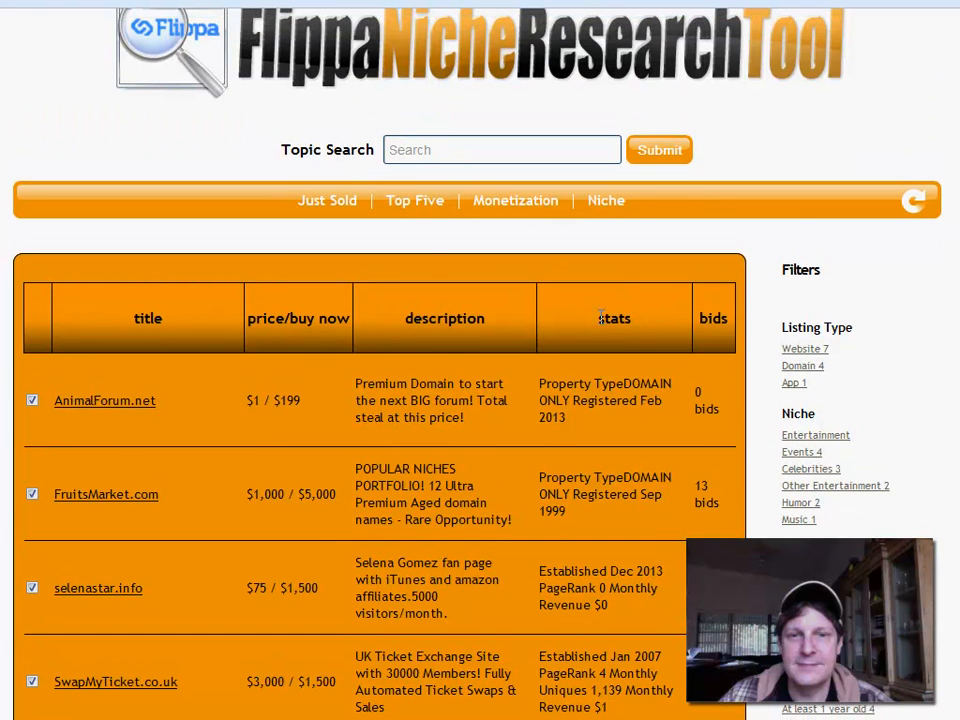
mouse_move(515, 200)
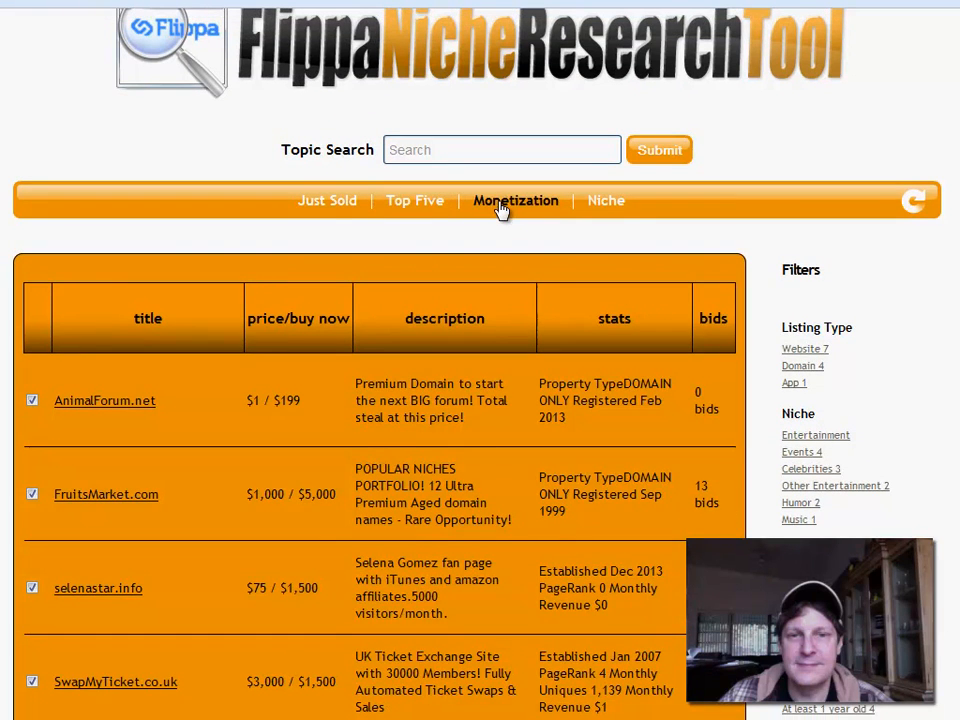
Show the Monetization categories list, including Ad Sales, AdSense, Amazon, ClickBank and Ecommerce.
left_click(516, 200)
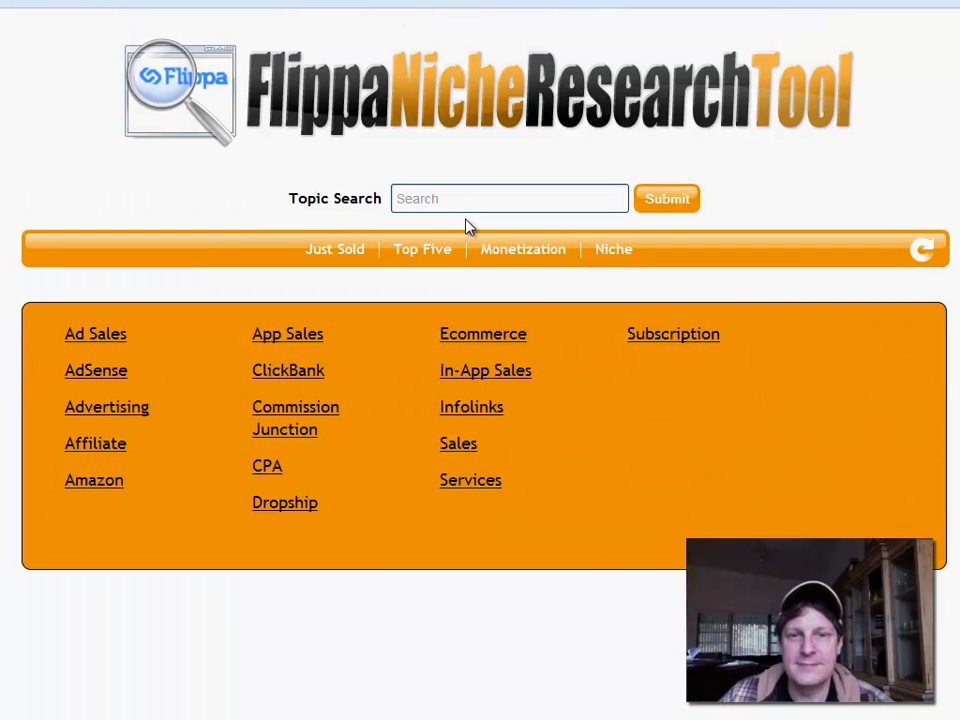
mouse_move(254, 448)
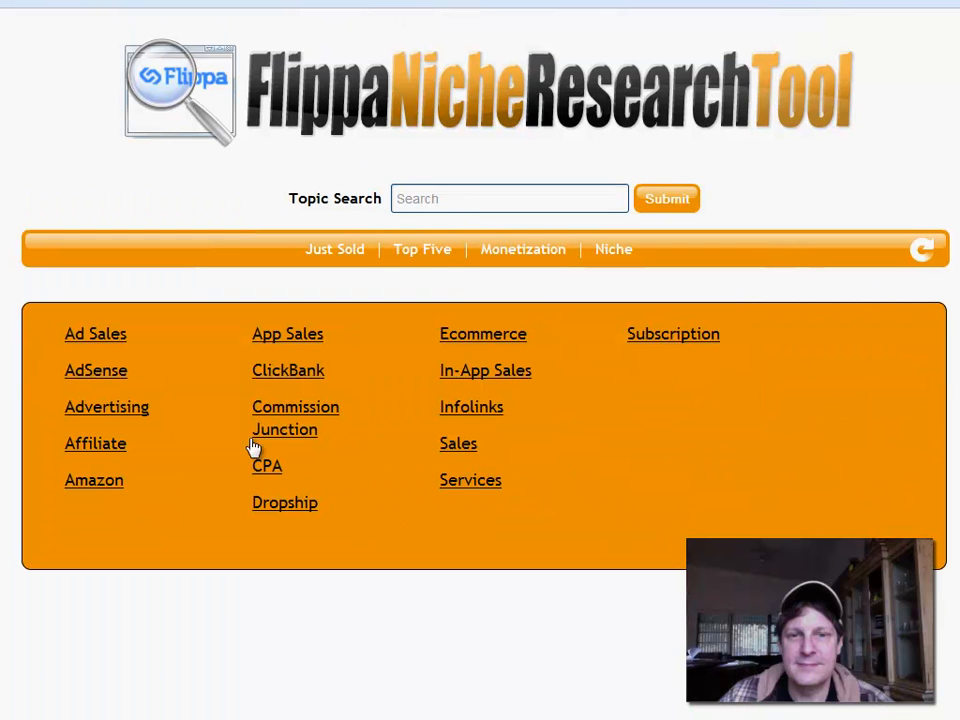
mouse_move(165, 302)
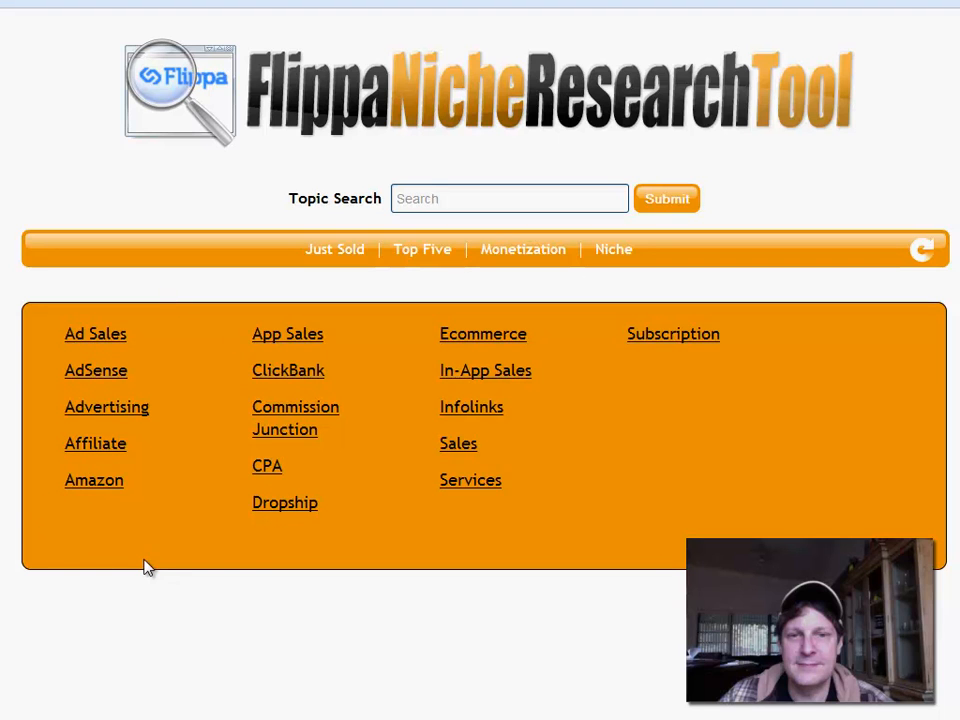
mouse_move(155, 555)
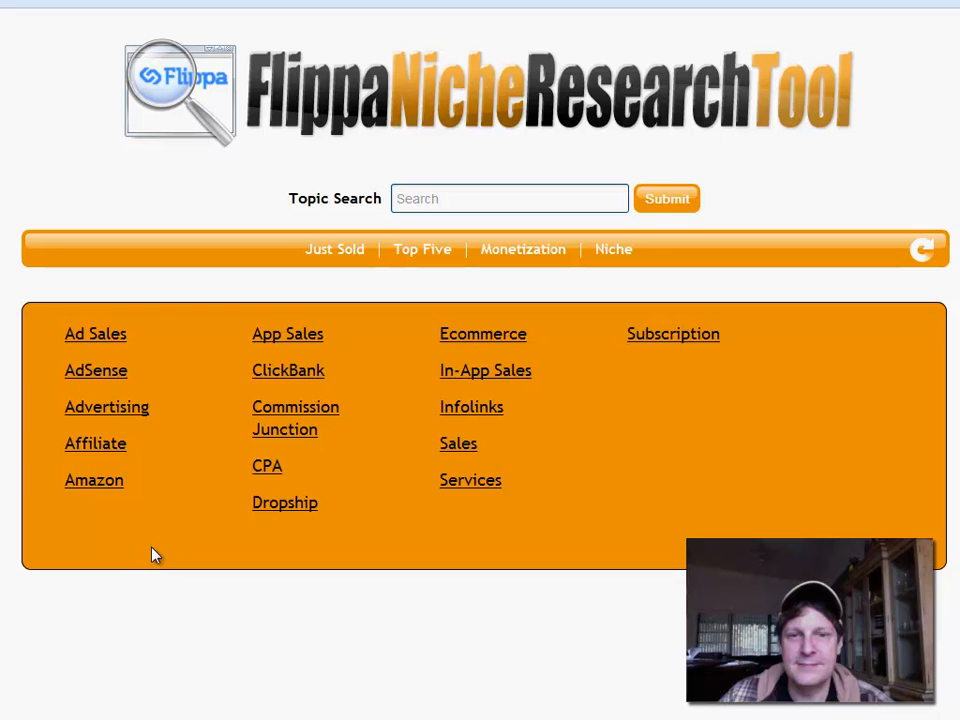
mouse_move(142, 557)
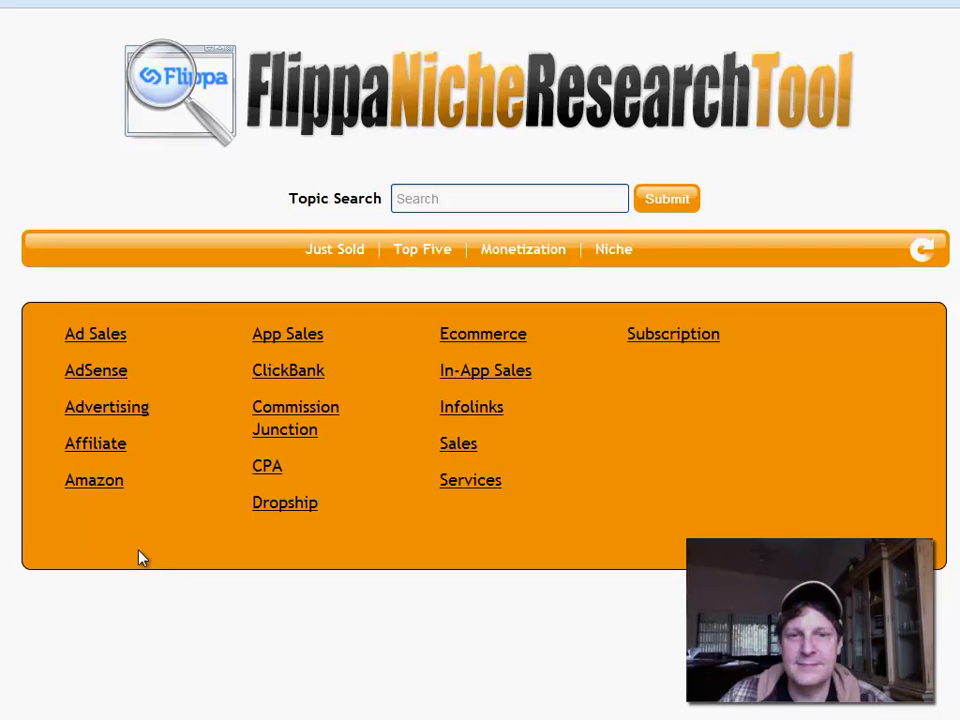
mouse_move(137, 556)
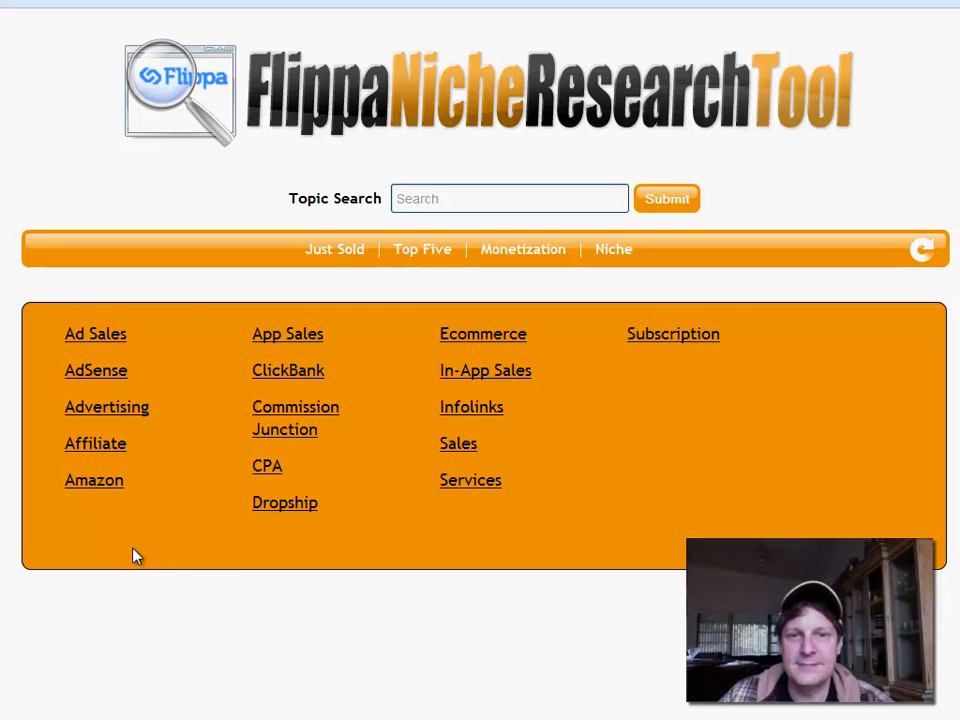
mouse_move(267, 469)
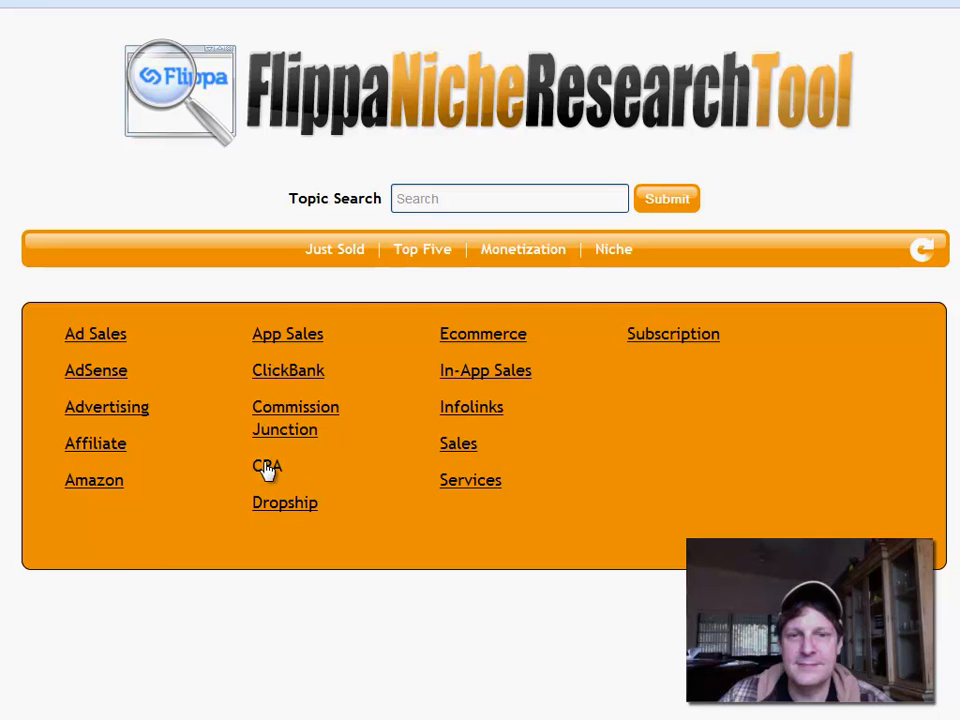
mouse_move(80, 485)
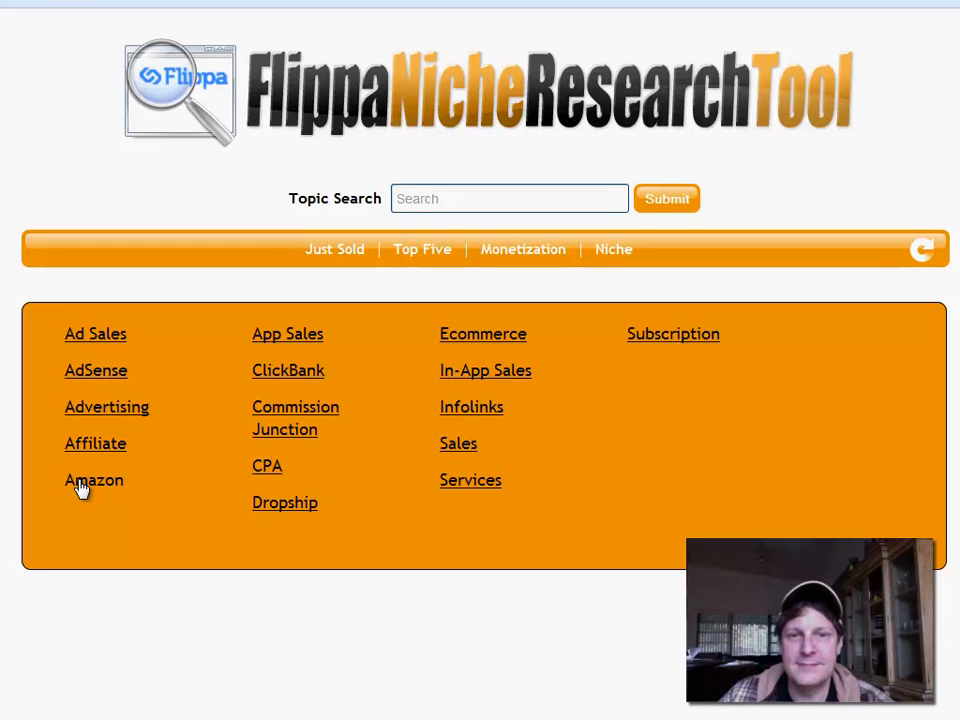
Filter by Amazon monetization and scroll to sites like Topmostgames.com and OnlineKitchenStuff.com.
left_click(93, 480)
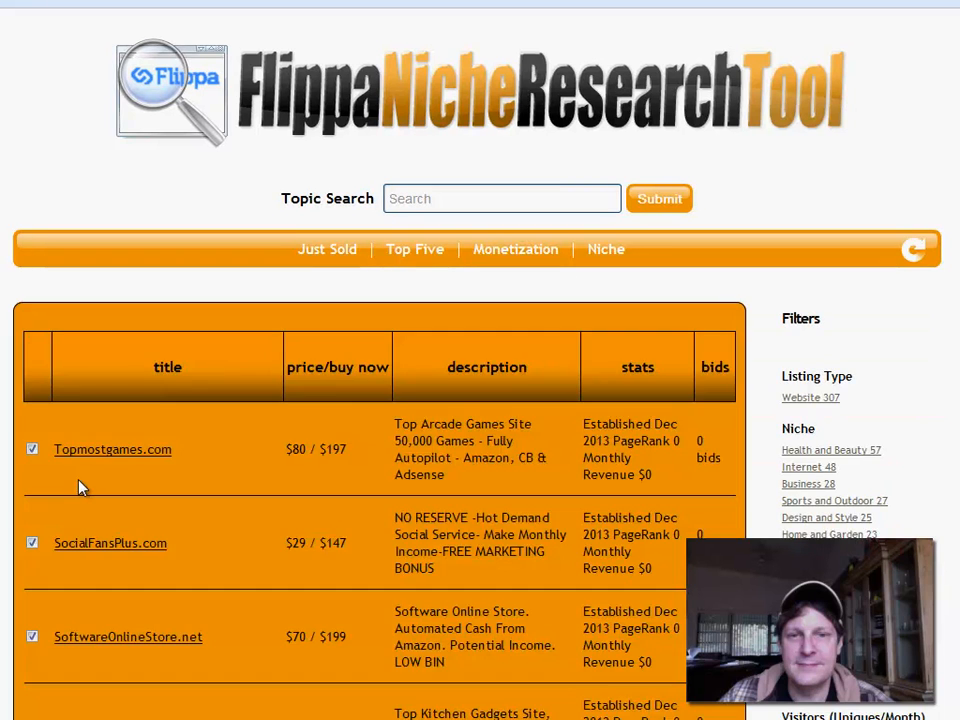
mouse_move(432, 482)
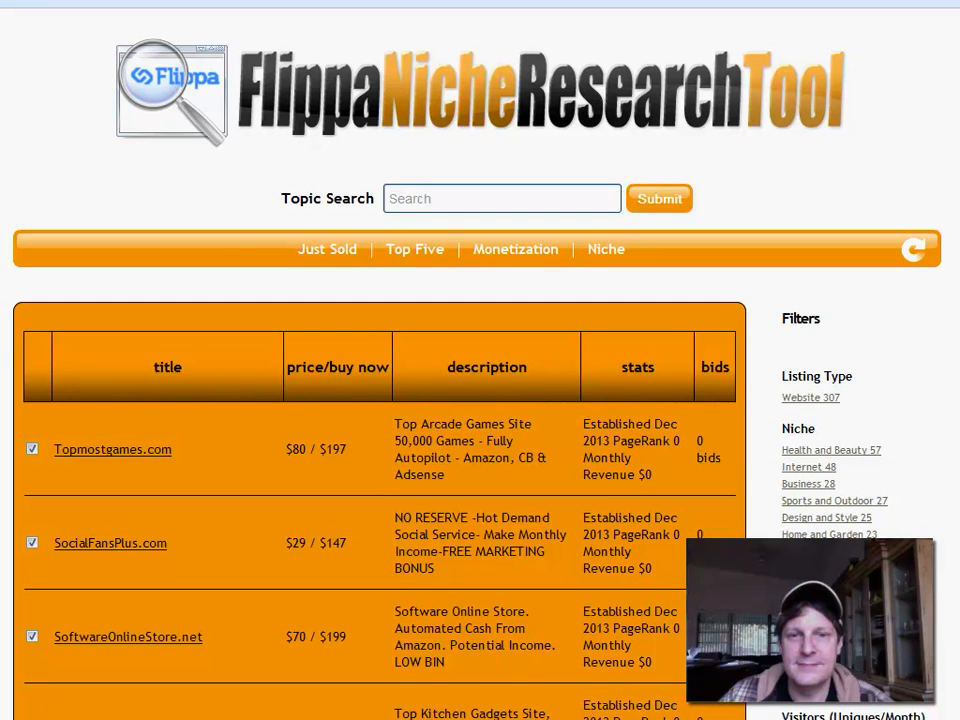
scroll("down", 3)
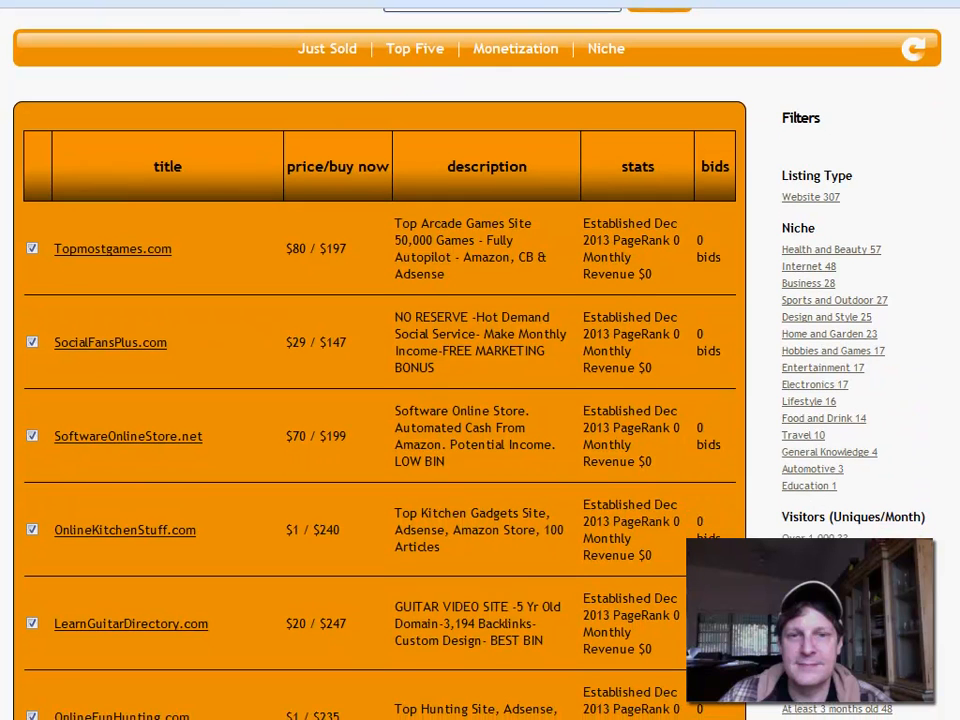
scroll("down", 3)
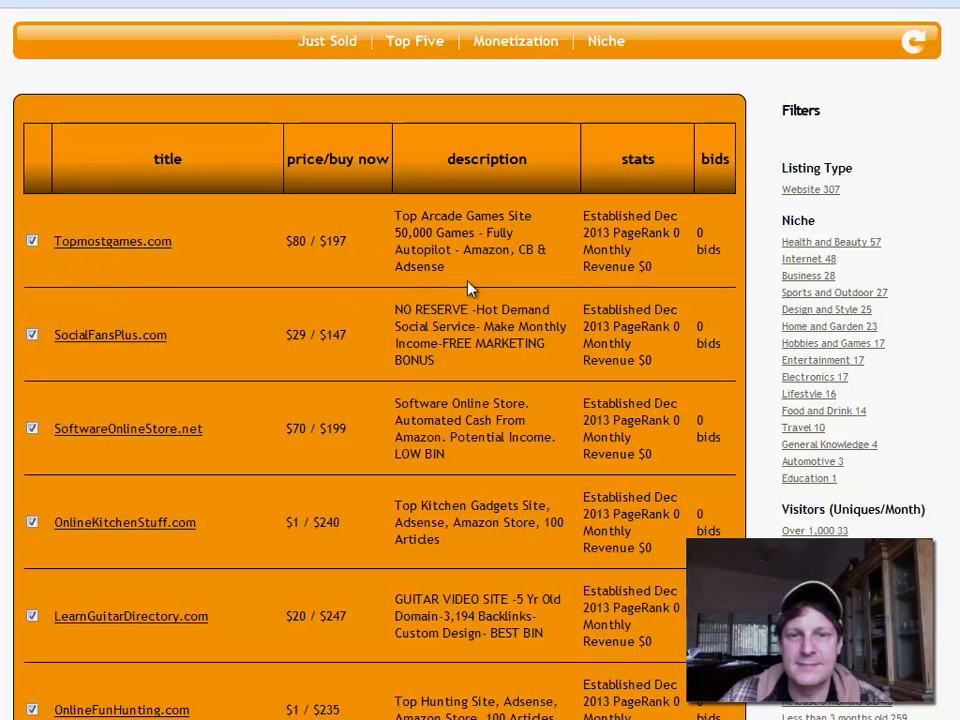
mouse_move(158, 276)
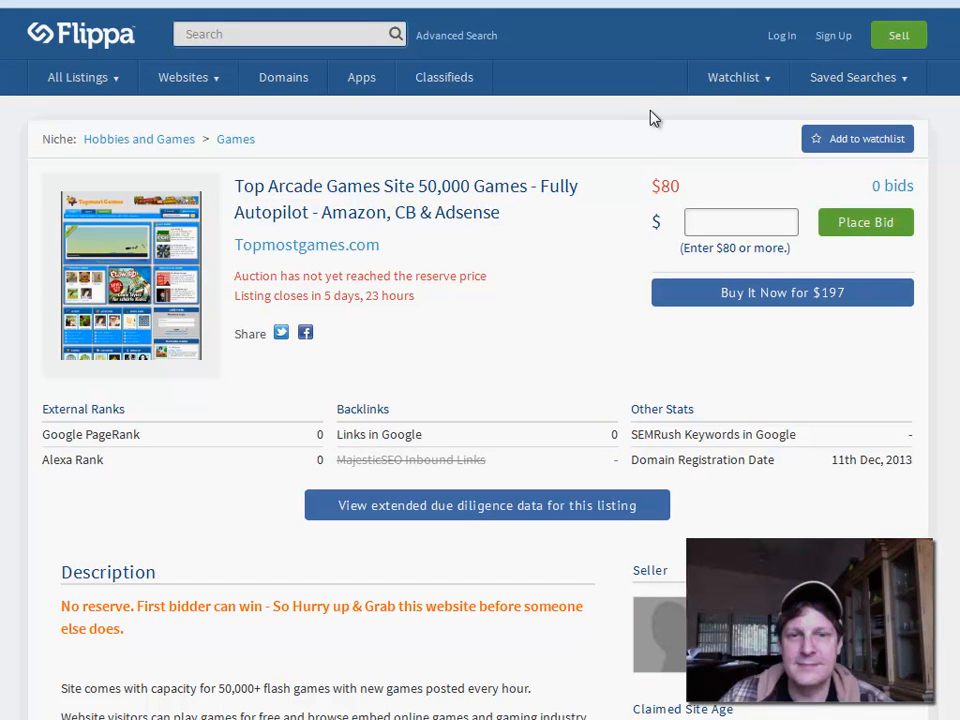
mouse_move(612, 142)
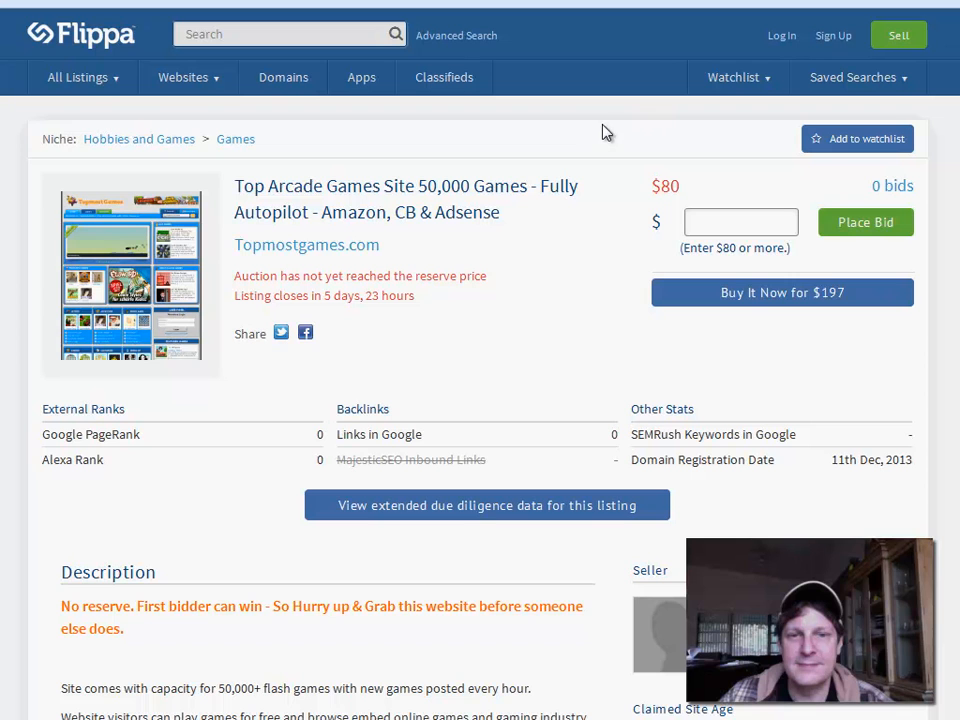
mouse_move(573, 340)
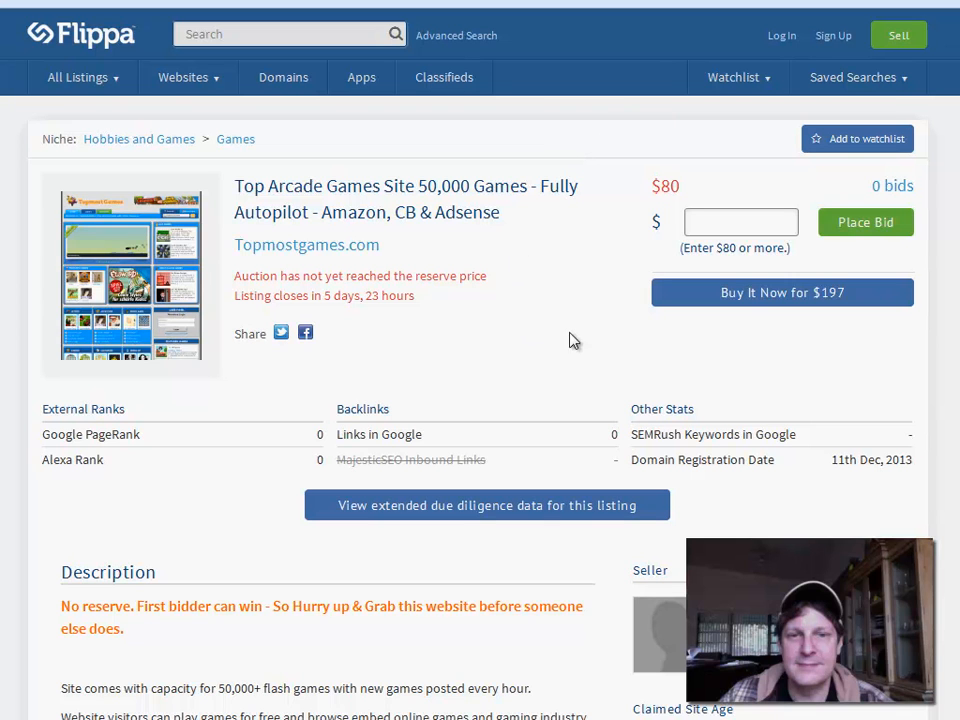
mouse_move(573, 340)
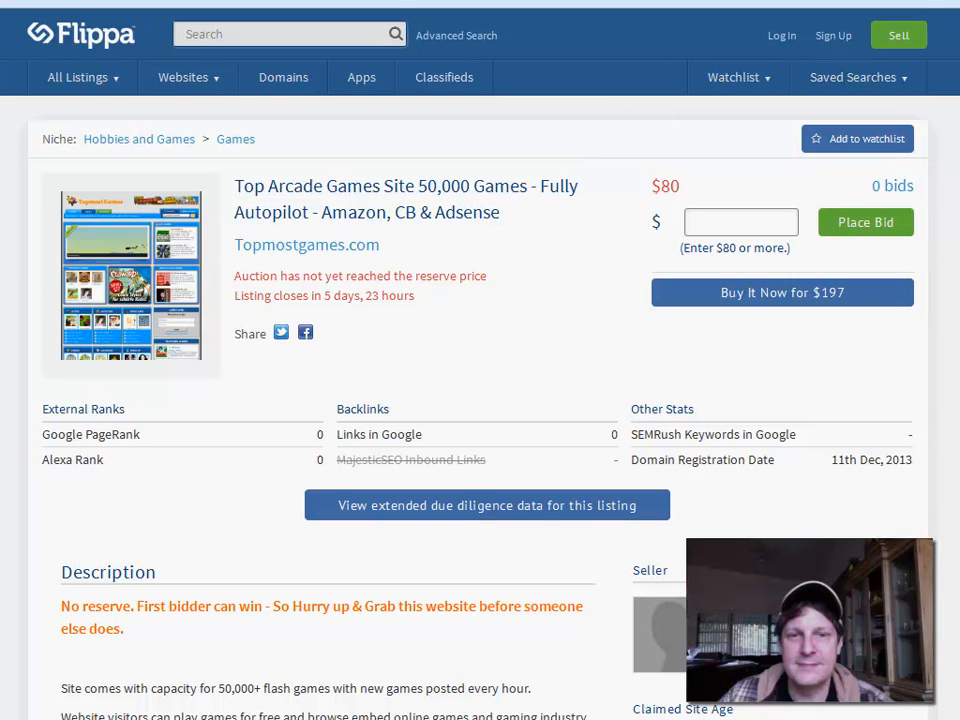
Scroll through the Topmostgames.com listing: $80 price, $197 buy-now, autopilot description.
scroll("down", 3)
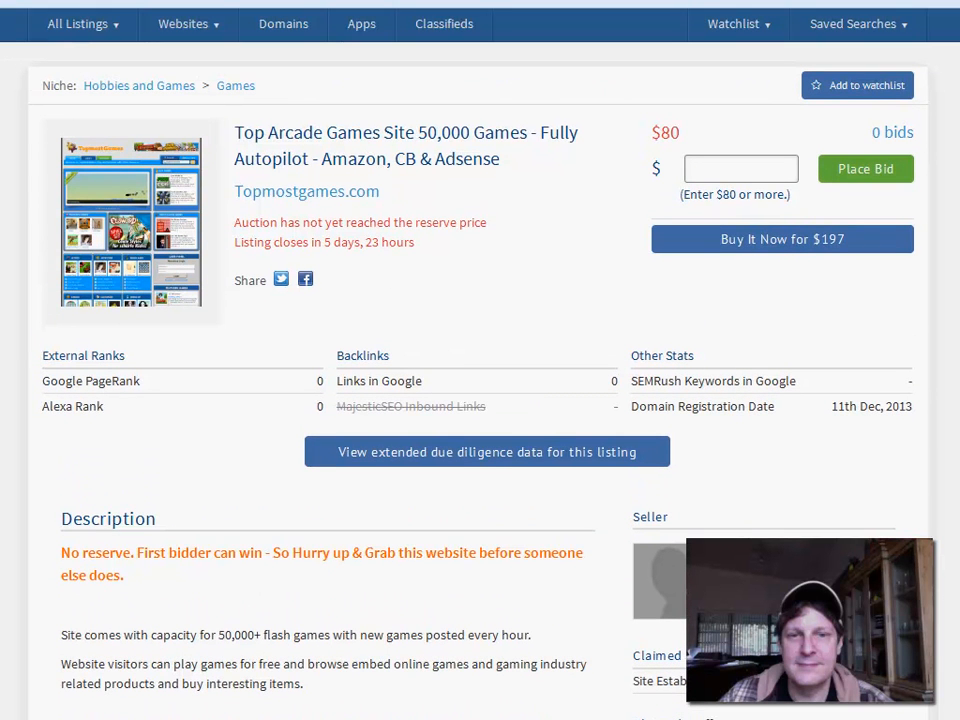
mouse_move(303, 200)
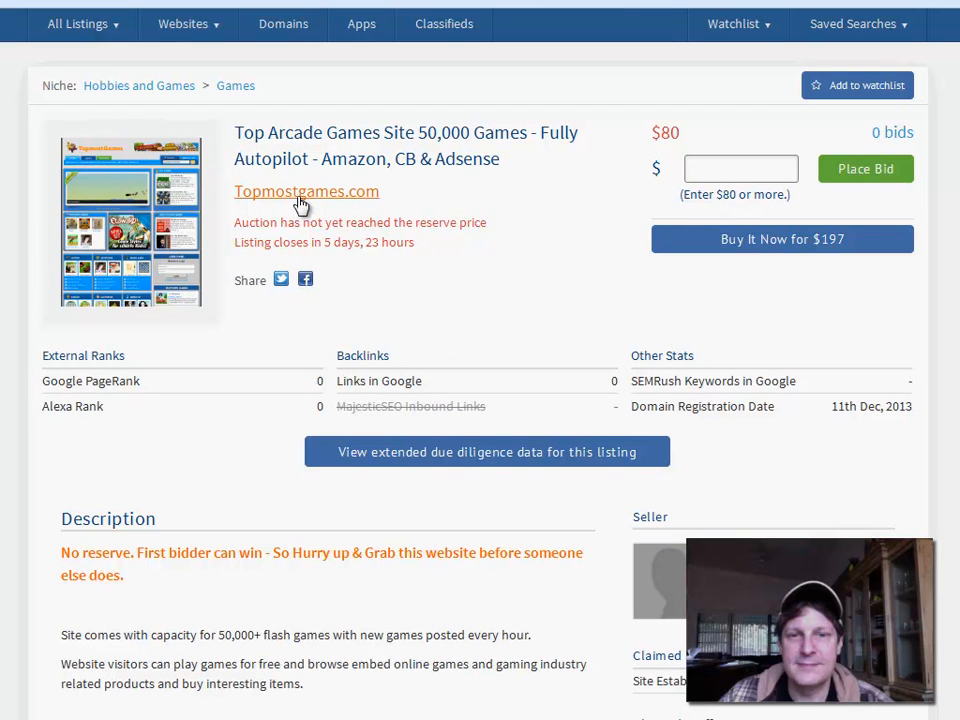
mouse_move(528, 274)
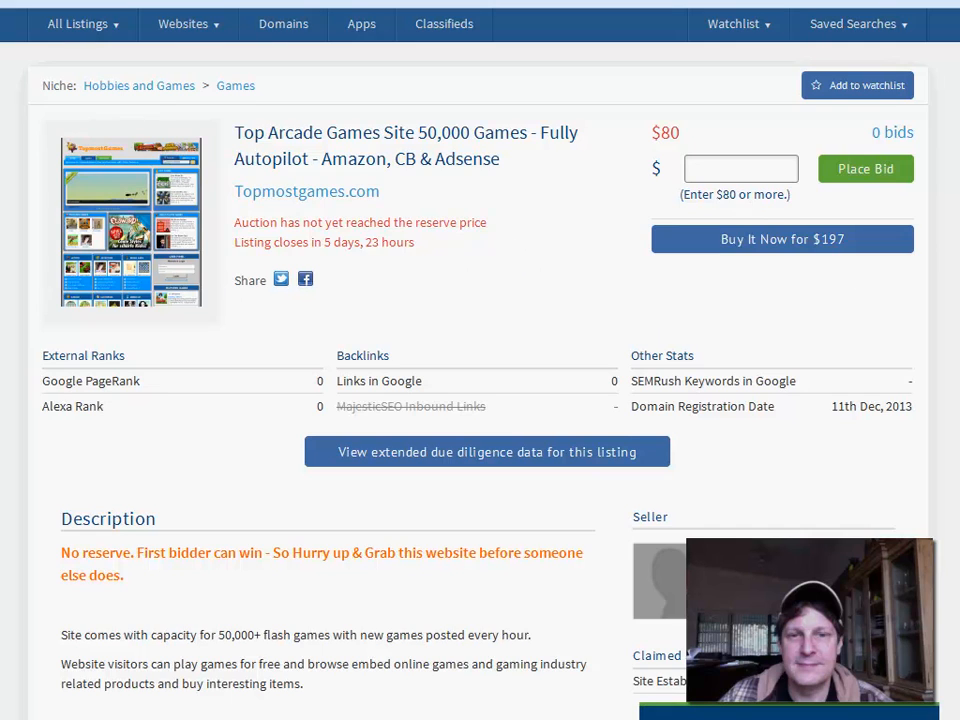
scroll("down", 3)
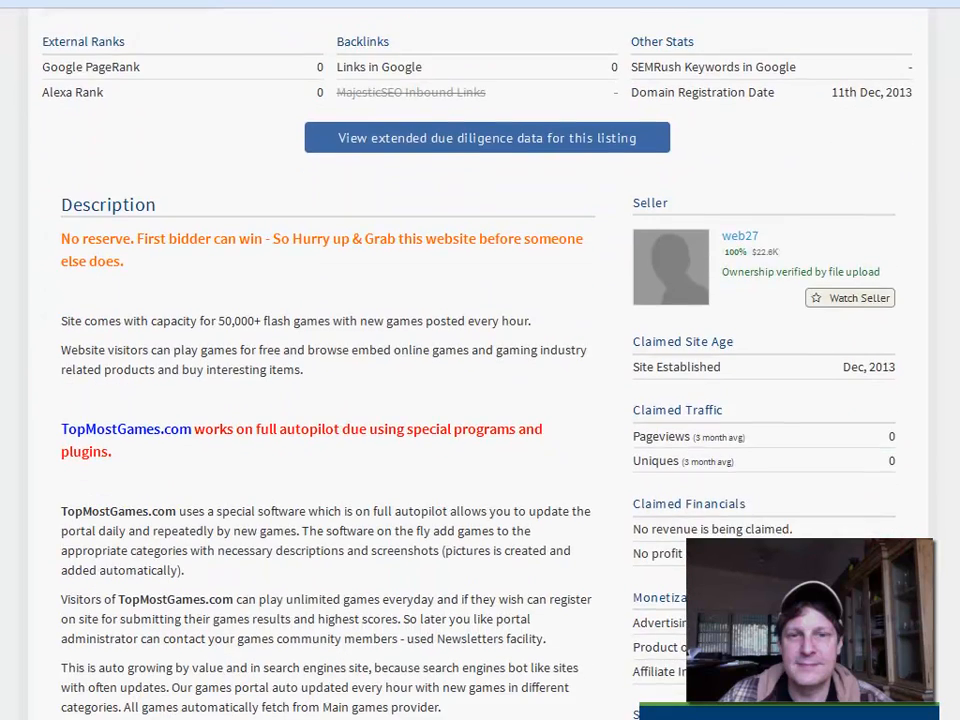
scroll("down", 3)
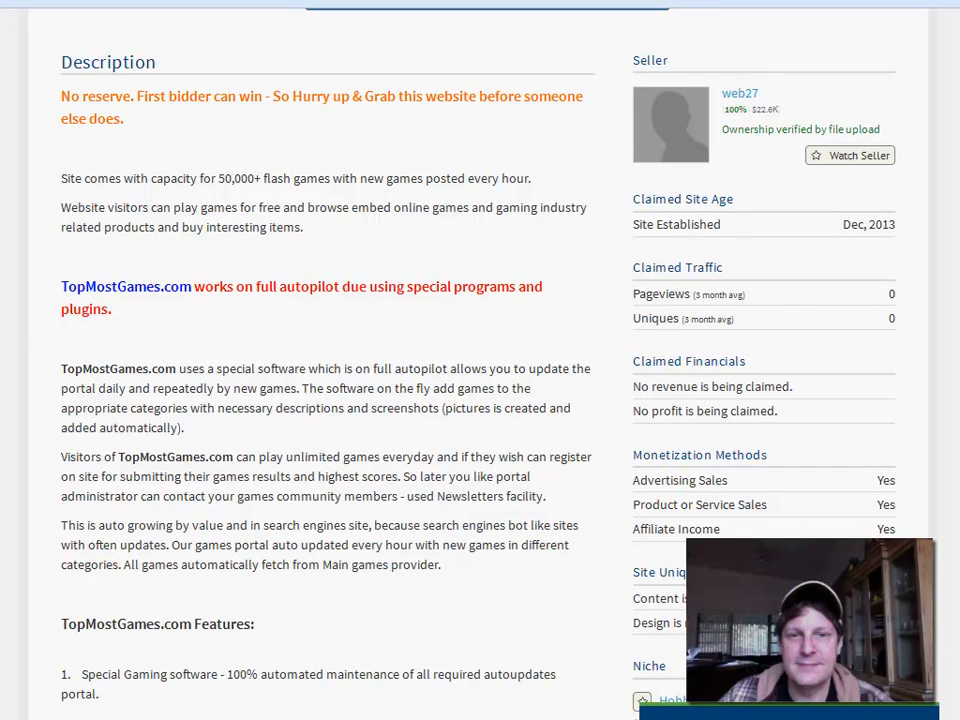
scroll("down", 3)
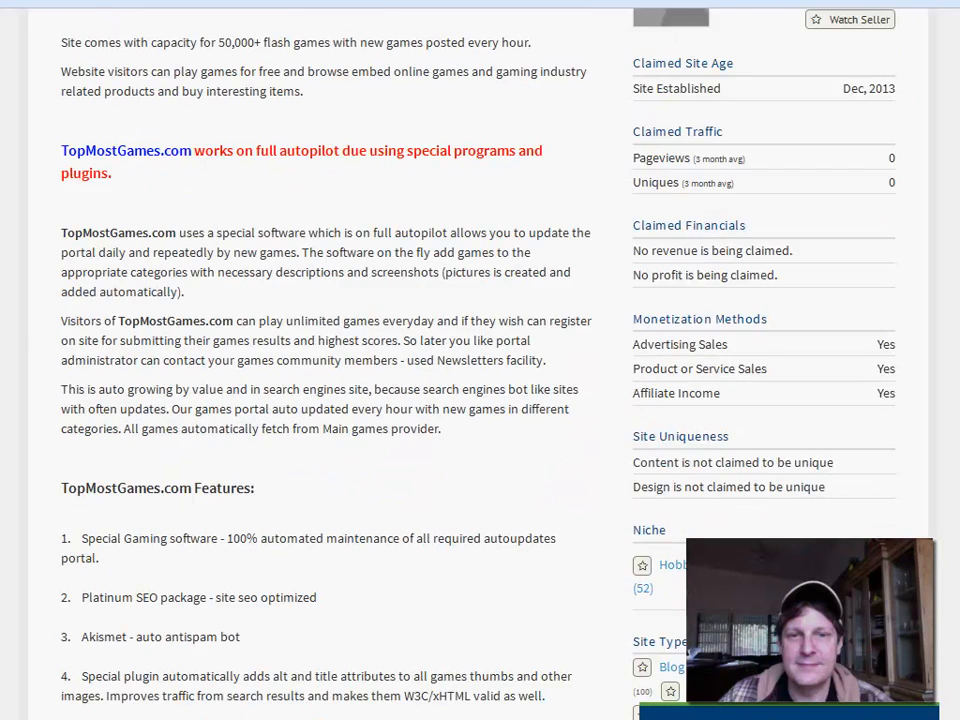
scroll("down", 3)
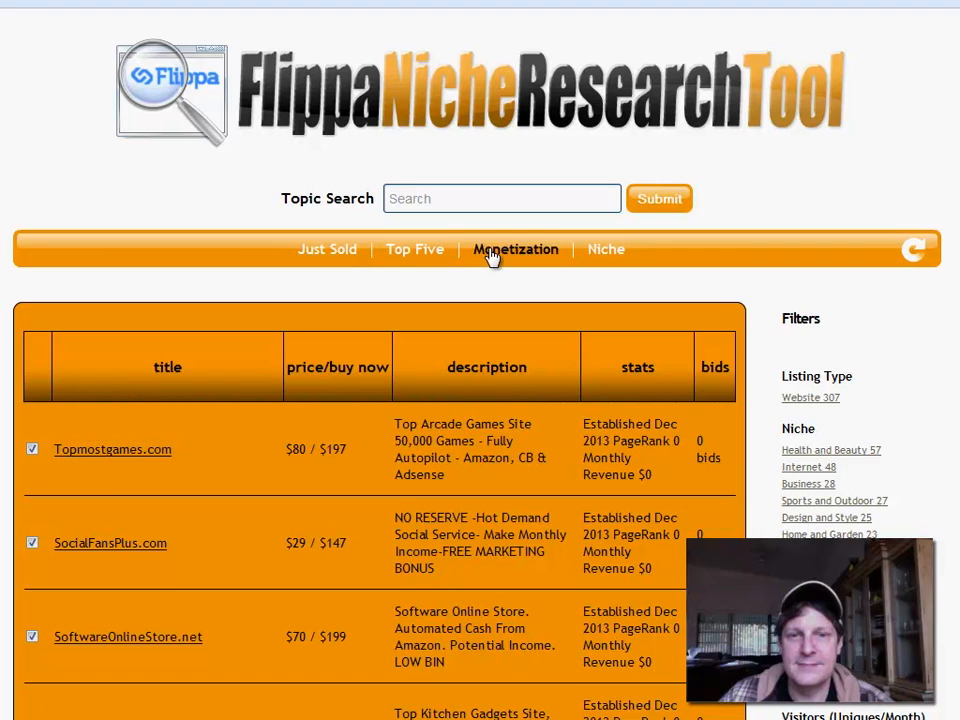
Filter to Affiliate monetization, showing 20 sites like InsuranceTime.info and BigHotelFlight.com.
left_click(515, 249)
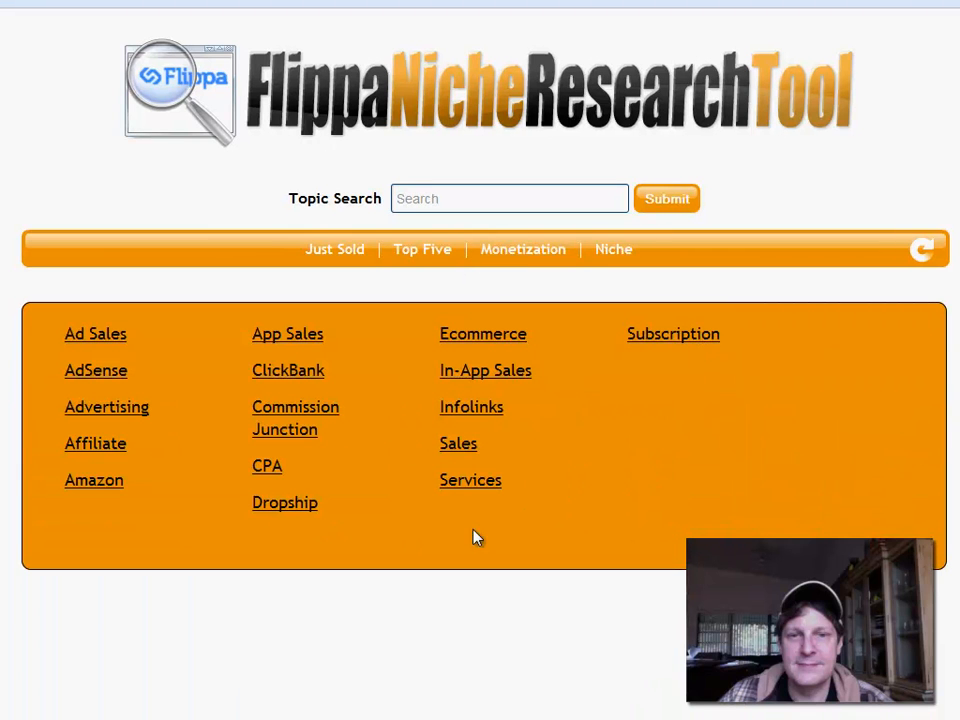
mouse_move(96, 370)
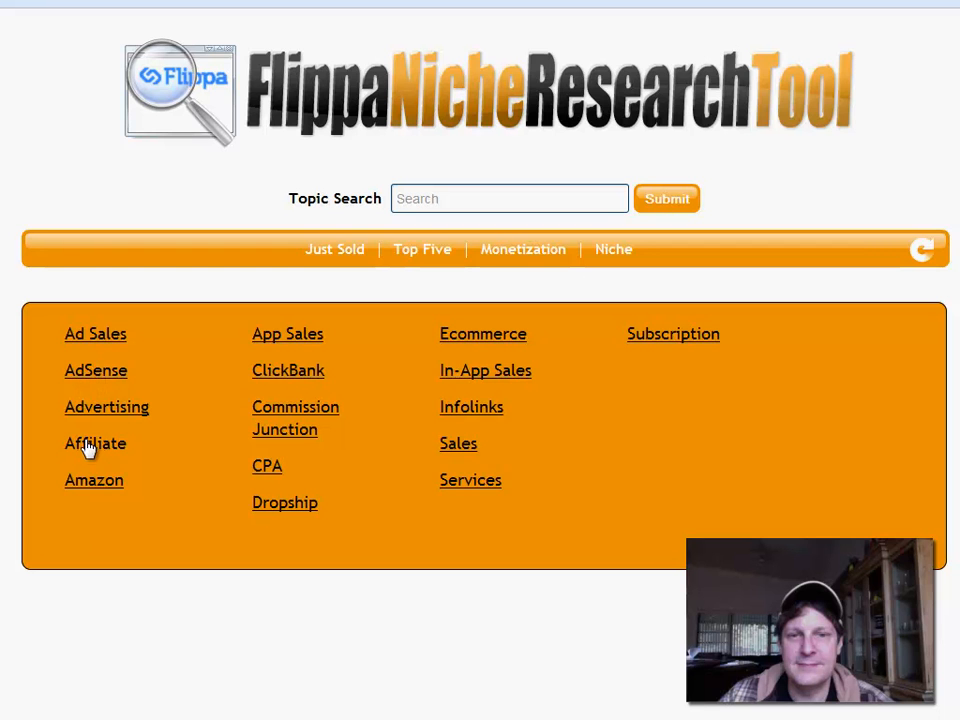
left_click(95, 443)
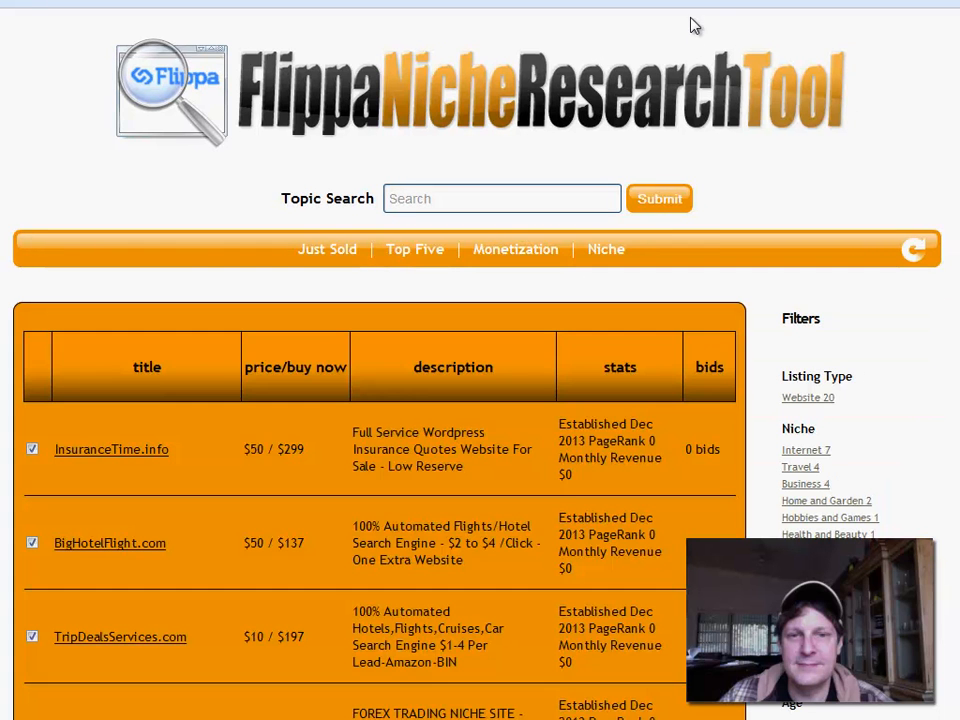
scroll("down", 3)
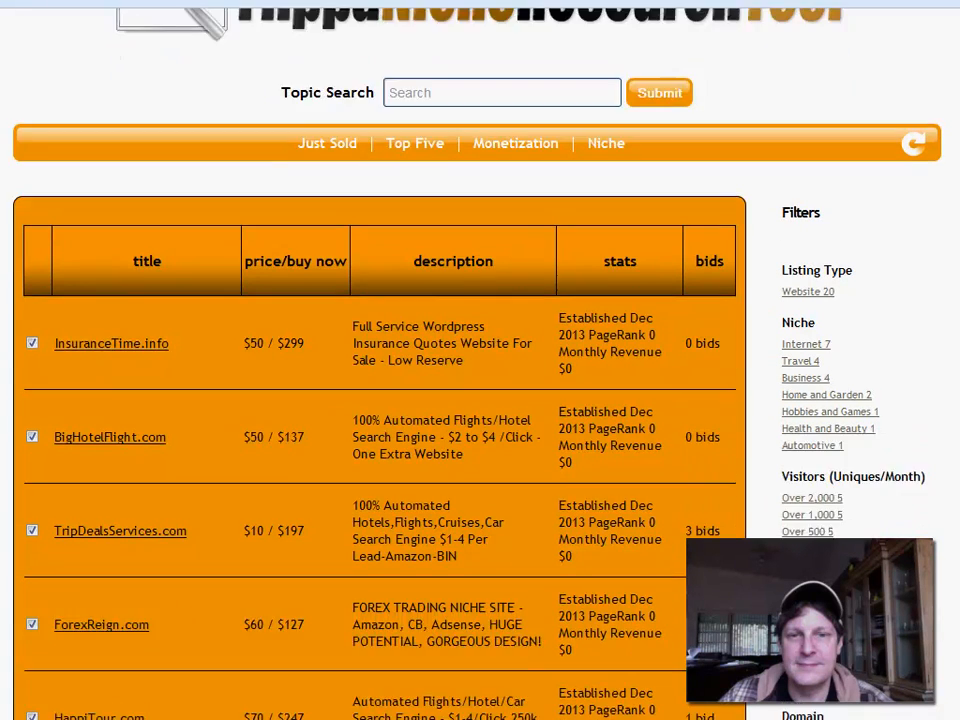
scroll("down", 3)
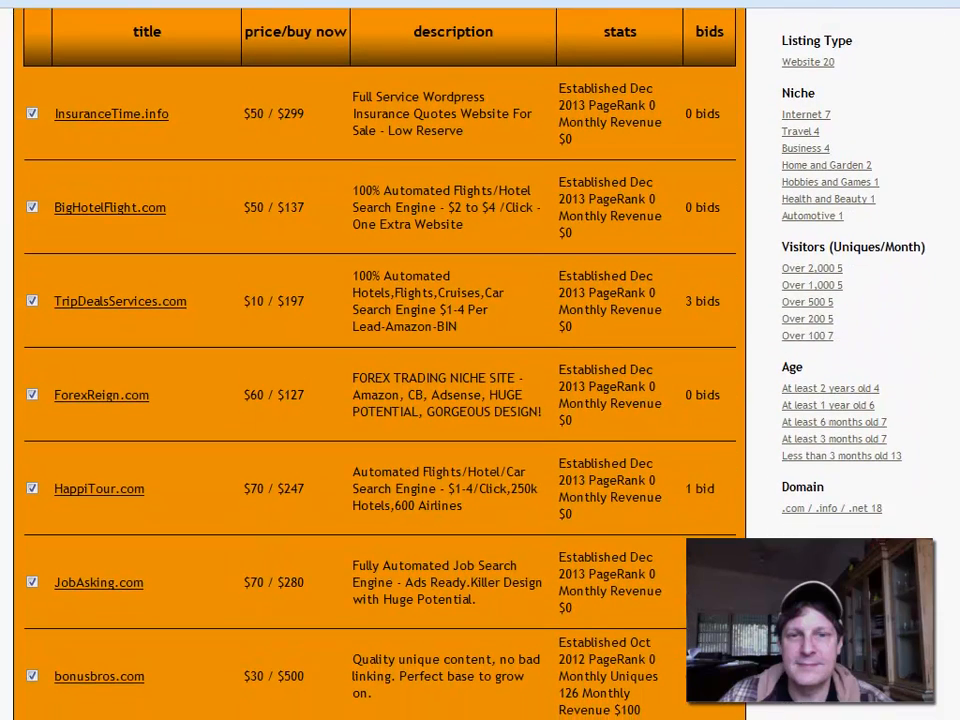
scroll("down", 3)
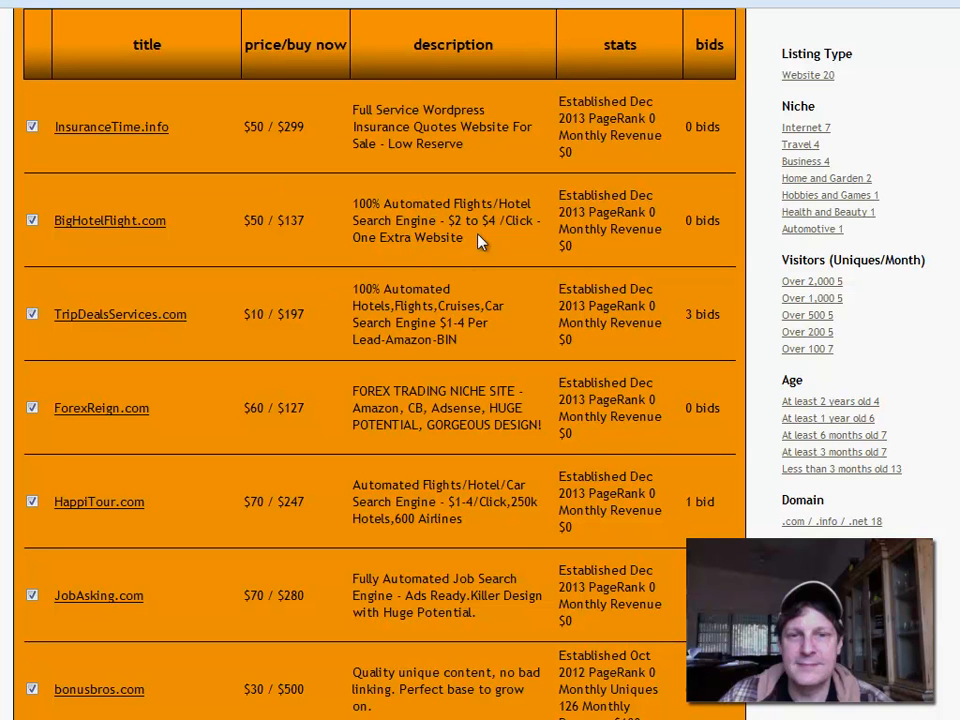
double_click(290, 220)
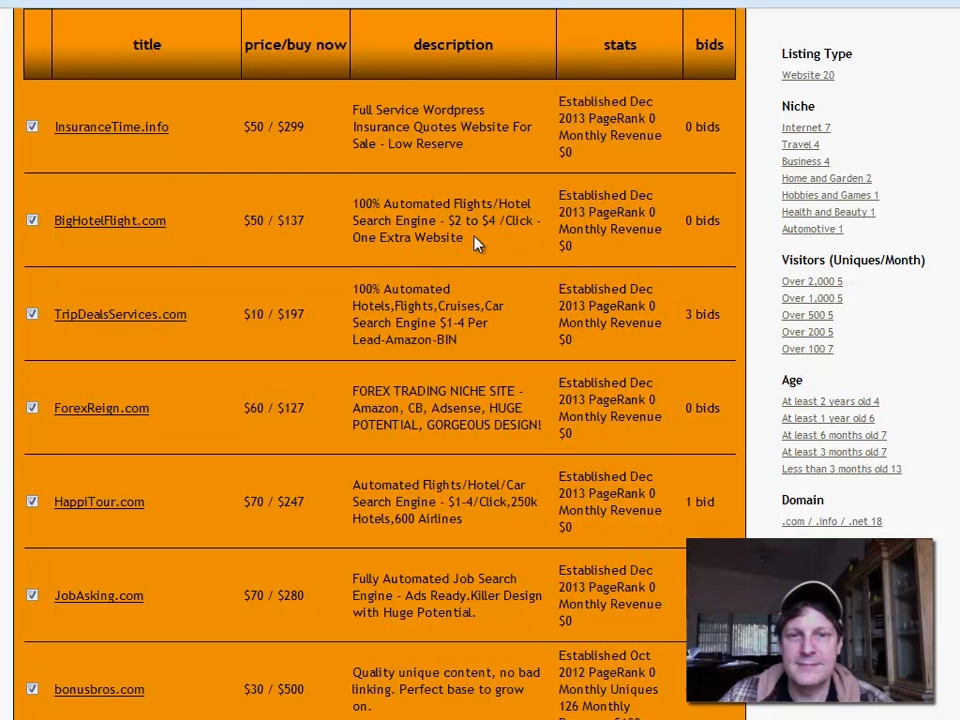
mouse_move(127, 252)
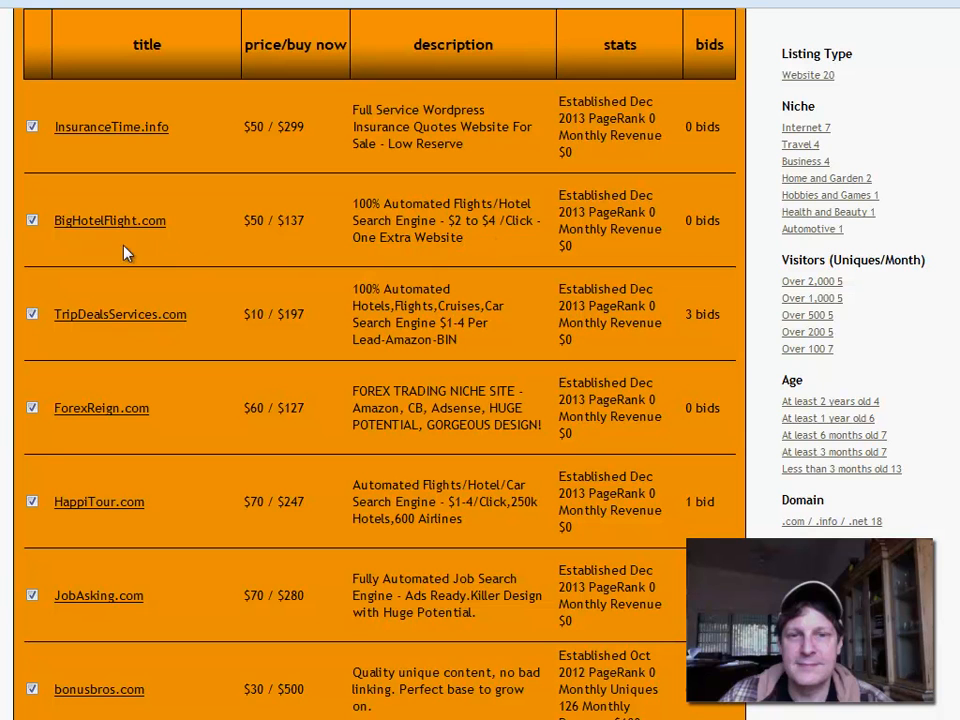
mouse_move(430, 240)
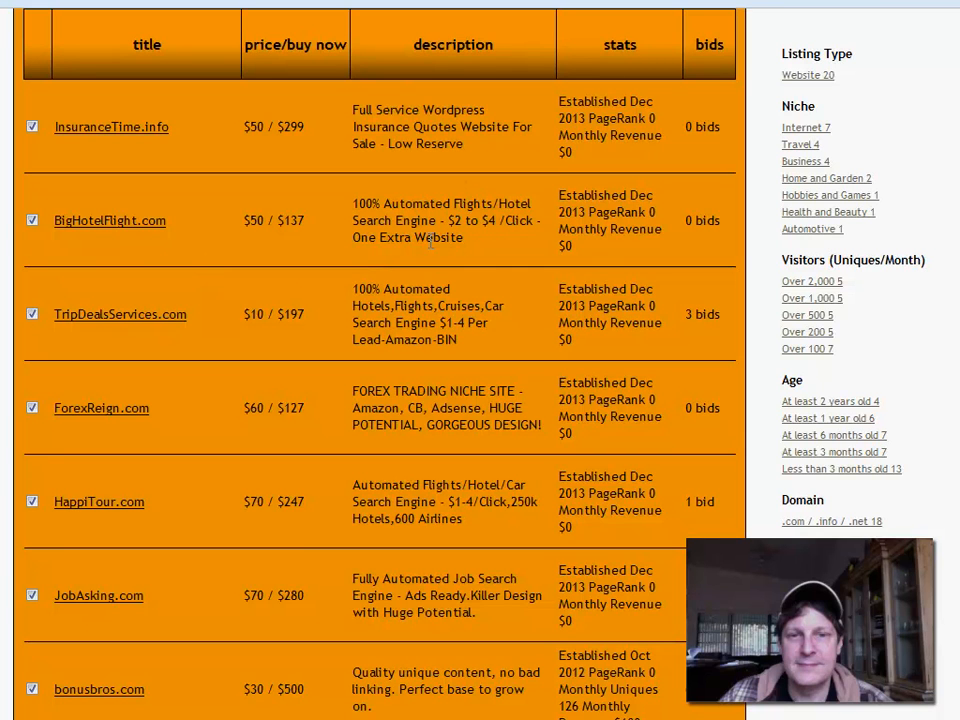
mouse_move(478, 221)
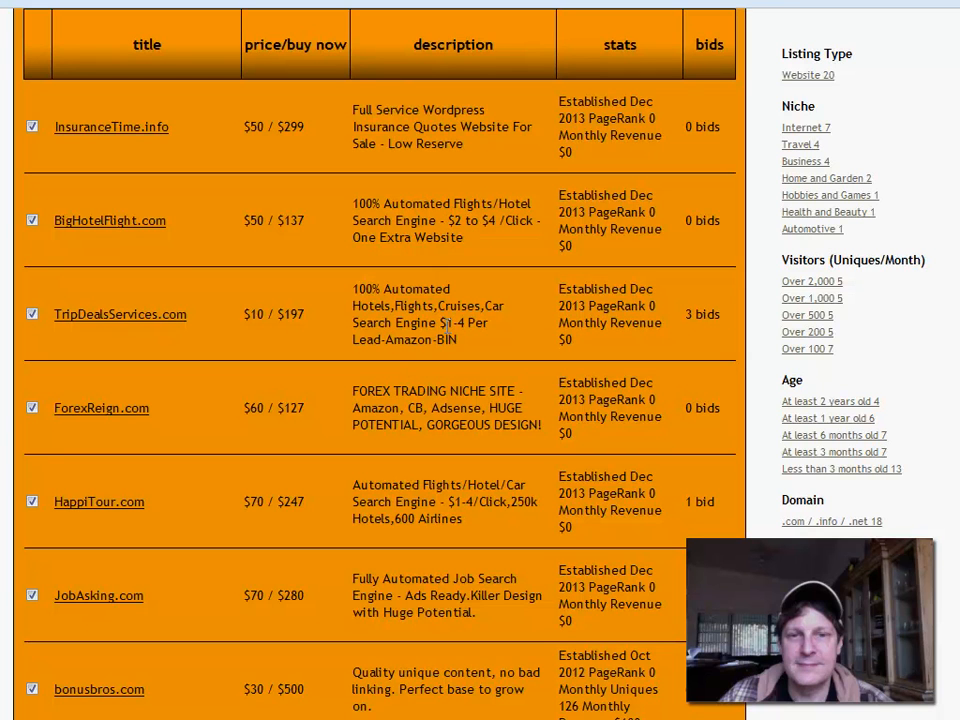
mouse_move(107, 323)
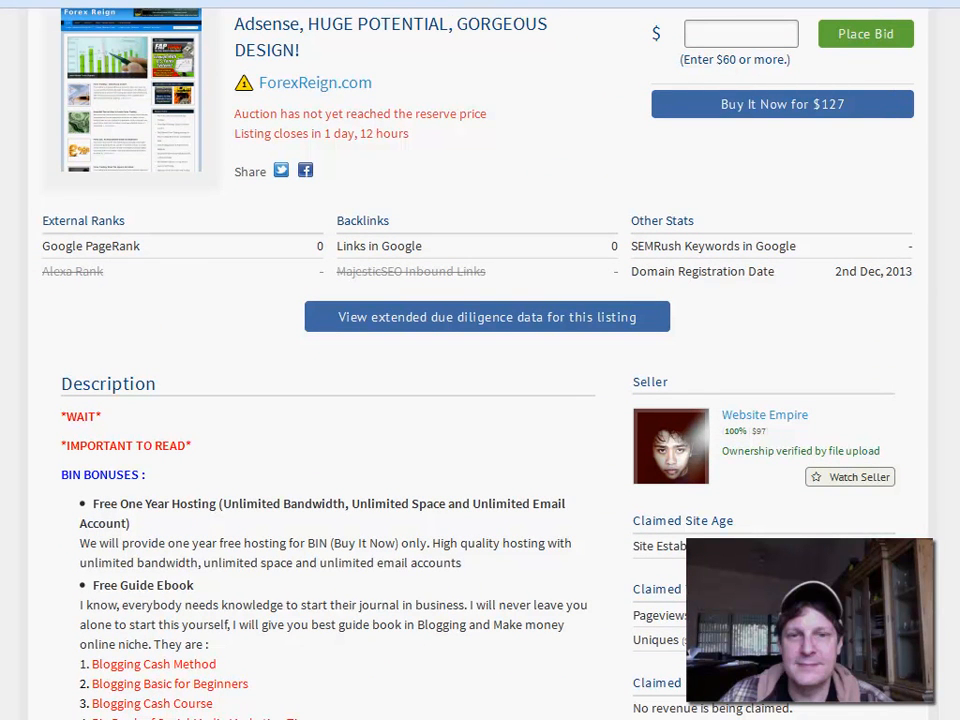
Scroll through the ForexReign.com listing's bonuses, $127 buy-now and stats, then back up.
scroll("down", 3)
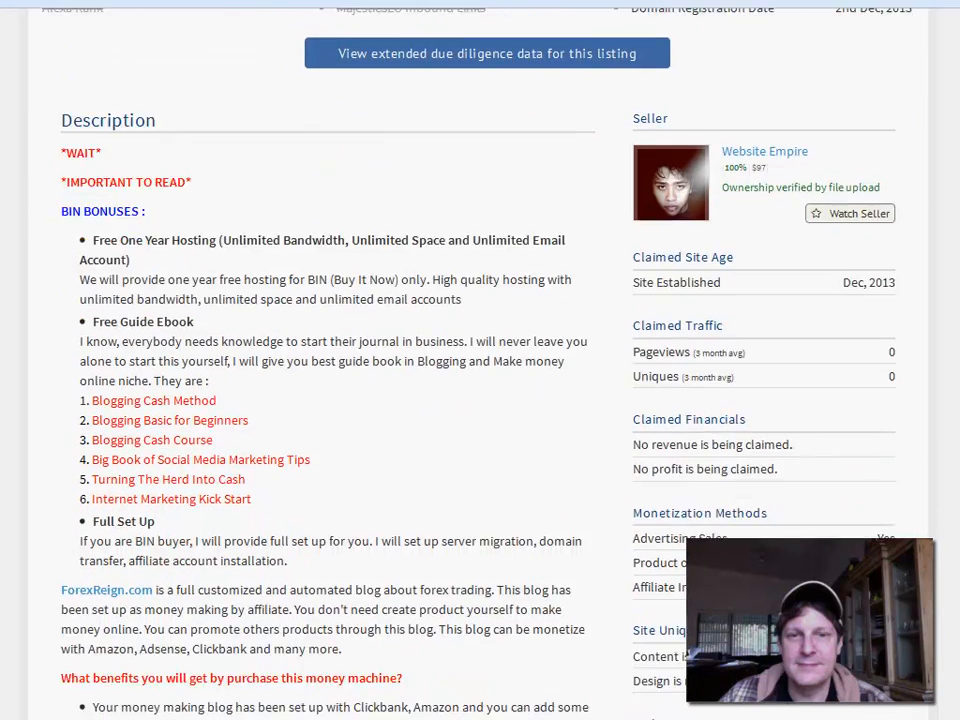
scroll("down", 3)
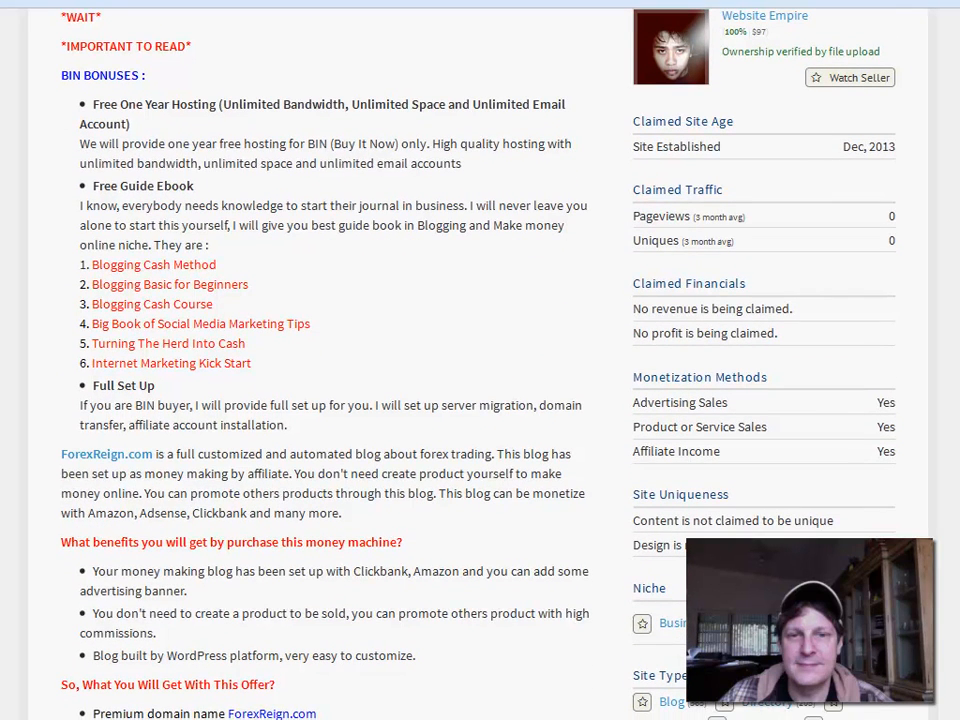
mouse_move(322, 248)
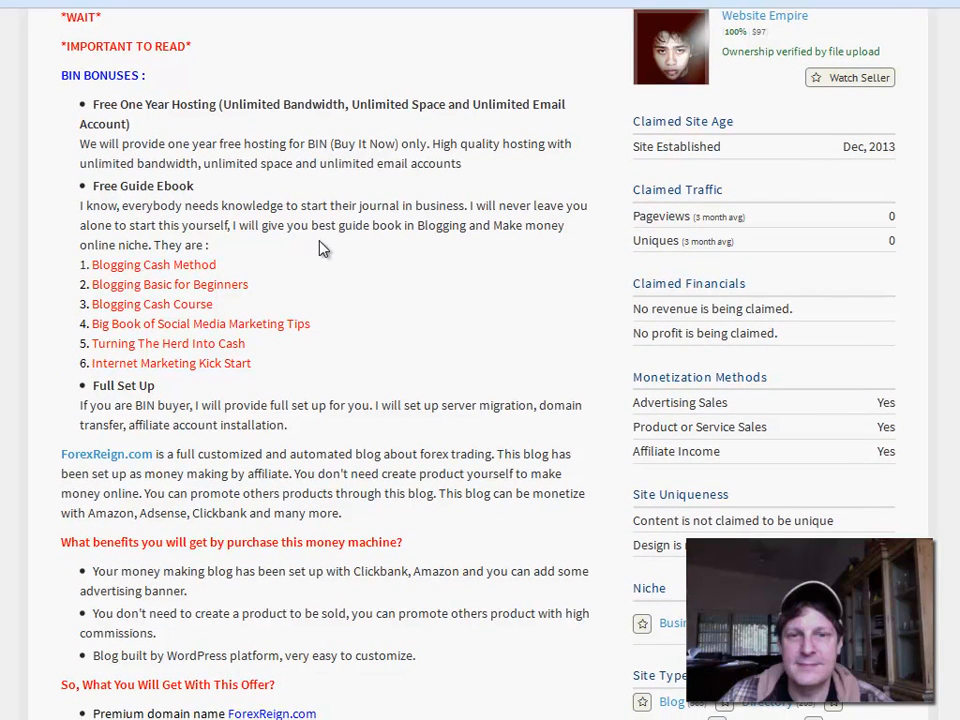
mouse_move(107, 418)
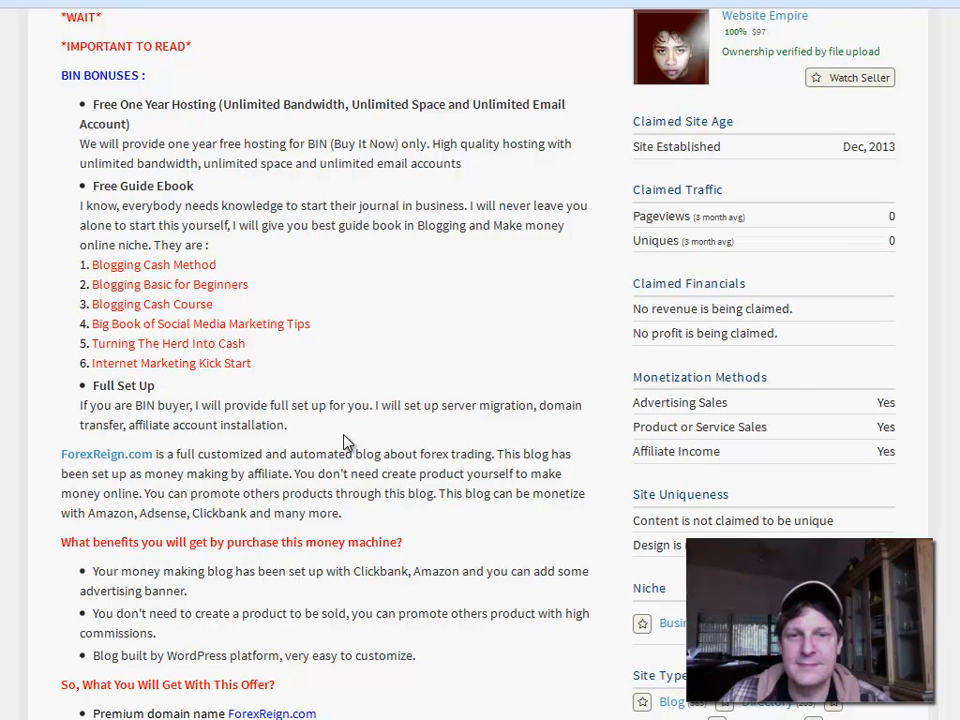
mouse_move(414, 516)
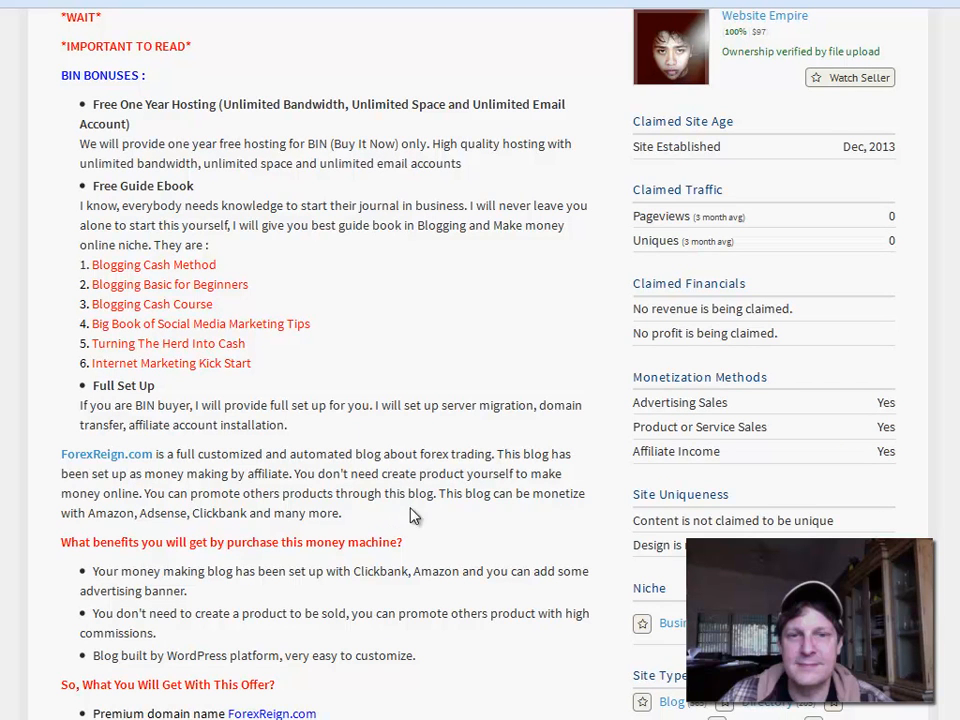
mouse_move(463, 513)
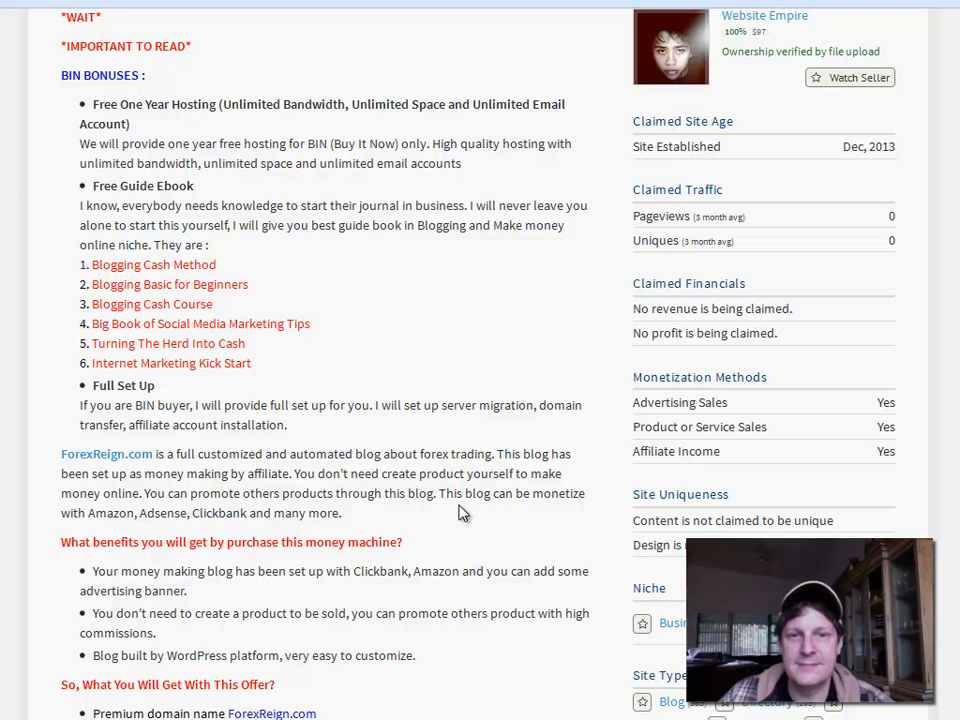
mouse_move(423, 518)
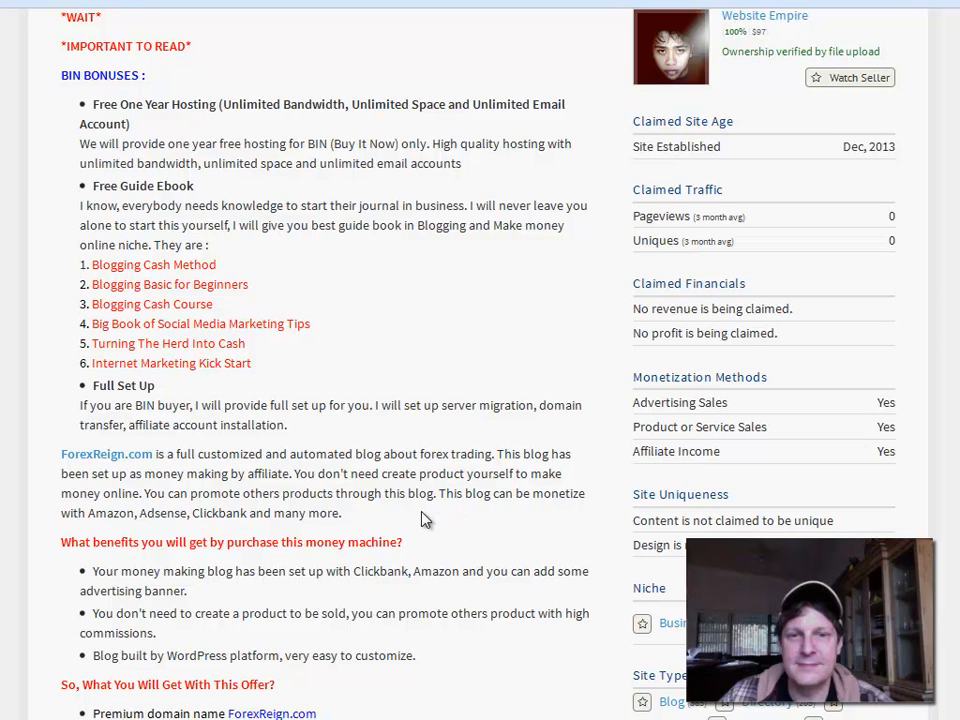
mouse_move(402, 531)
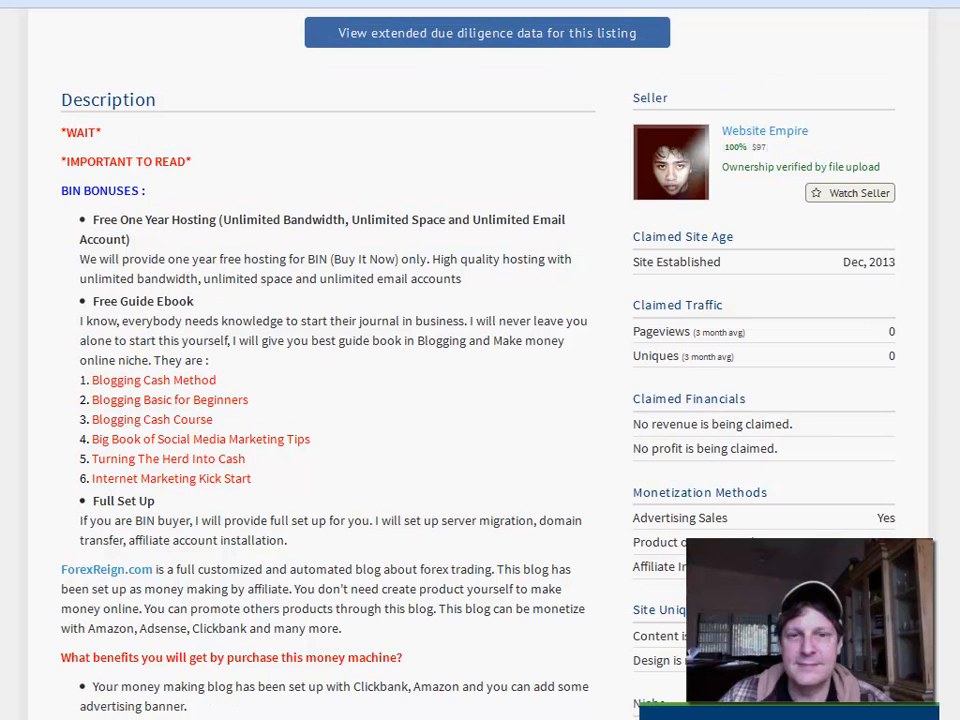
scroll("up", 3)
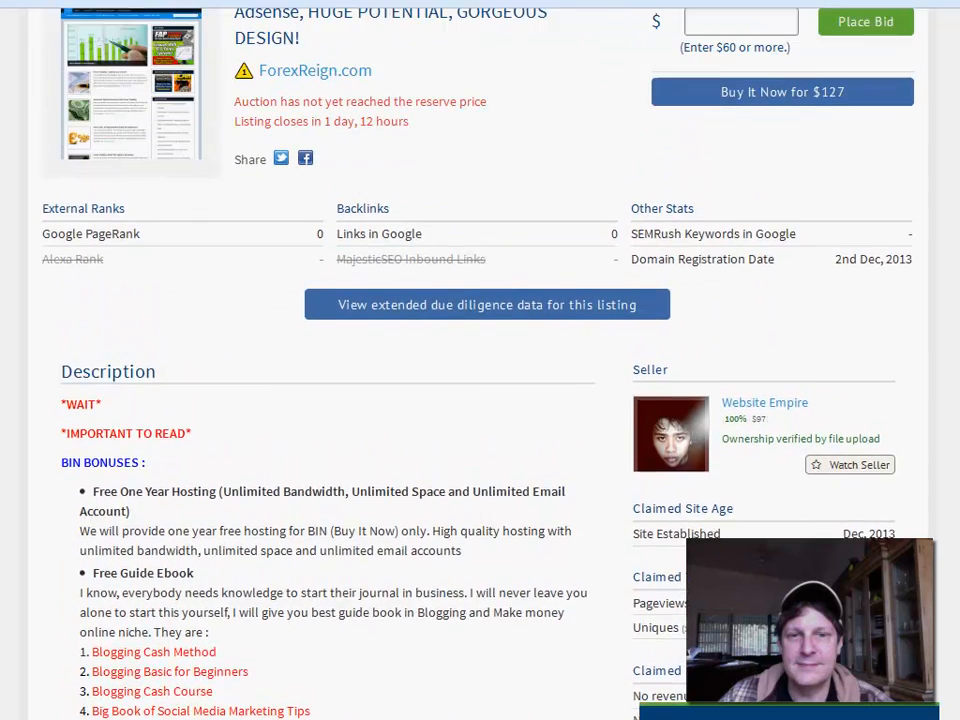
scroll("up", 3)
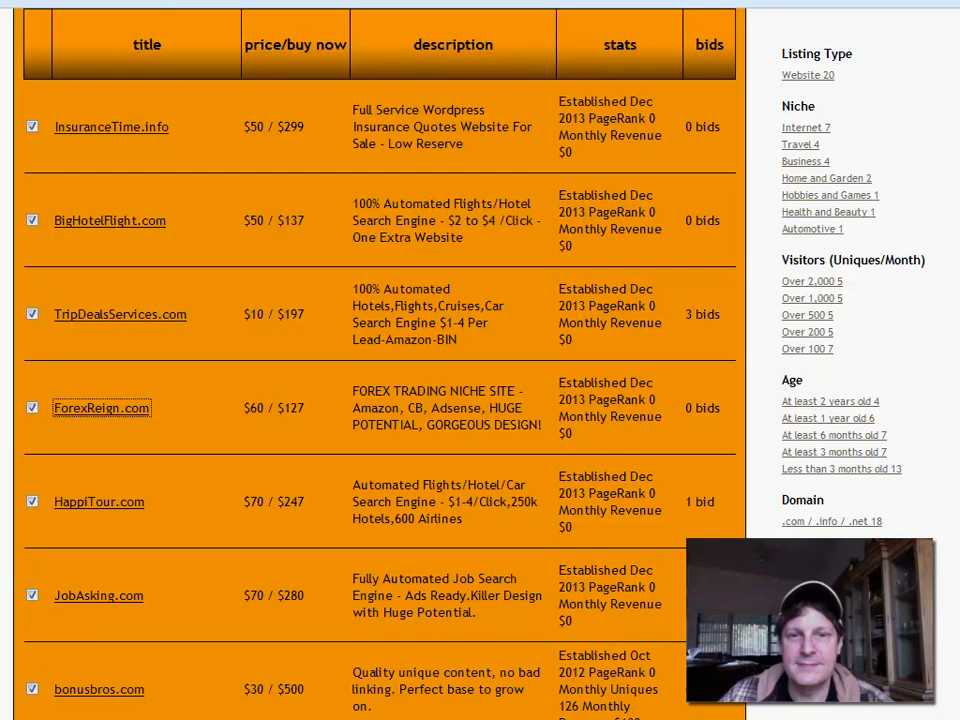
scroll("down", 3)
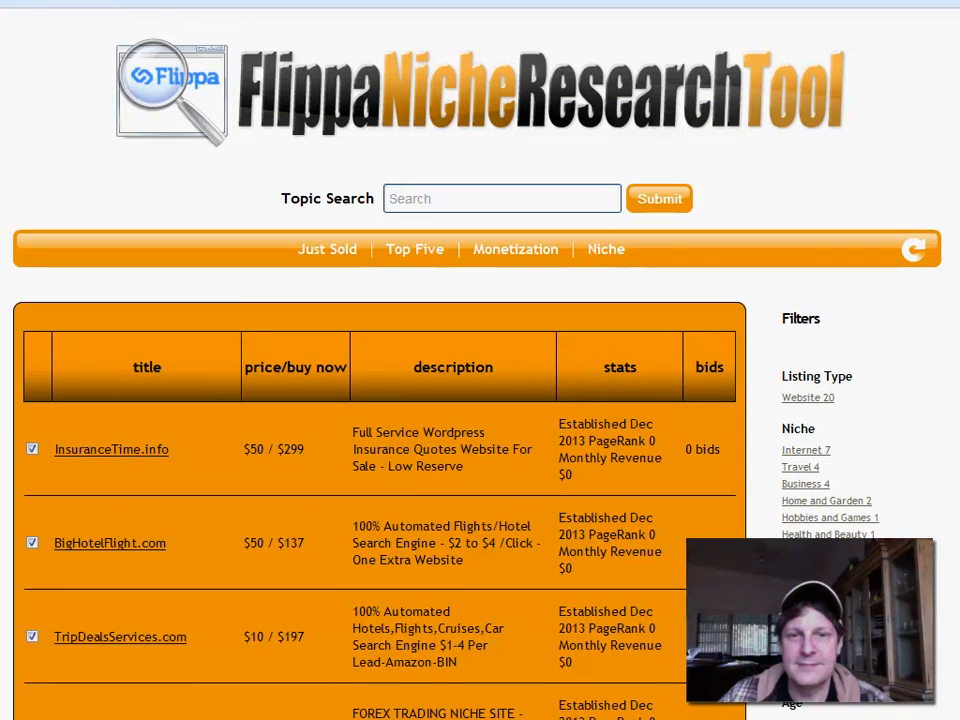
scroll("down", 3)
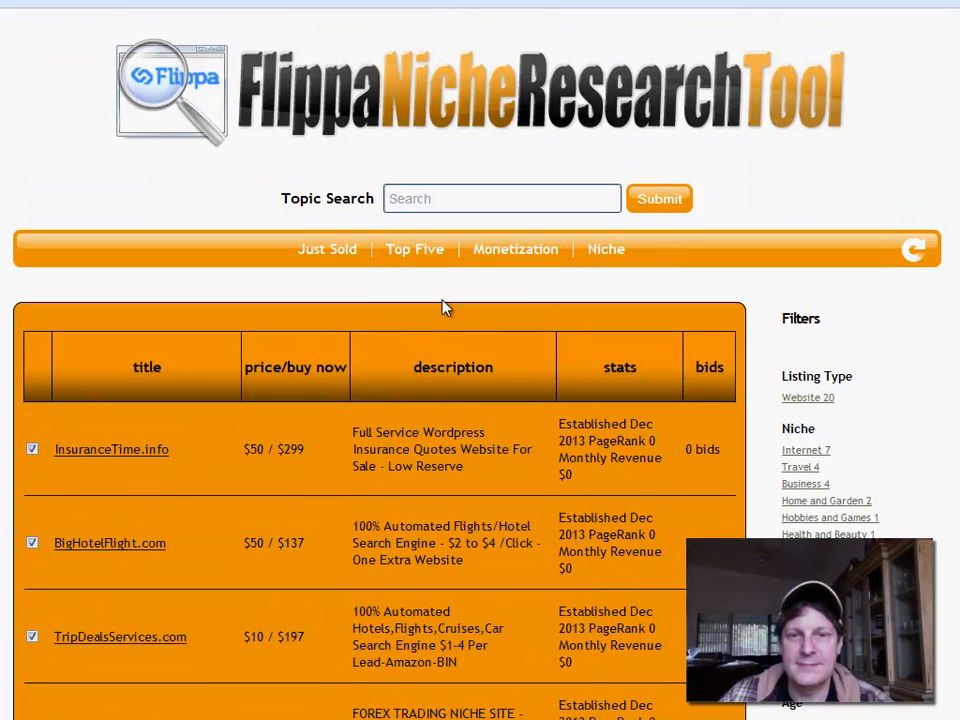
mouse_move(418, 288)
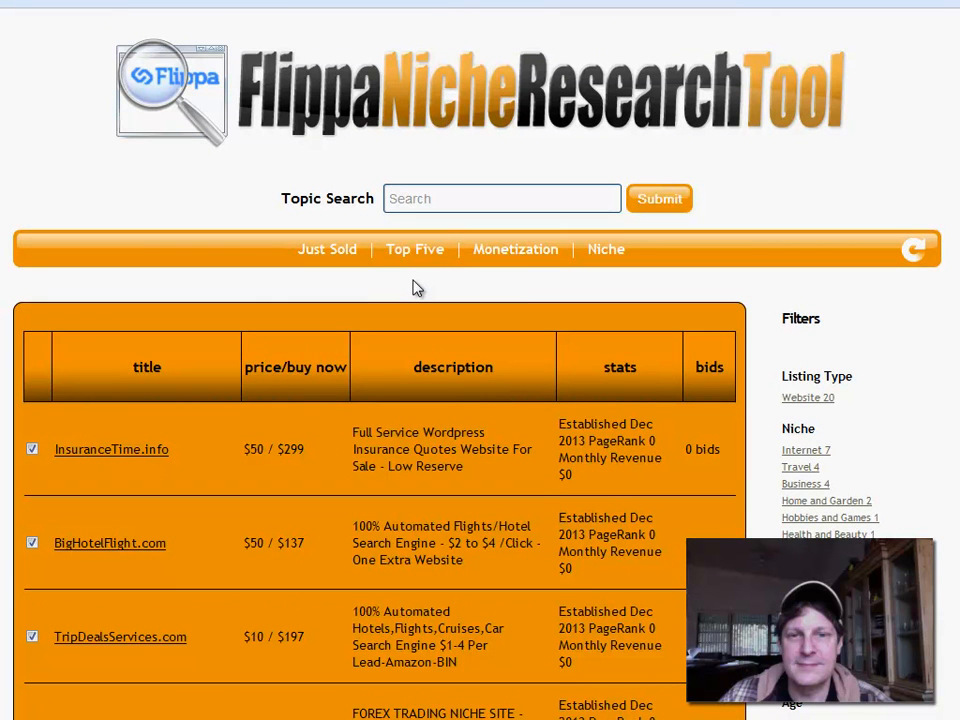
mouse_move(443, 308)
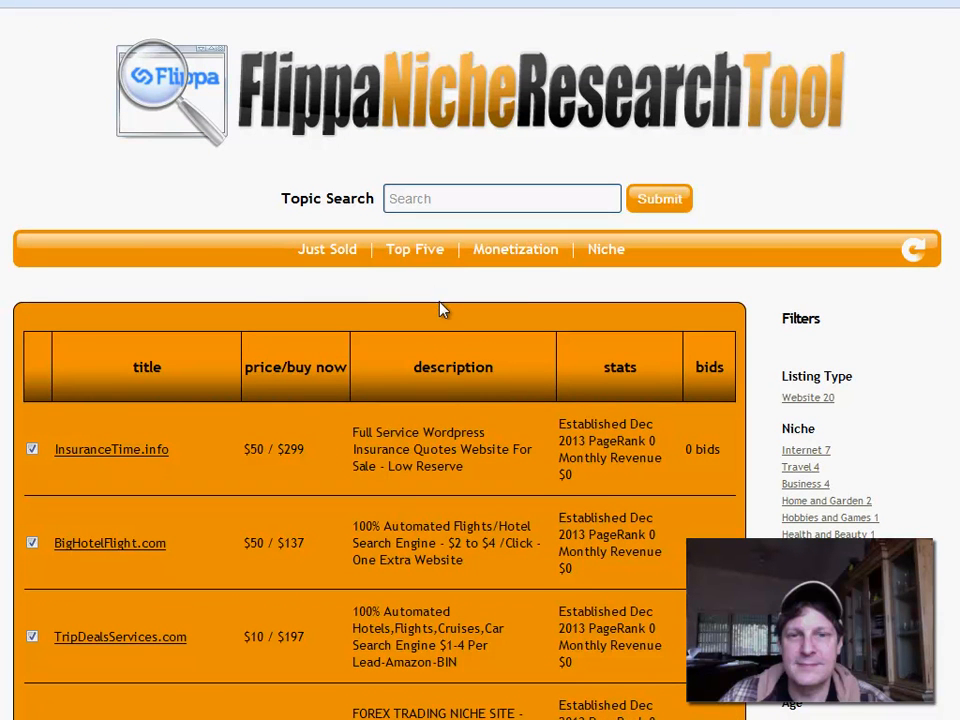
mouse_move(435, 295)
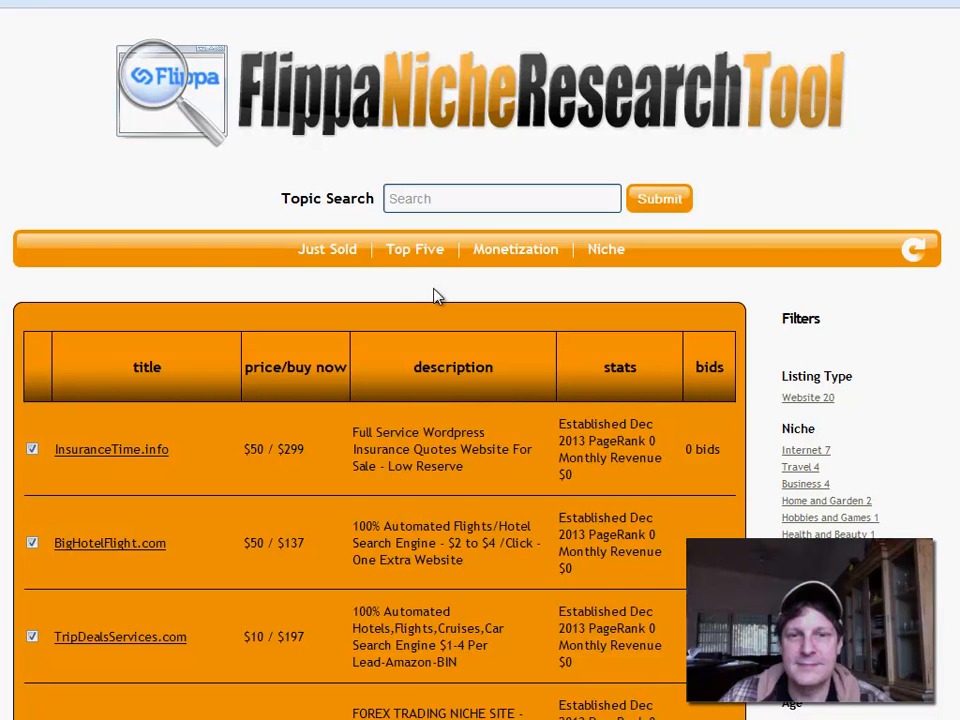
mouse_move(478, 292)
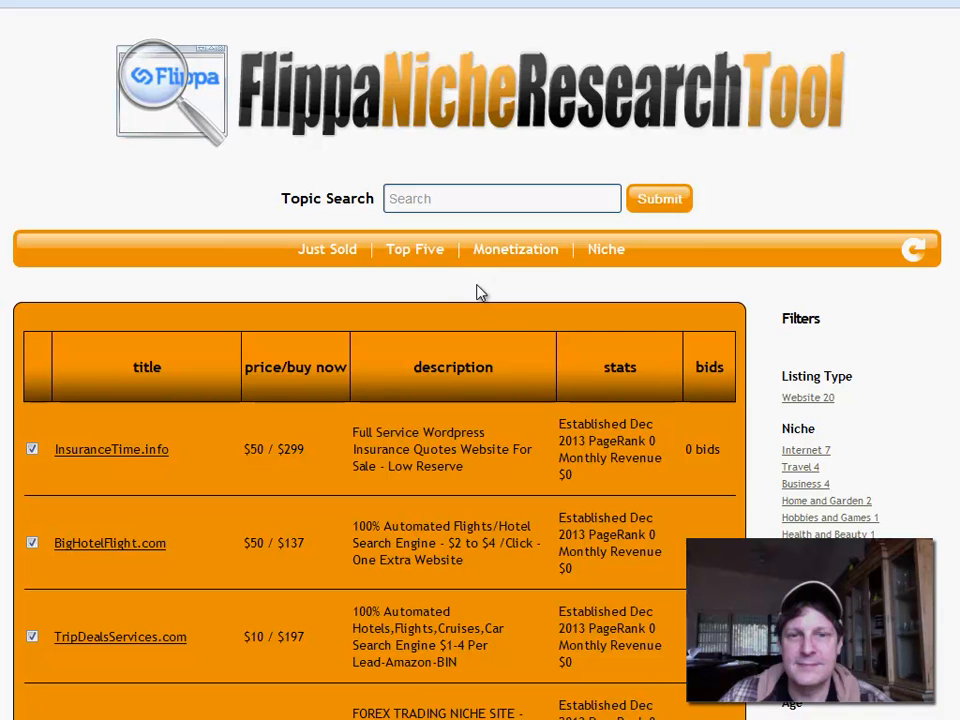